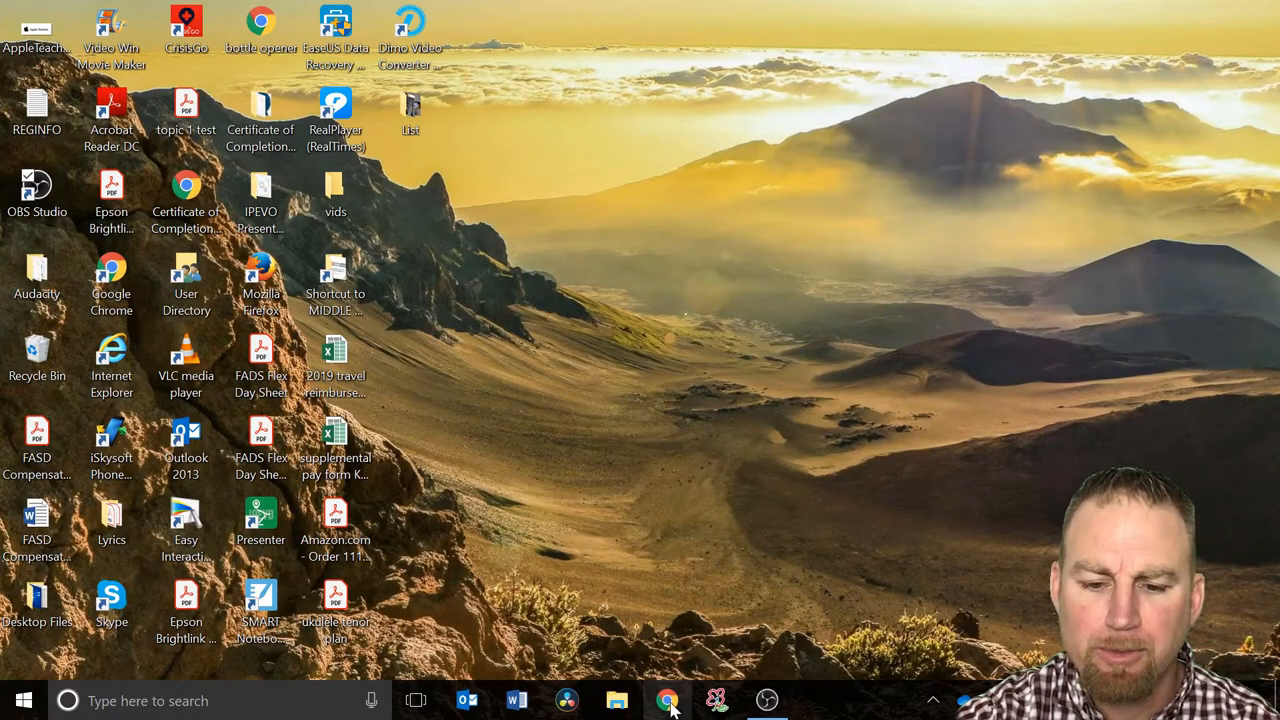
# Step: Launch Chrome from the taskbar to land on the YouTube home page
pyautogui.click(668, 700)
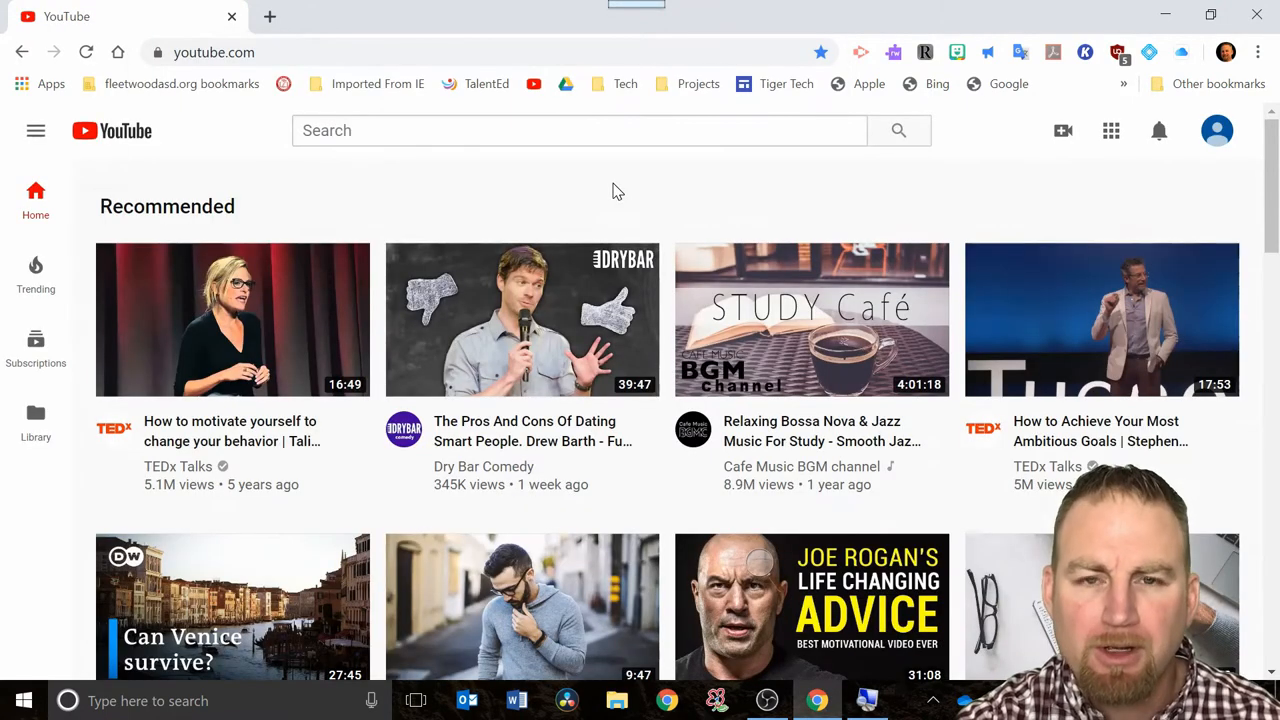
pyautogui.moveTo(844, 192)
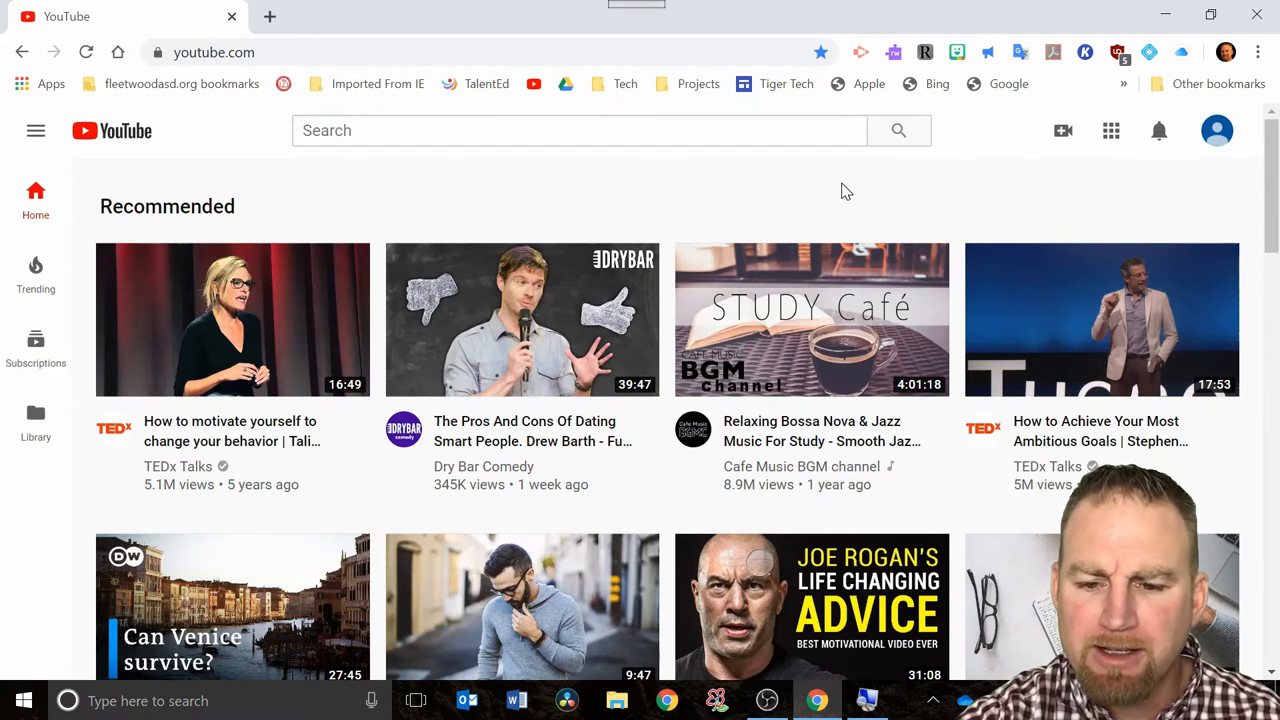
pyautogui.moveTo(1216, 132)
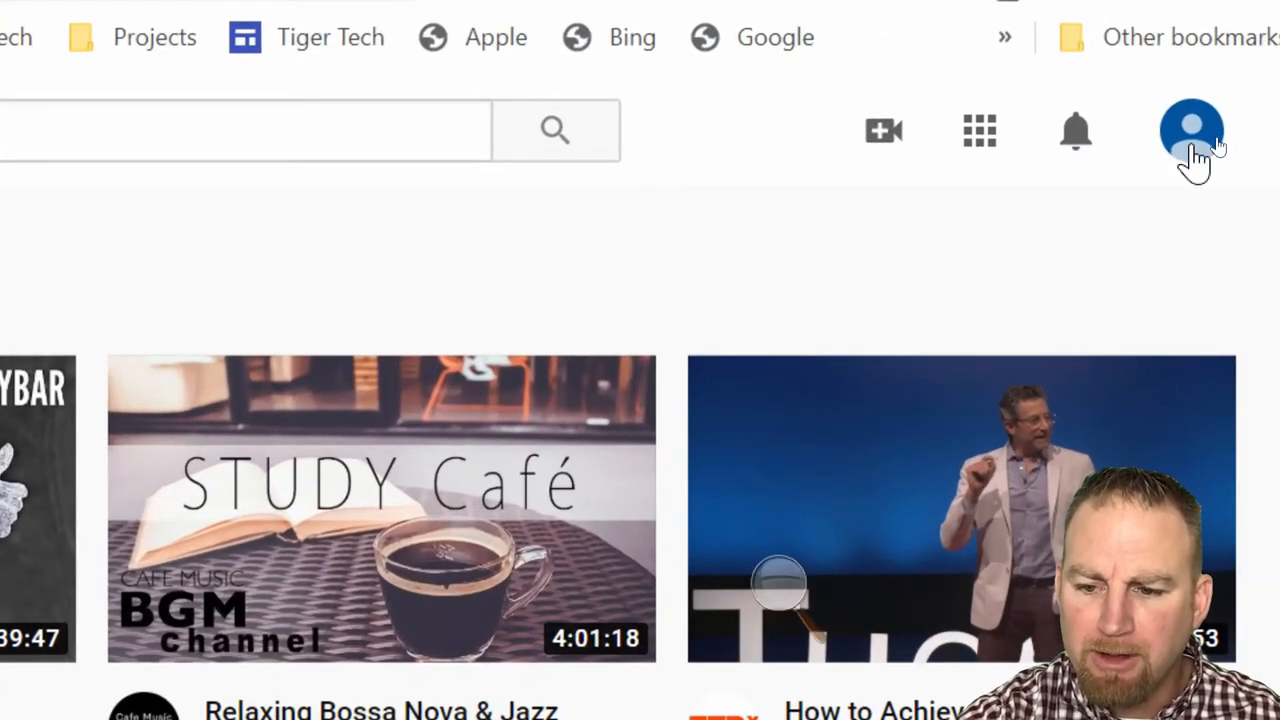
# Step: Open the signed-in account's menu from the profile avatar
pyautogui.click(1190, 130)
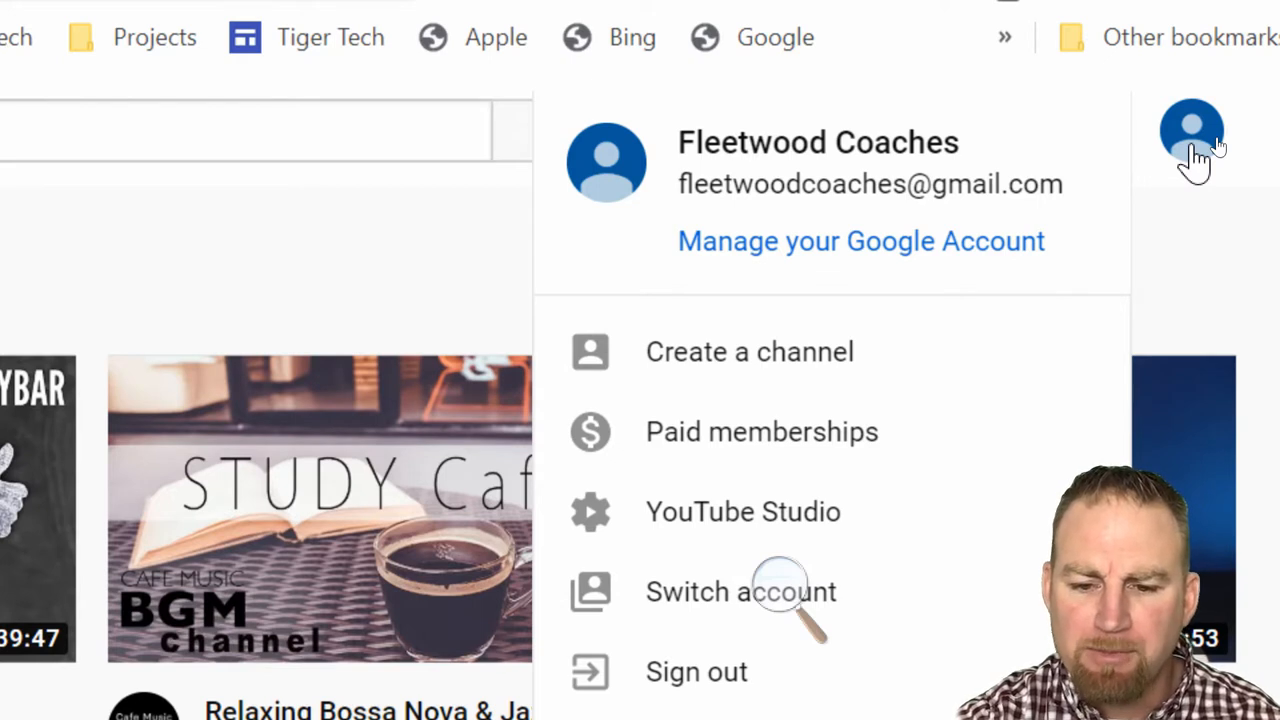
pyautogui.moveTo(856, 190)
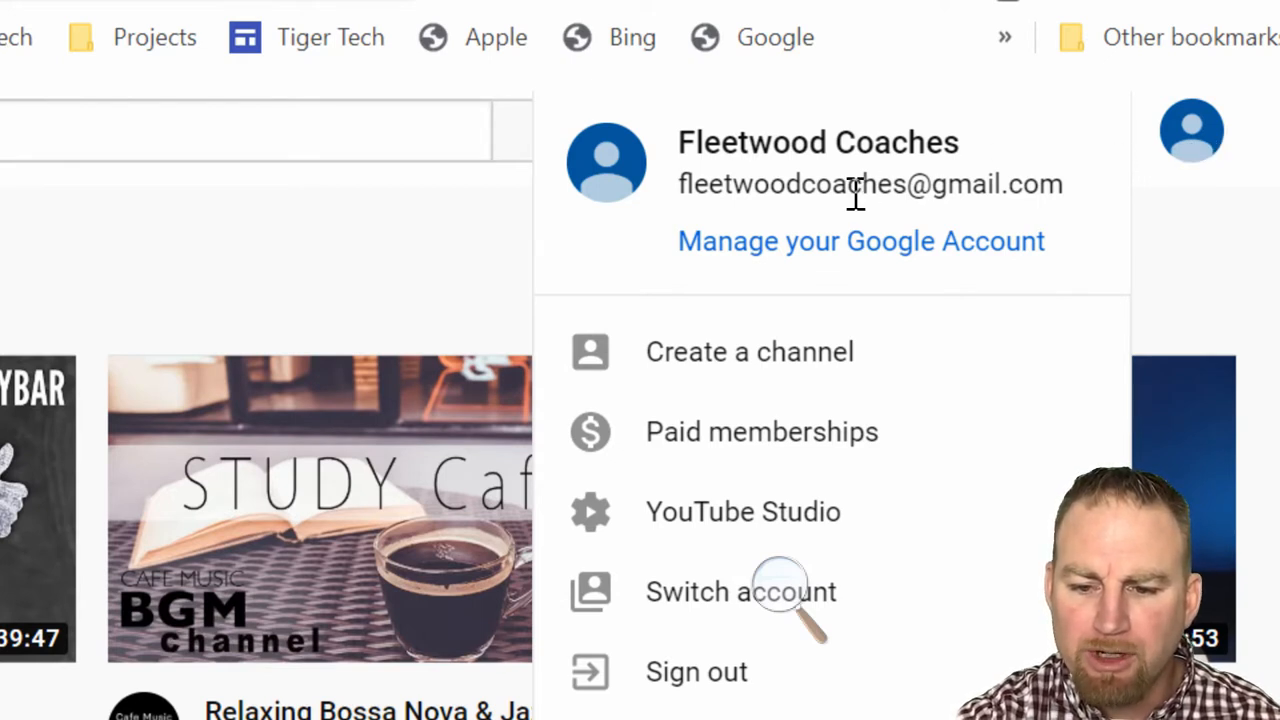
pyautogui.moveTo(878, 224)
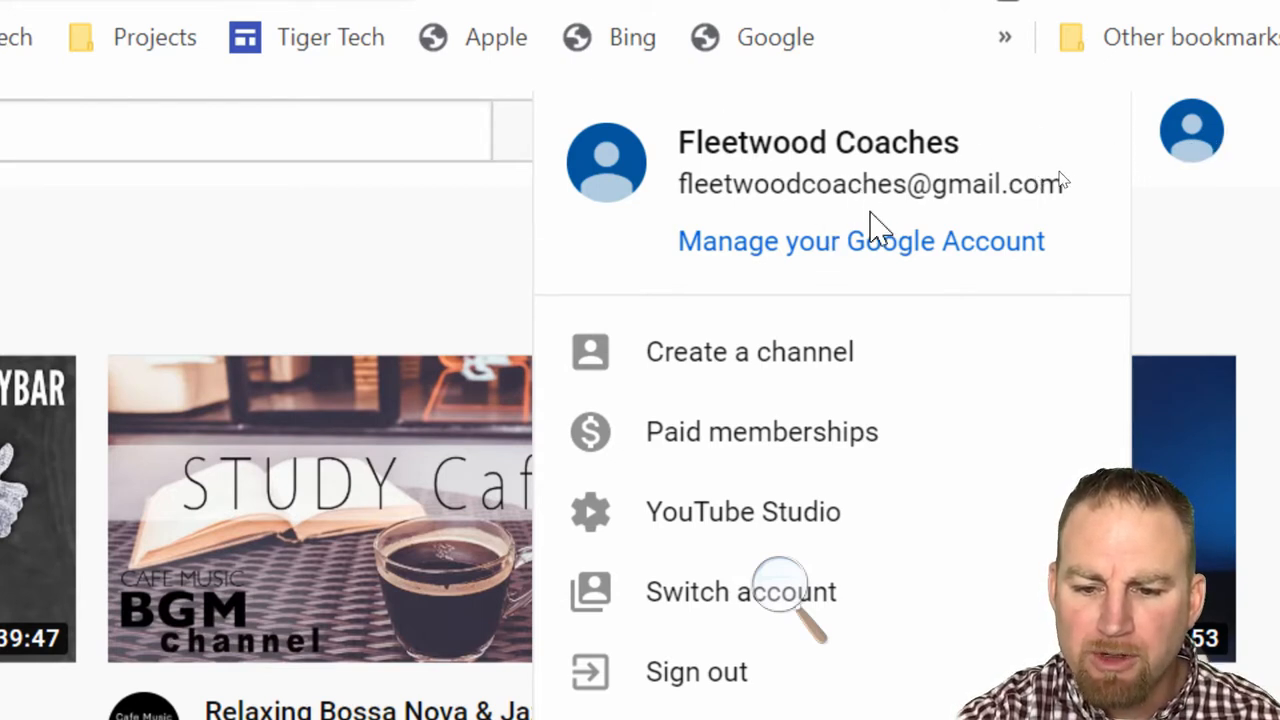
pyautogui.moveTo(724, 184)
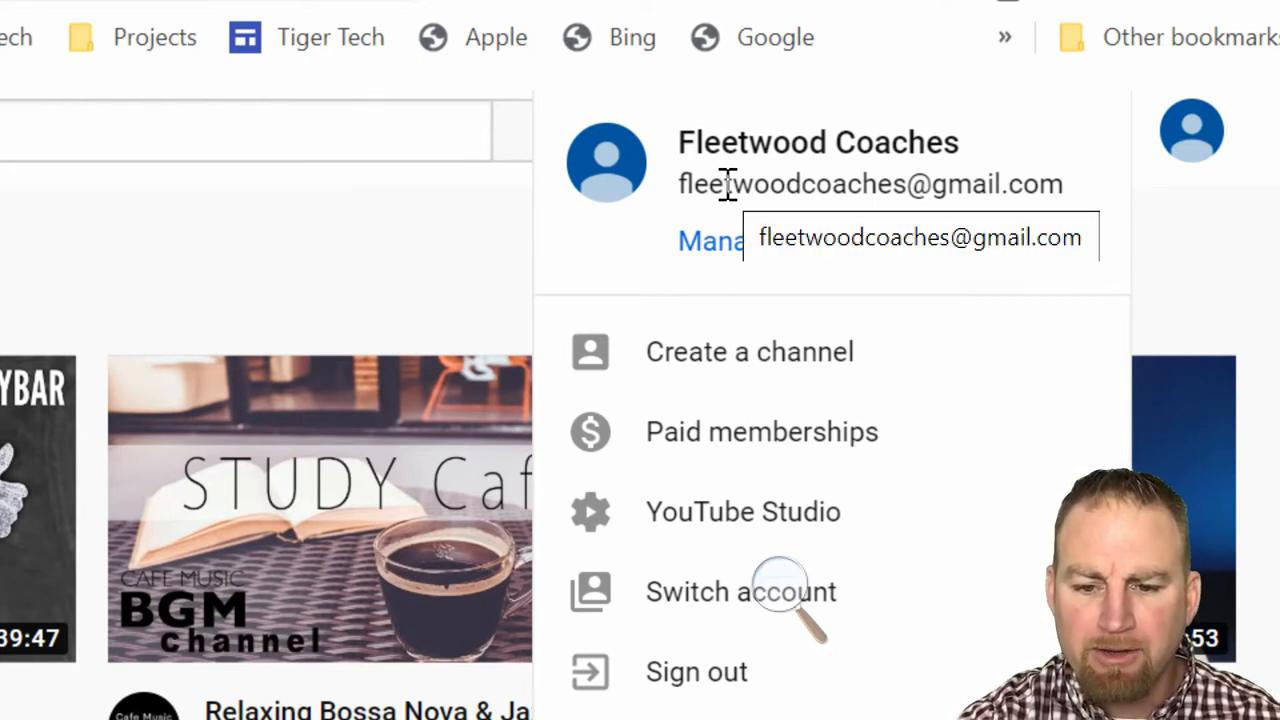
pyautogui.moveTo(580, 260)
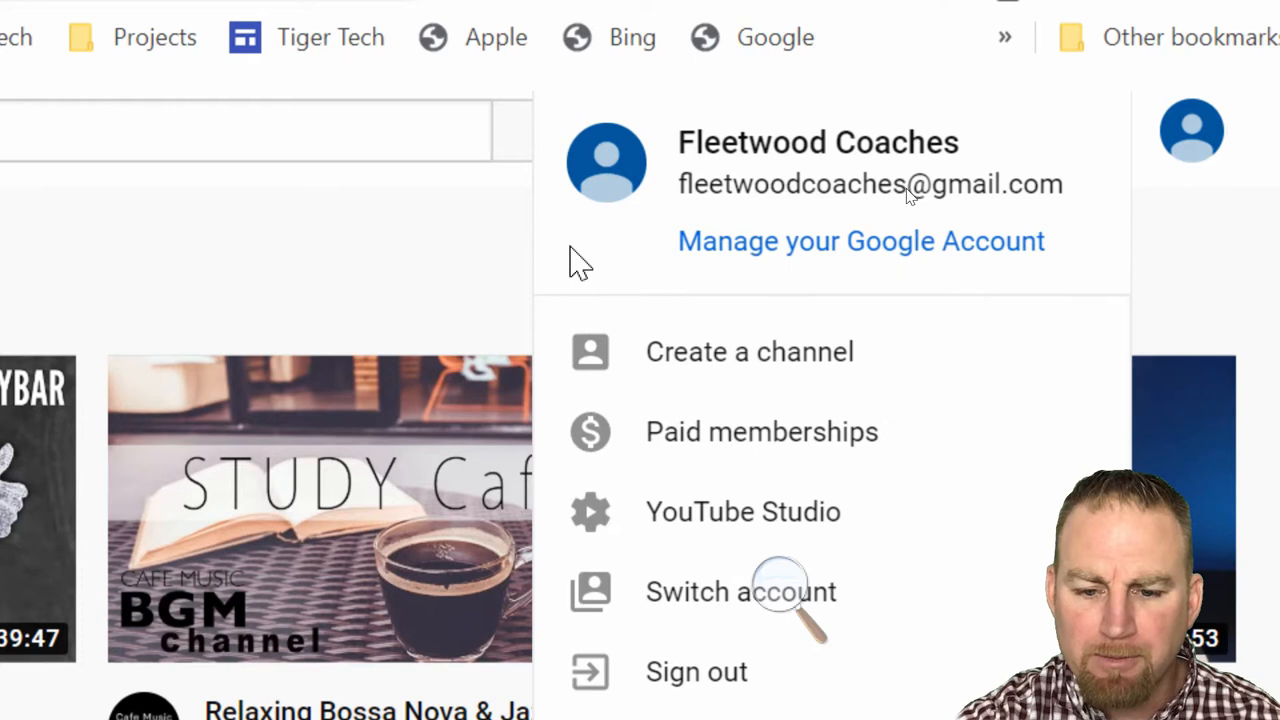
pyautogui.moveTo(664, 340)
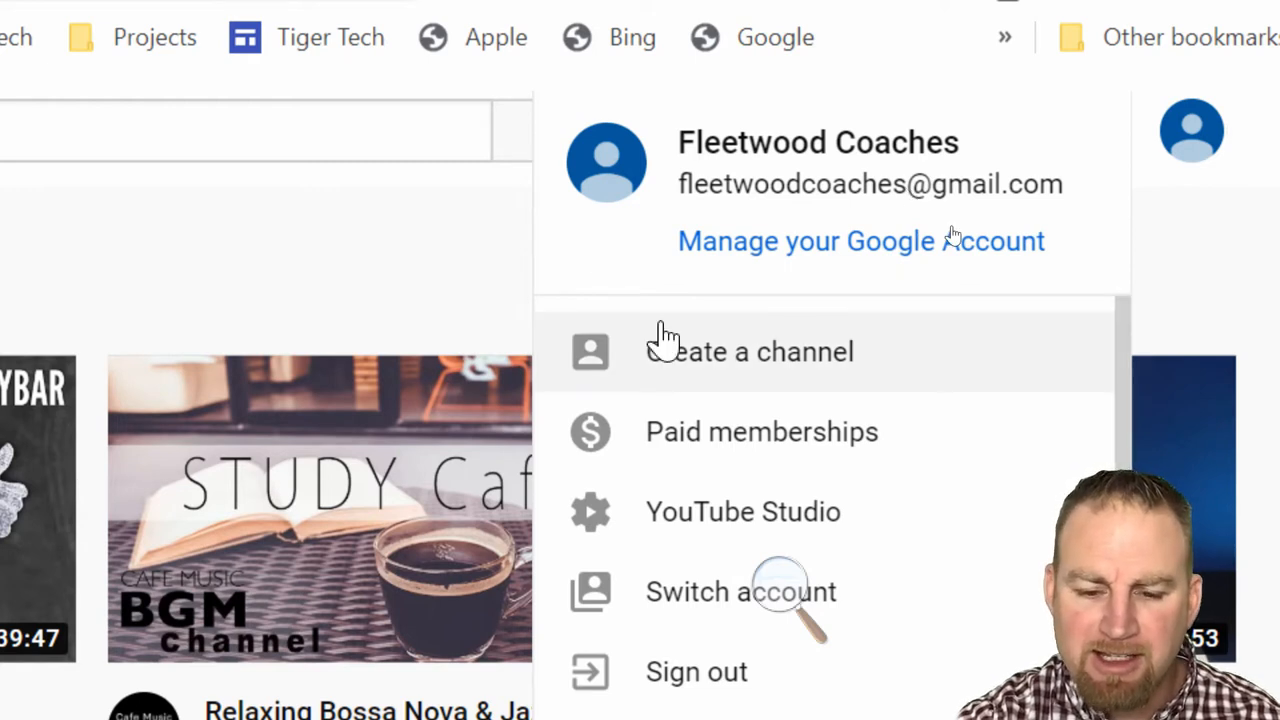
pyautogui.moveTo(740, 370)
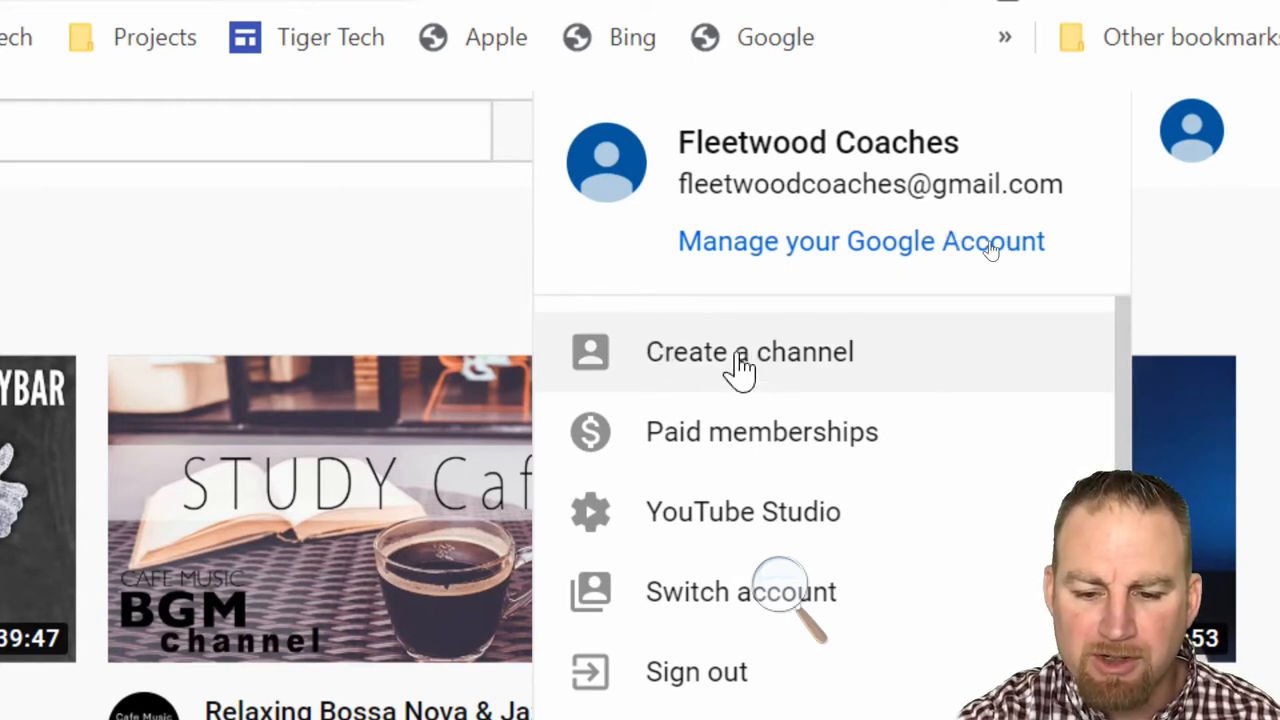
pyautogui.moveTo(724, 364)
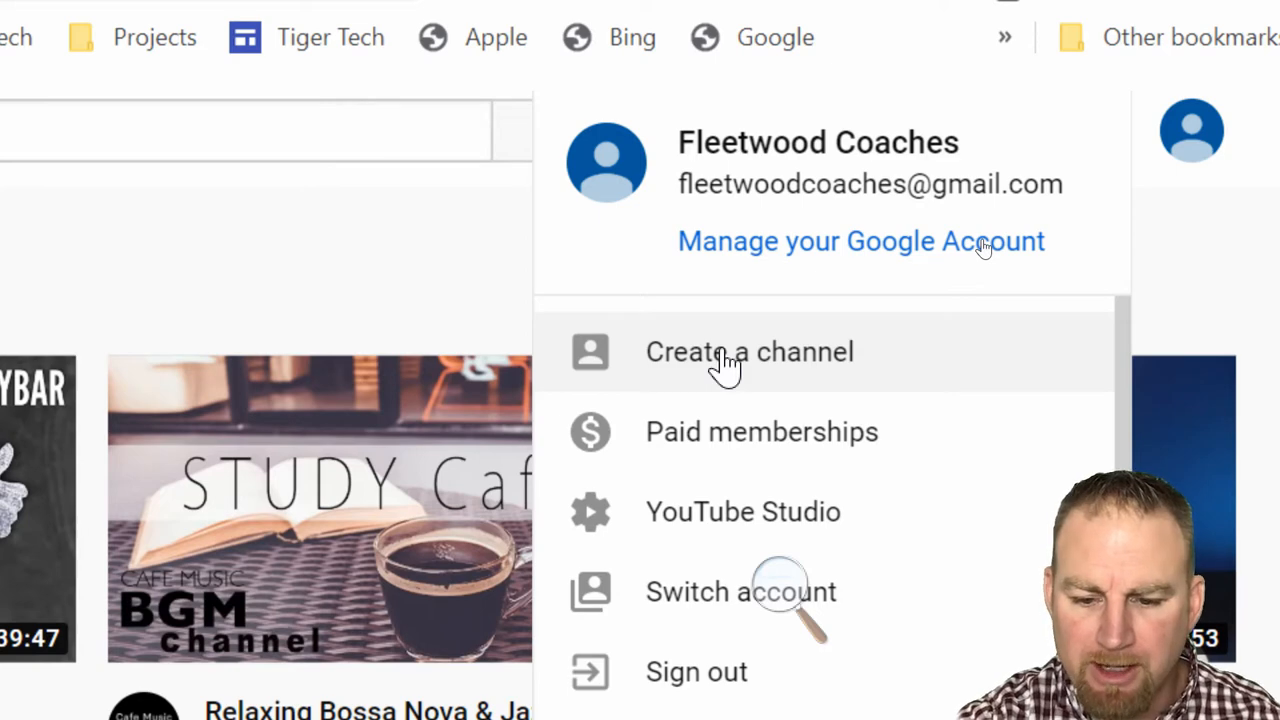
# Step: Start the Create a channel flow and get started with the creator journey
pyautogui.click(748, 352)
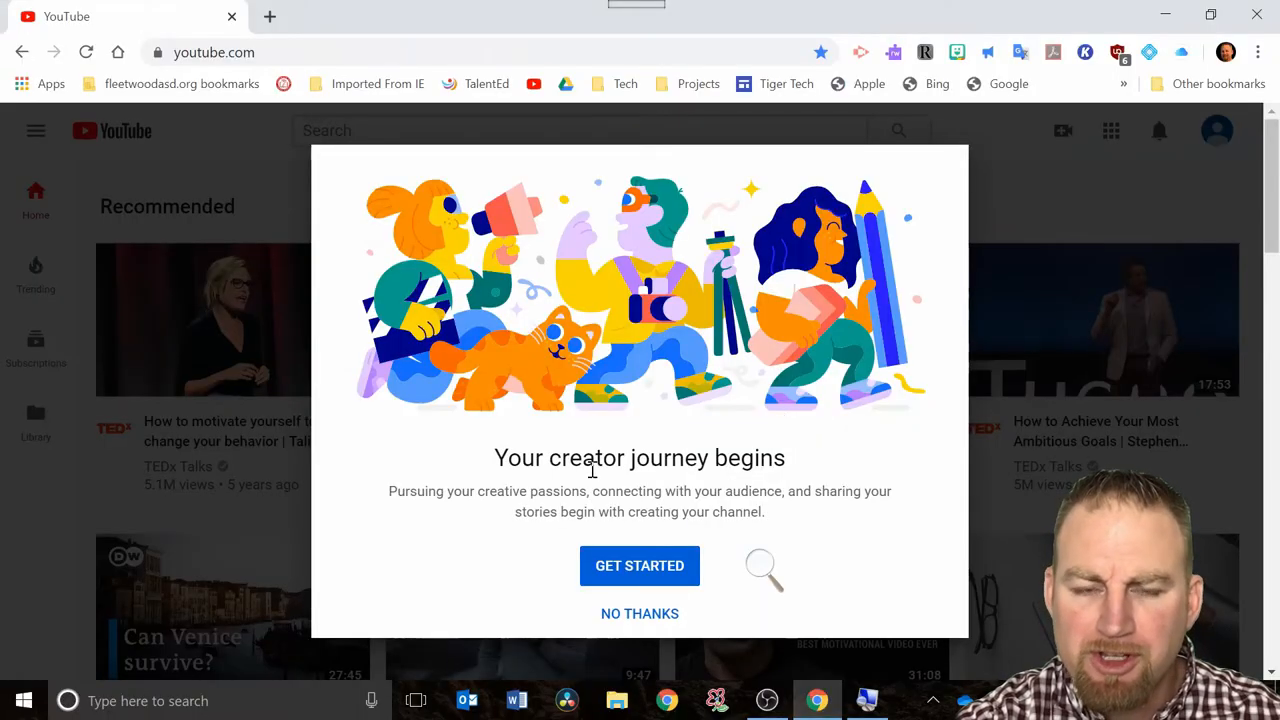
pyautogui.moveTo(640, 564)
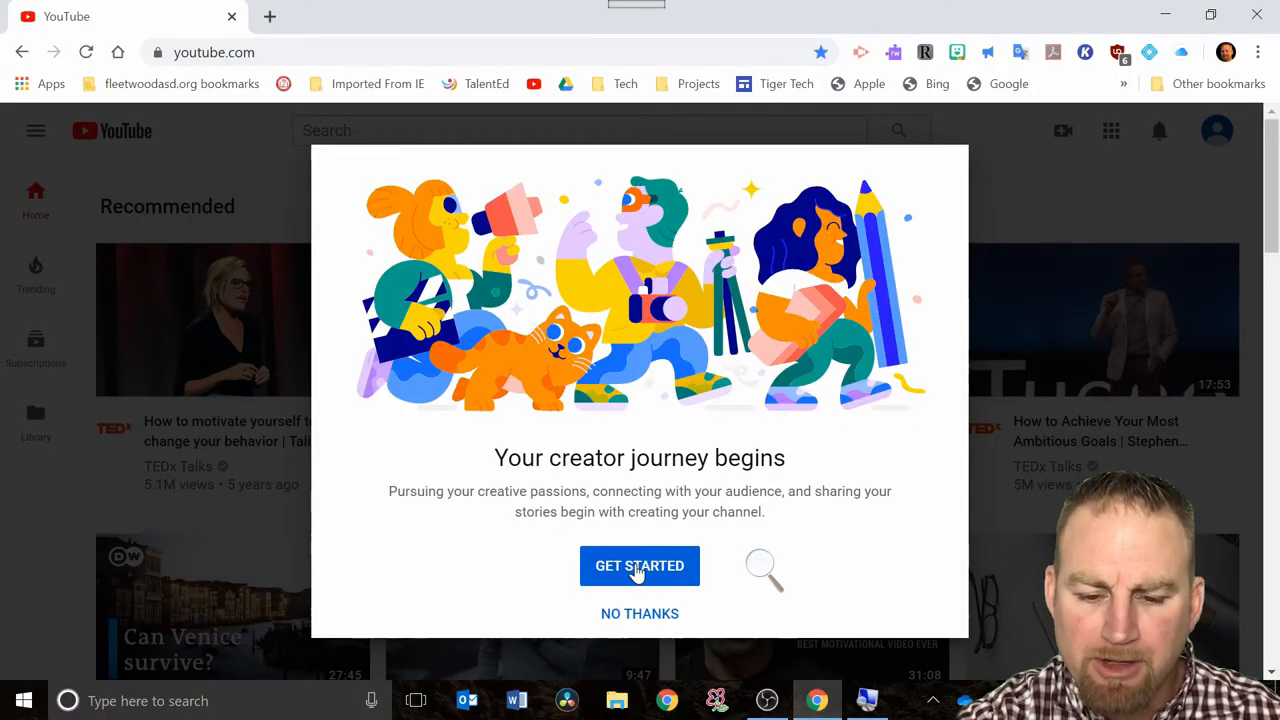
pyautogui.click(640, 564)
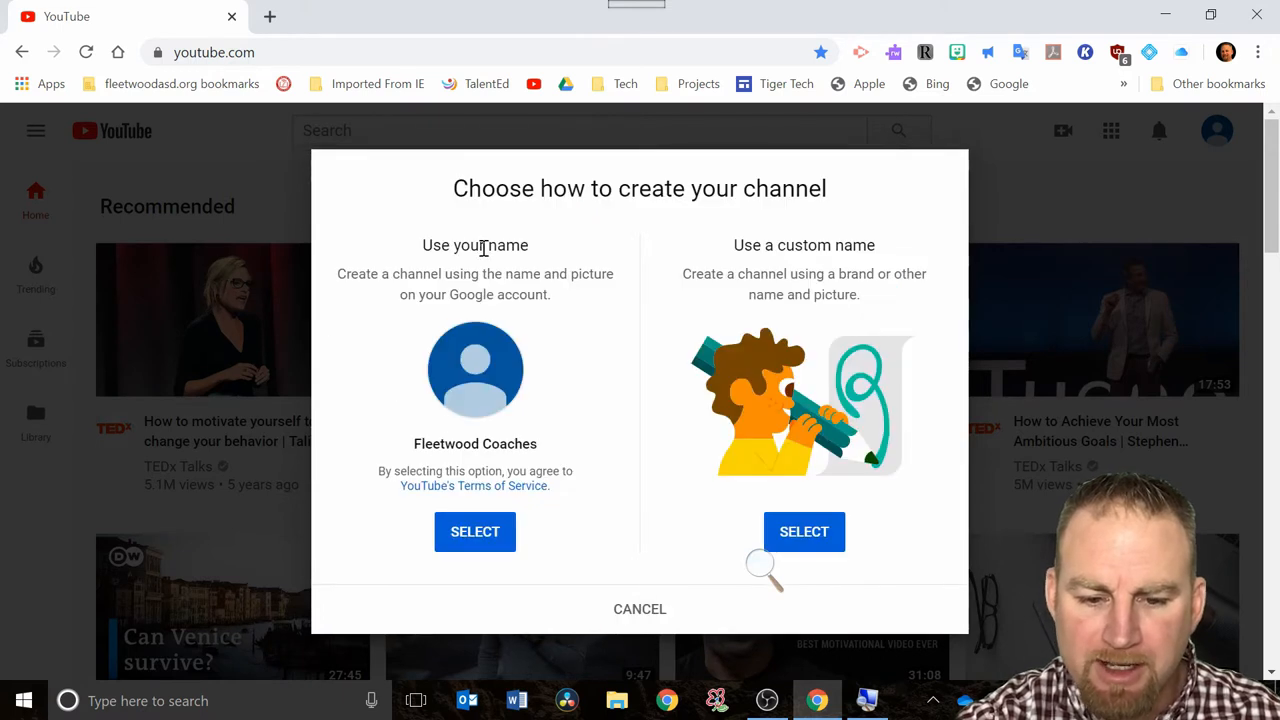
pyautogui.moveTo(744, 522)
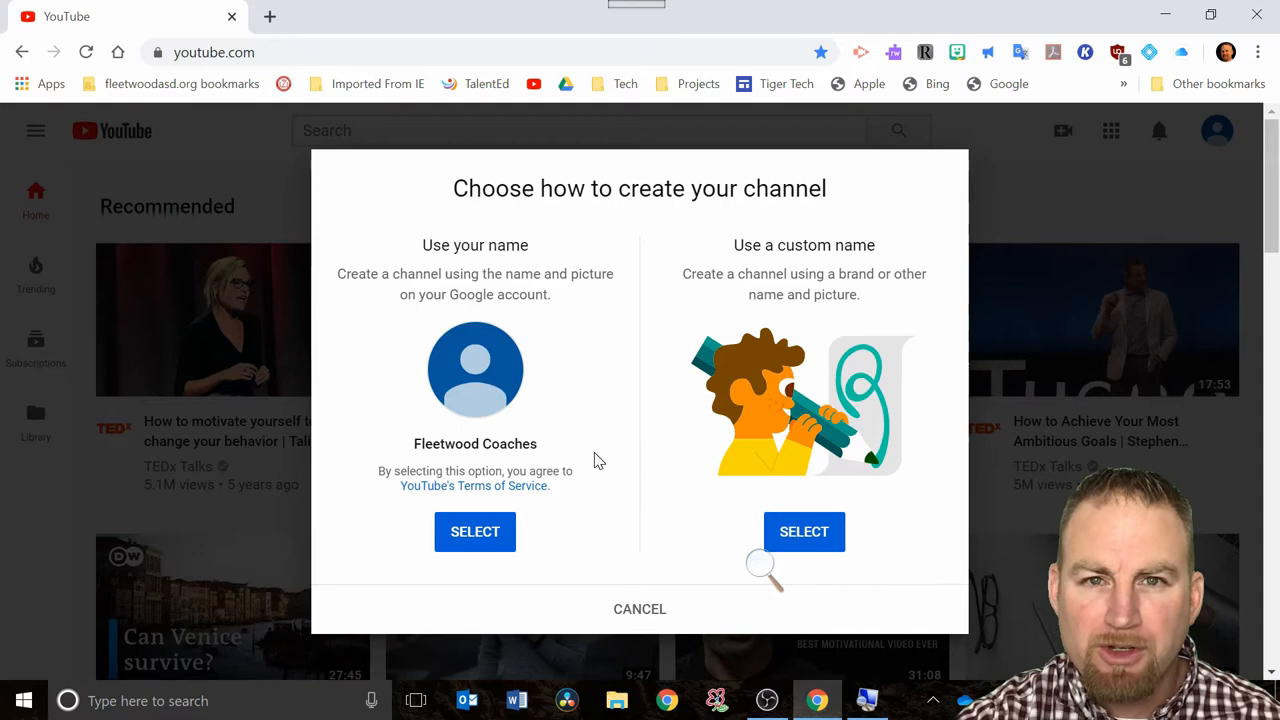
pyautogui.moveTo(448, 532)
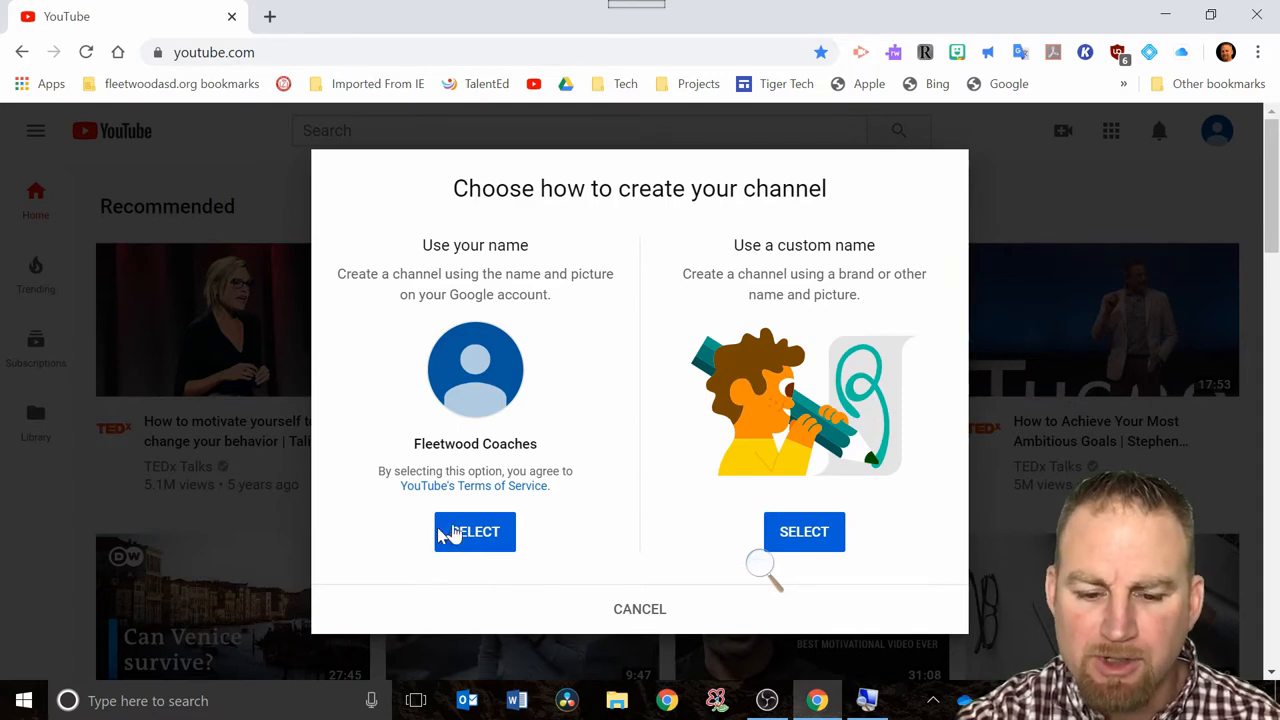
pyautogui.moveTo(450, 294)
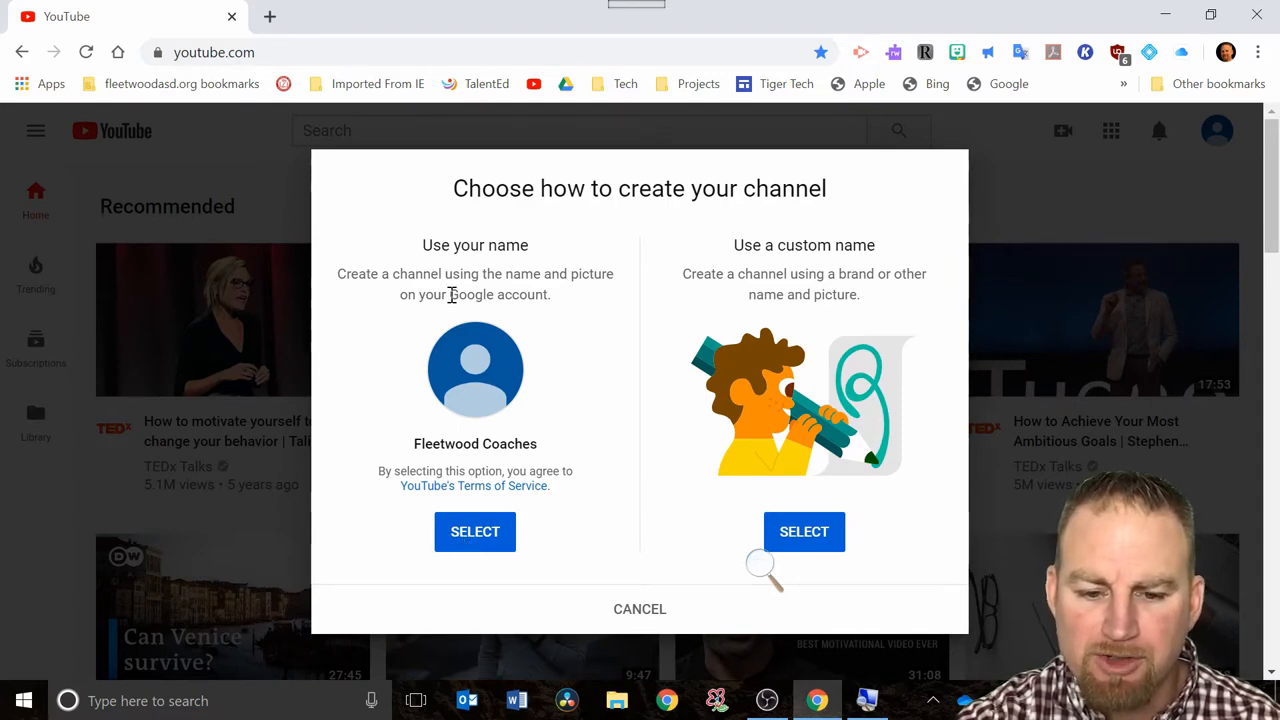
# Step: Create the channel under the account's own name, Fleetwood Coaches
pyautogui.click(476, 532)
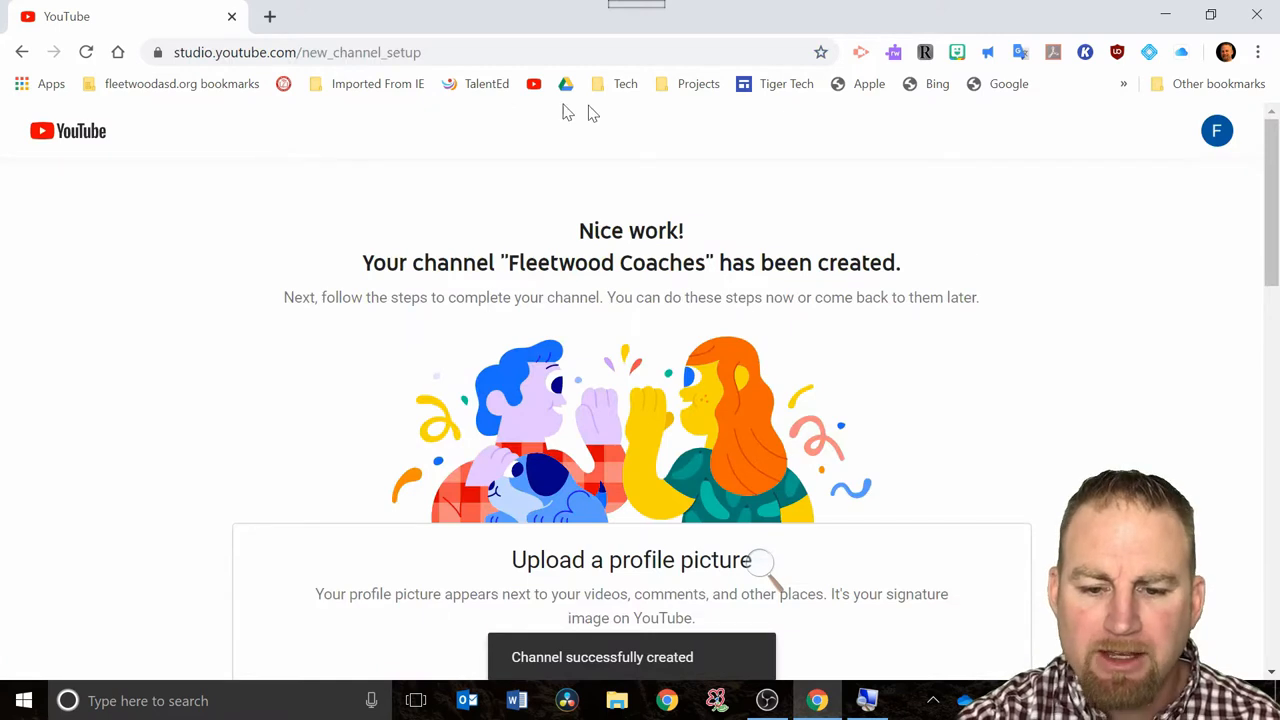
pyautogui.moveTo(716, 352)
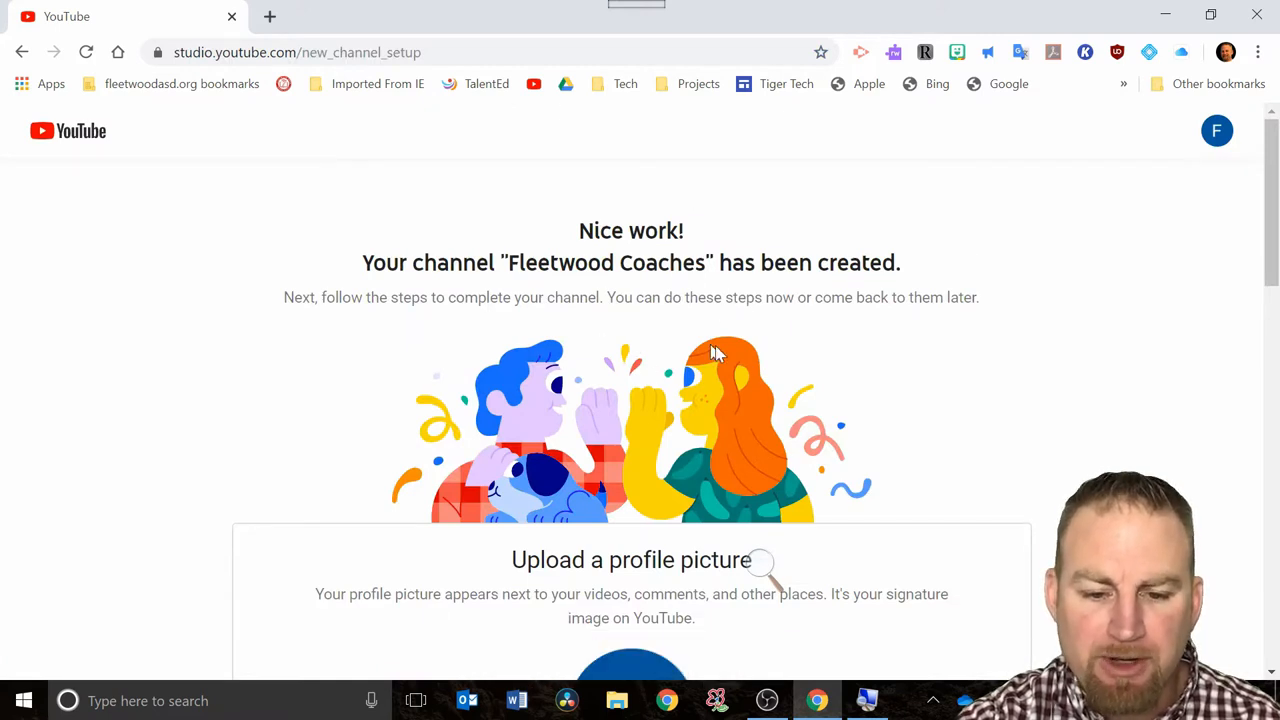
pyautogui.moveTo(908, 406)
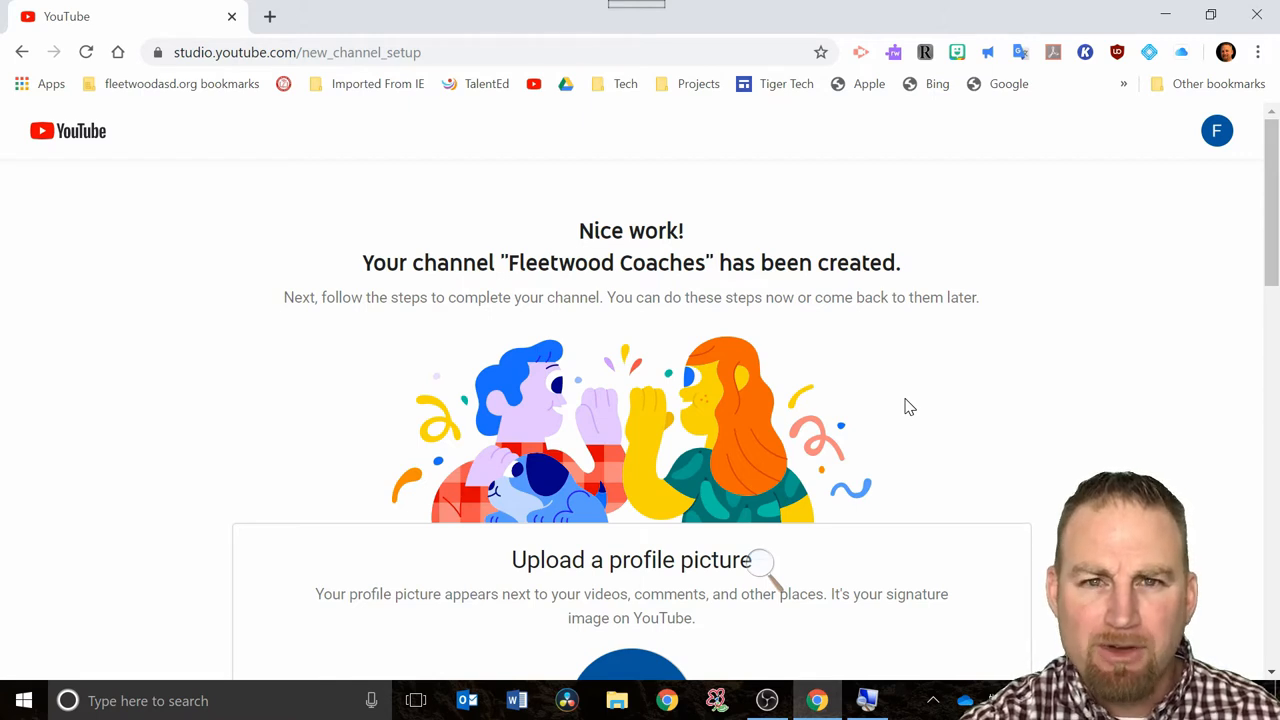
pyautogui.moveTo(808, 474)
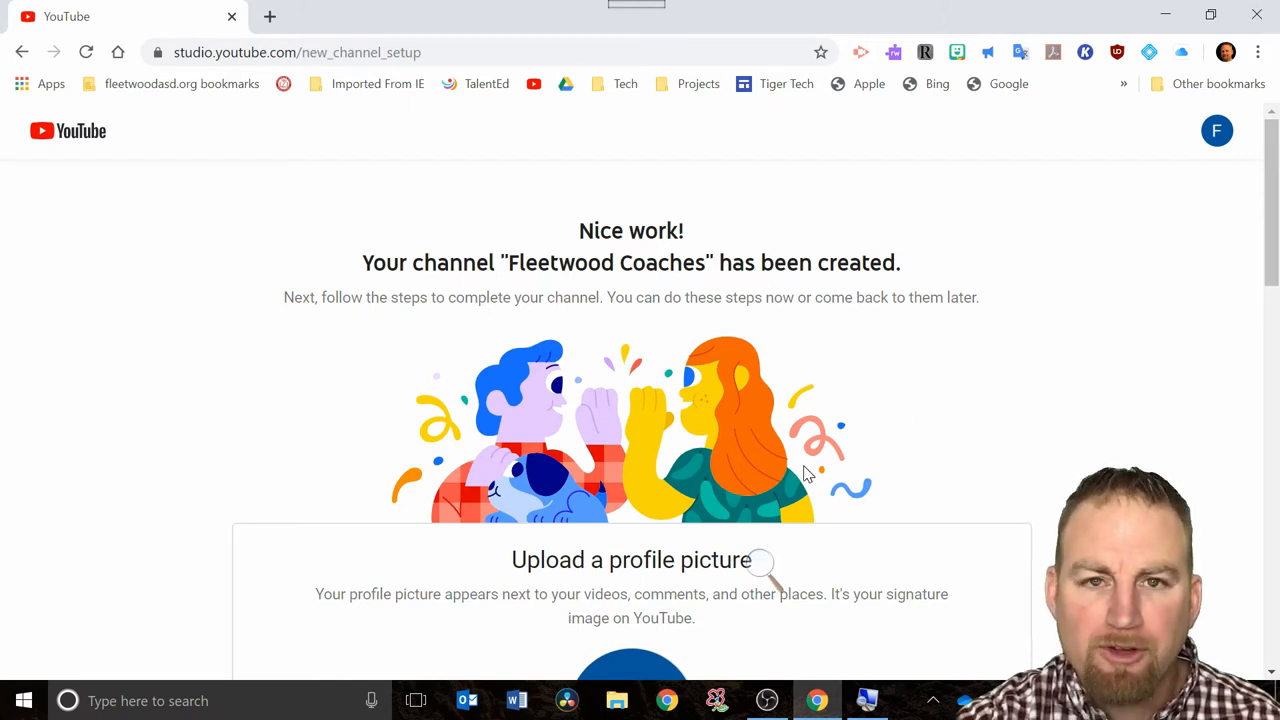
# Step: Keep the tiger profile picture and save and continue the channel setup
pyautogui.scroll(-3)
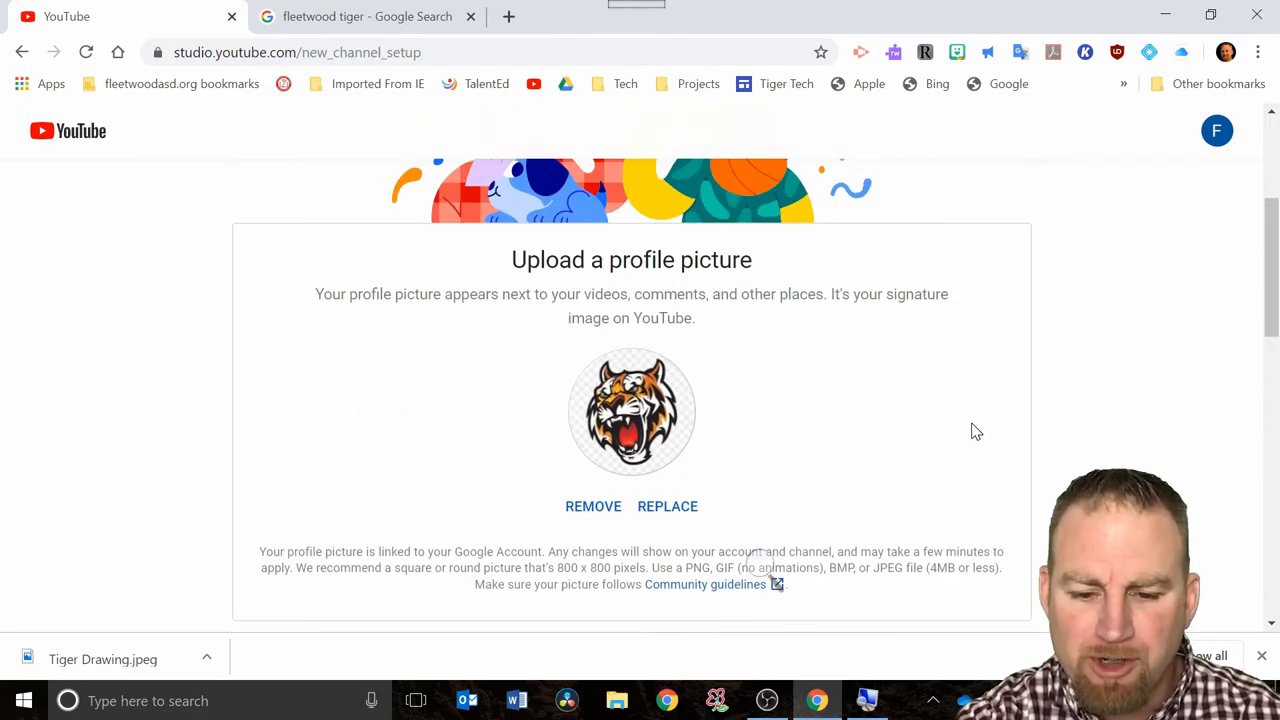
pyautogui.scroll(-3)
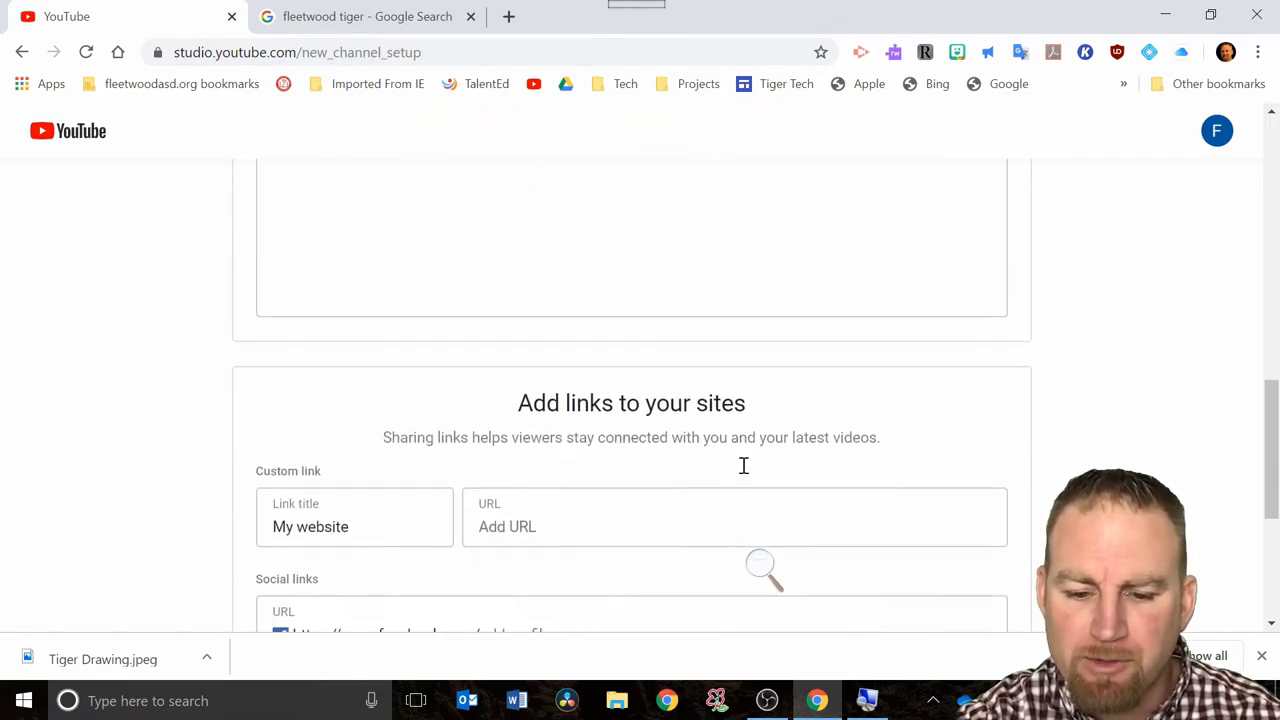
pyautogui.scroll(-3)
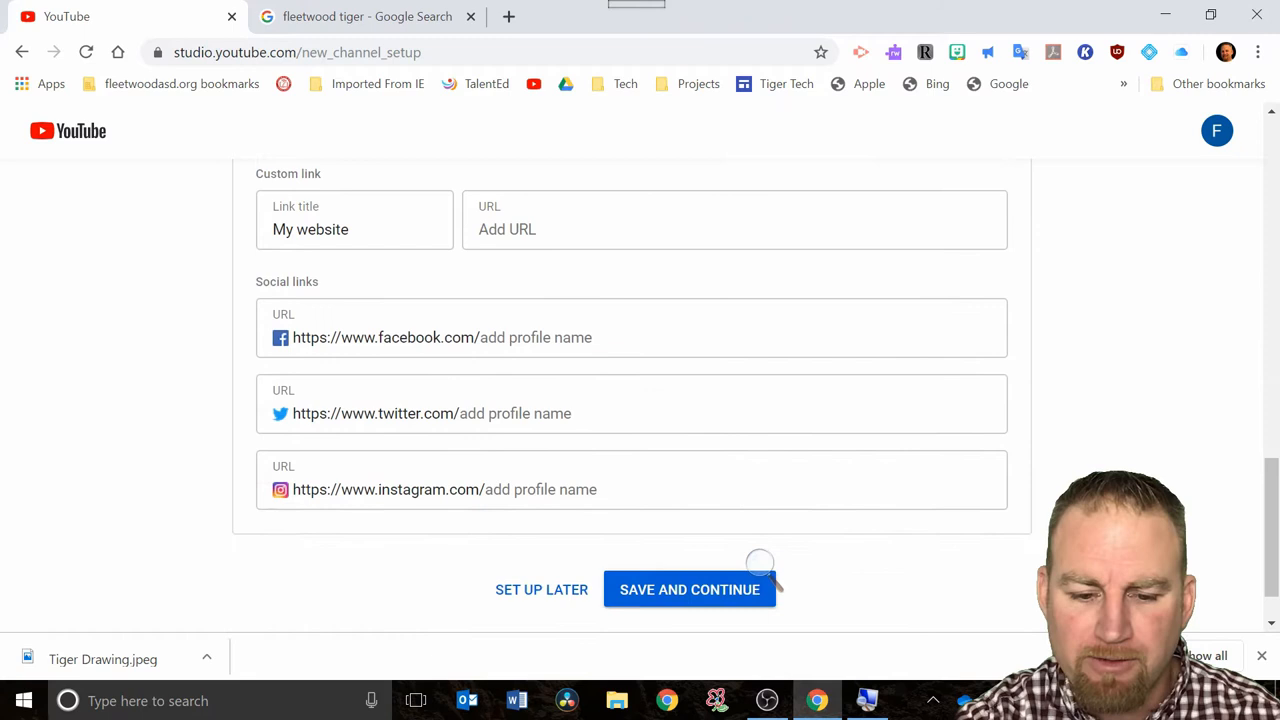
pyautogui.scroll(-3)
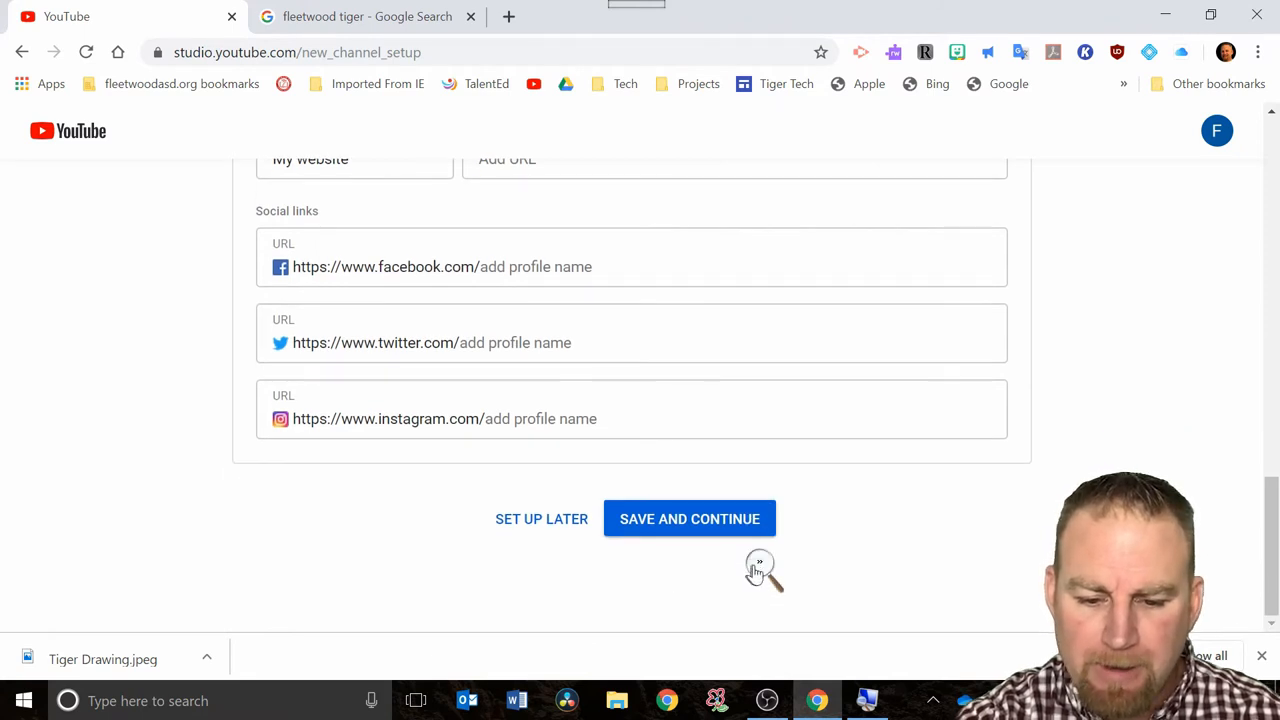
pyautogui.click(688, 518)
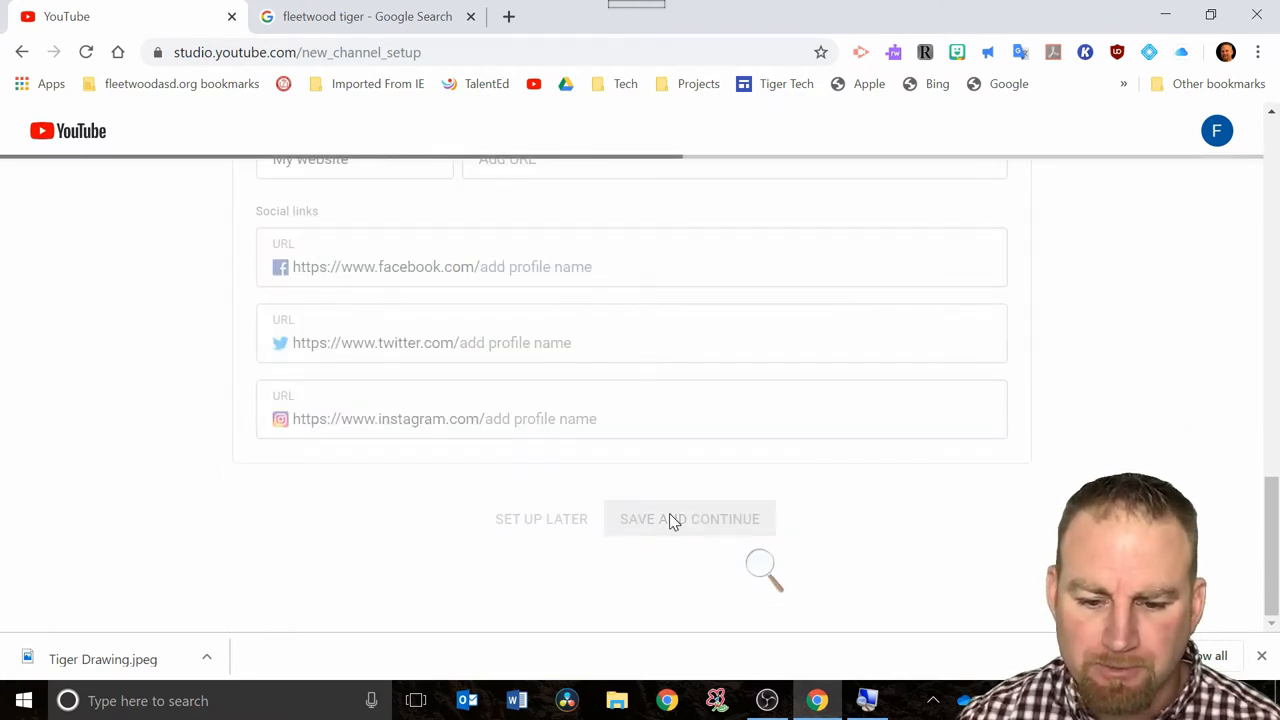
pyautogui.click(690, 518)
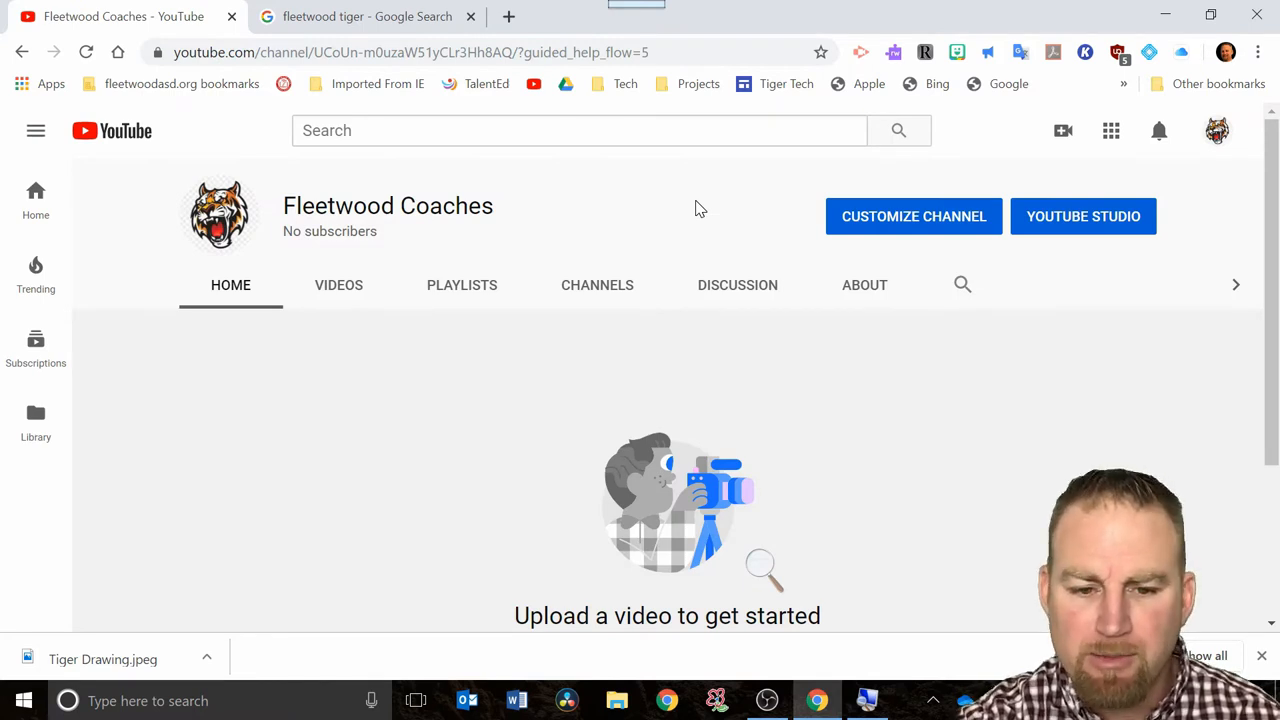
# Step: Rerun the recent 'ted talks motivation' search to list TEDx videos
pyautogui.click(578, 130)
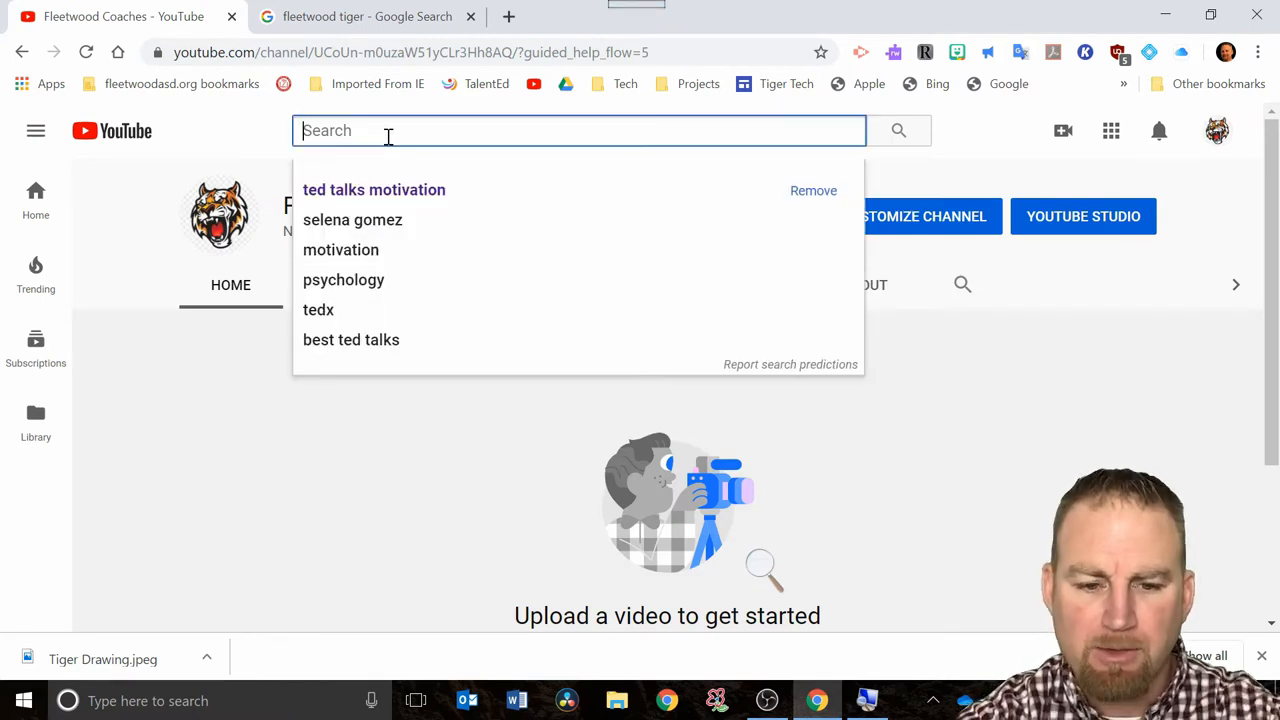
pyautogui.click(374, 188)
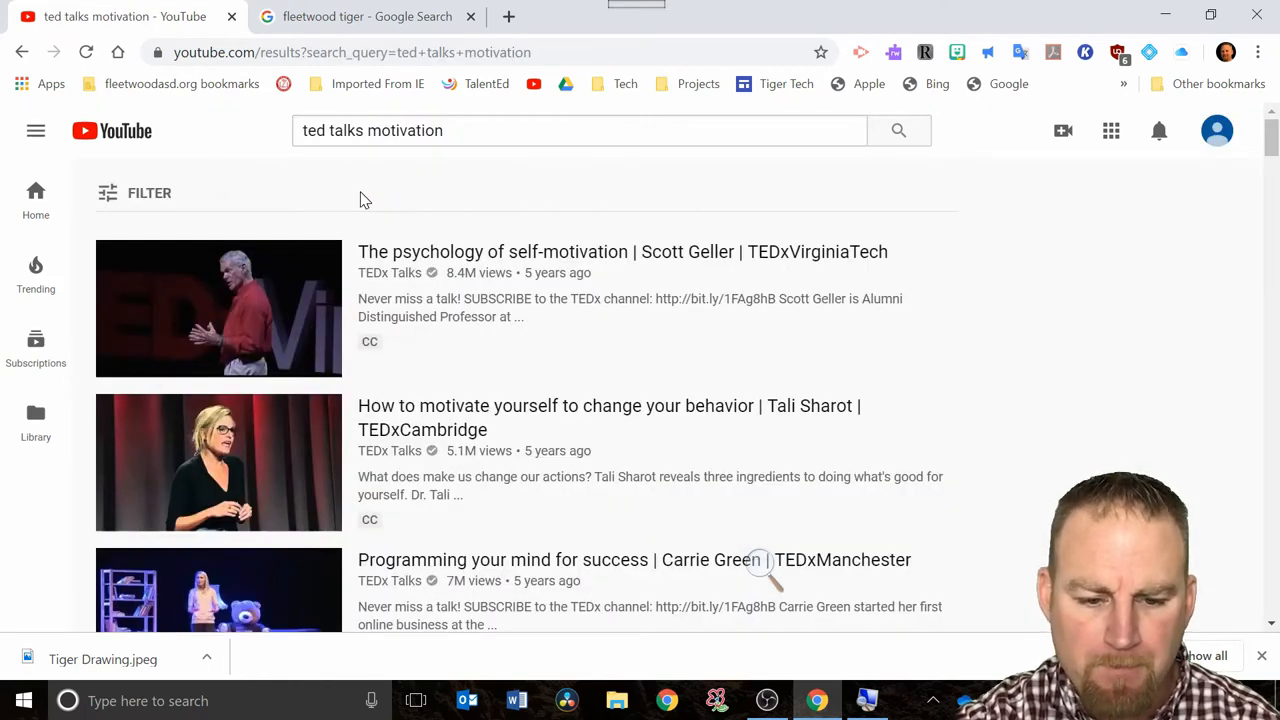
pyautogui.moveTo(524, 258)
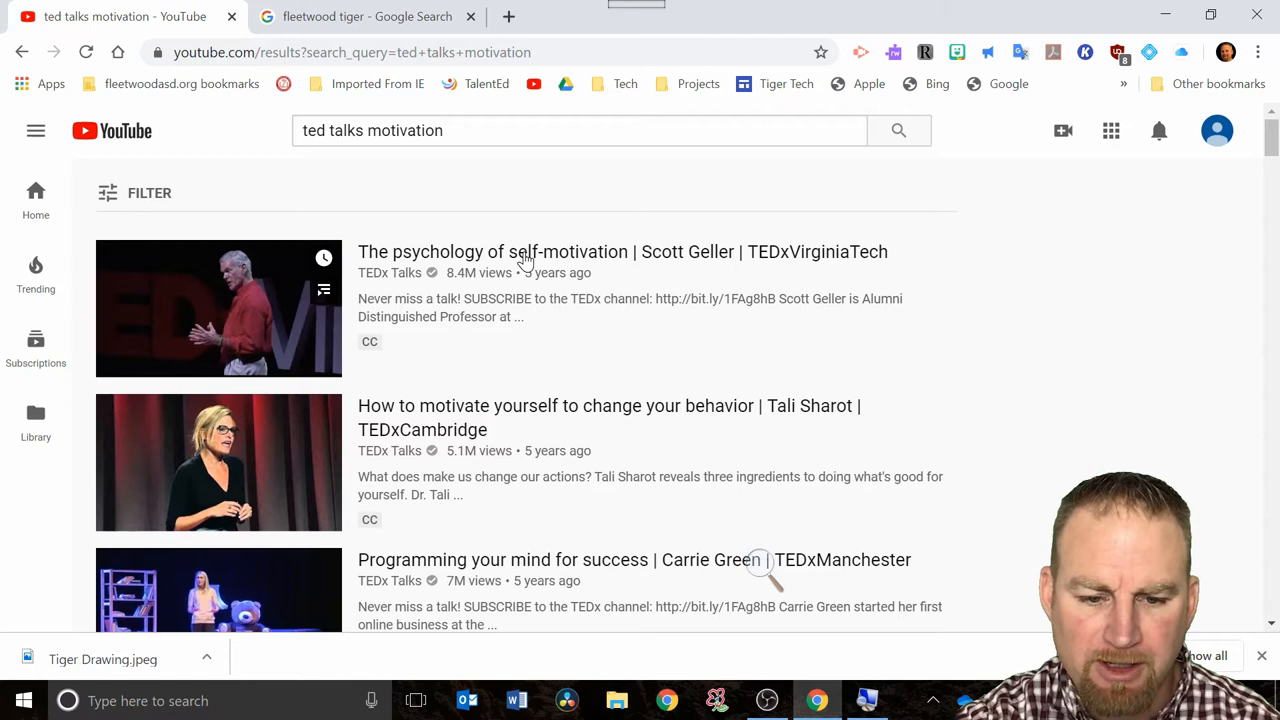
pyautogui.moveTo(218, 308)
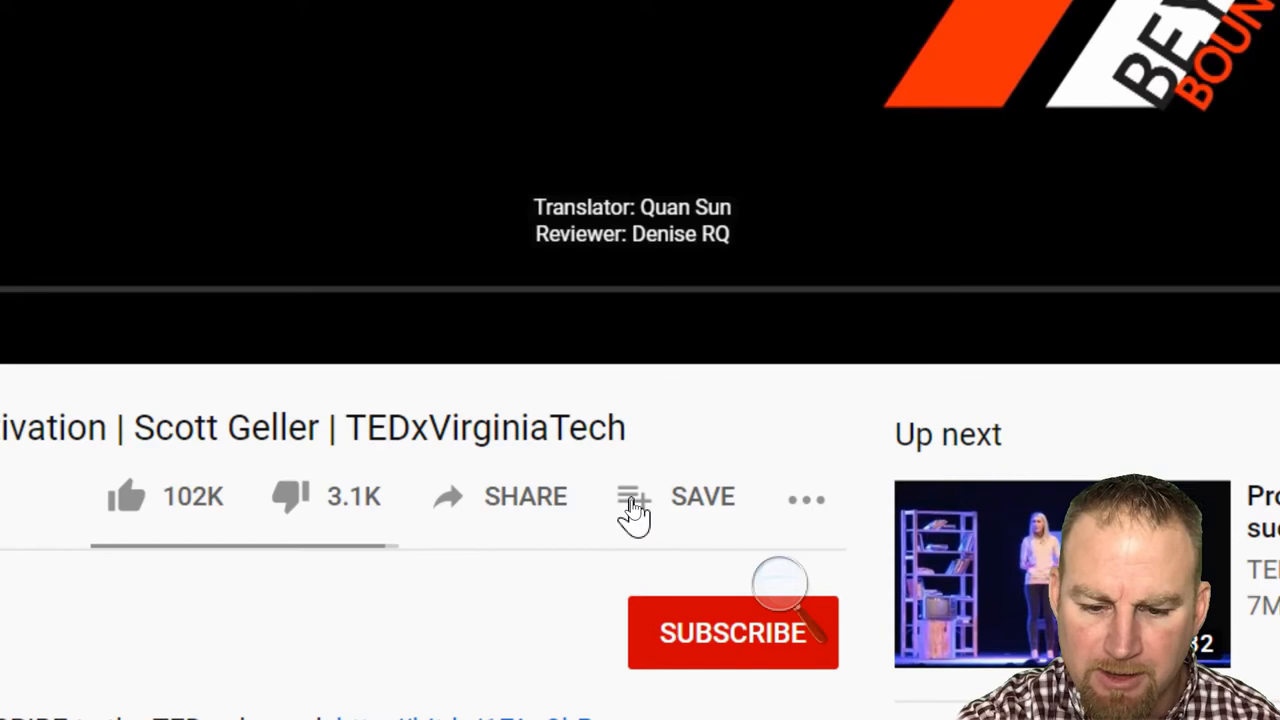
pyautogui.moveTo(596, 520)
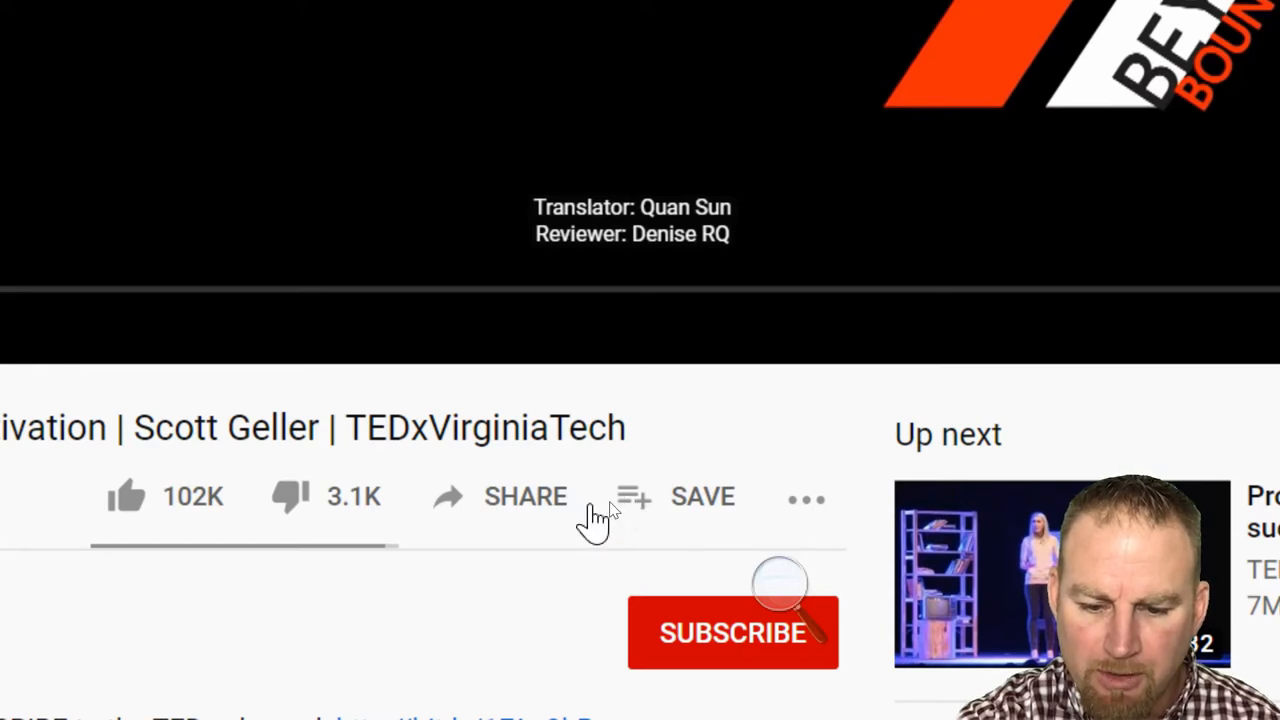
pyautogui.moveTo(636, 496)
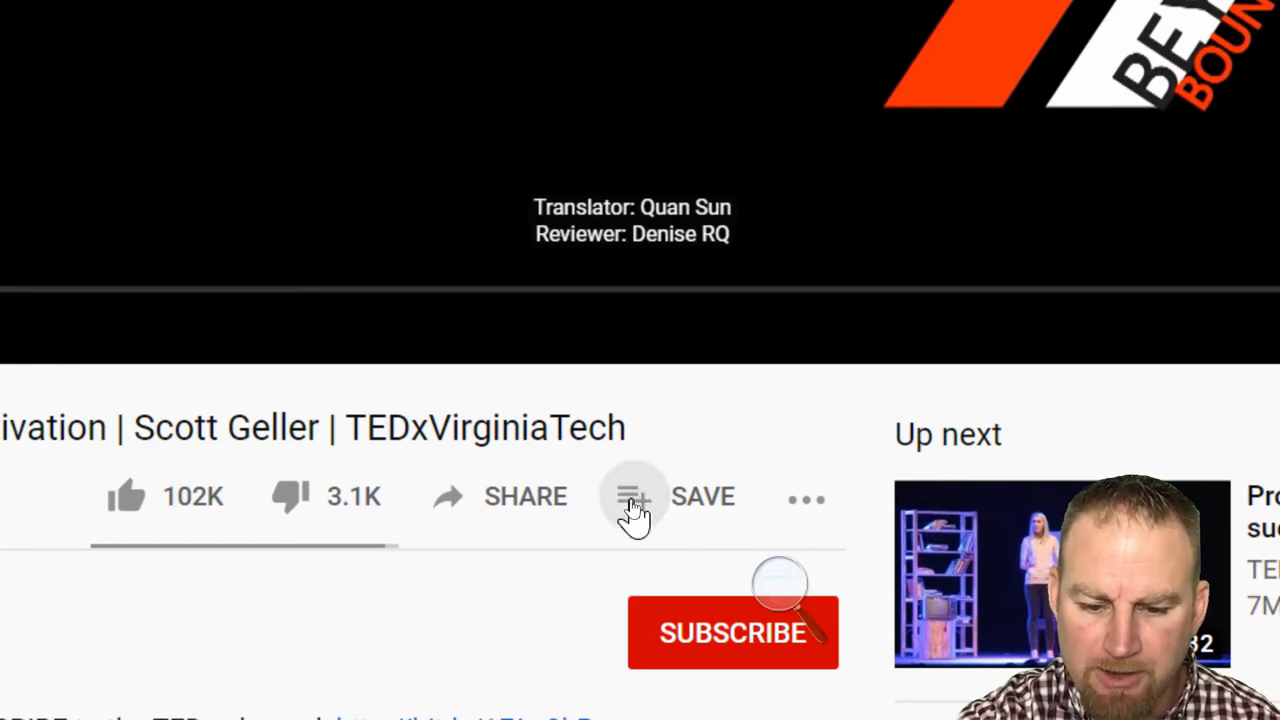
# Step: Save the Scott Geller talk into a new public playlist named 'Motivational'
pyautogui.click(634, 496)
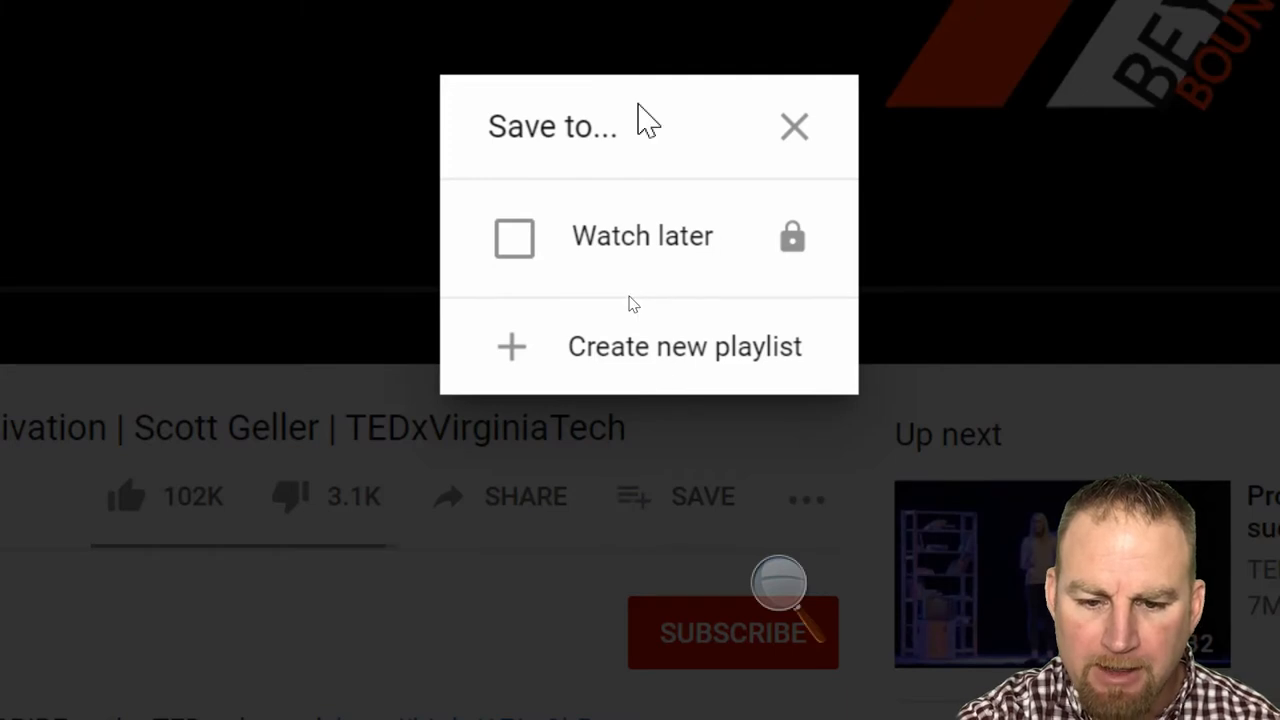
pyautogui.moveTo(570, 104)
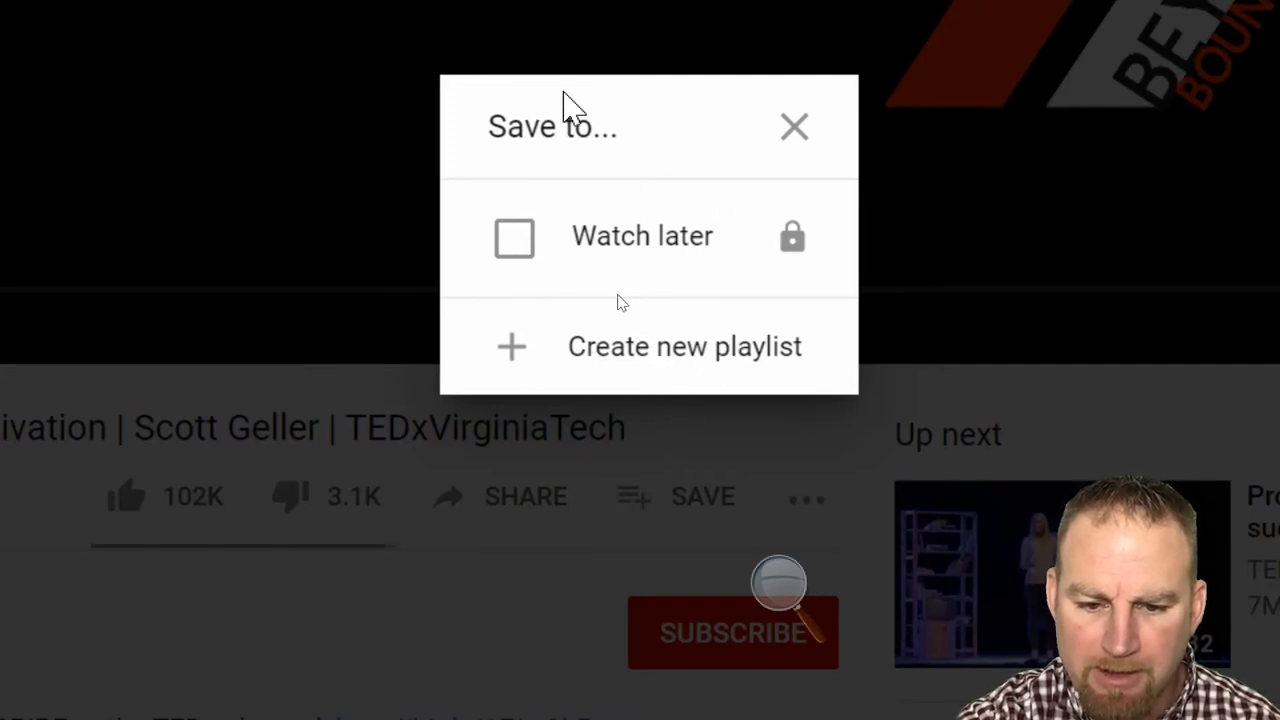
pyautogui.moveTo(548, 280)
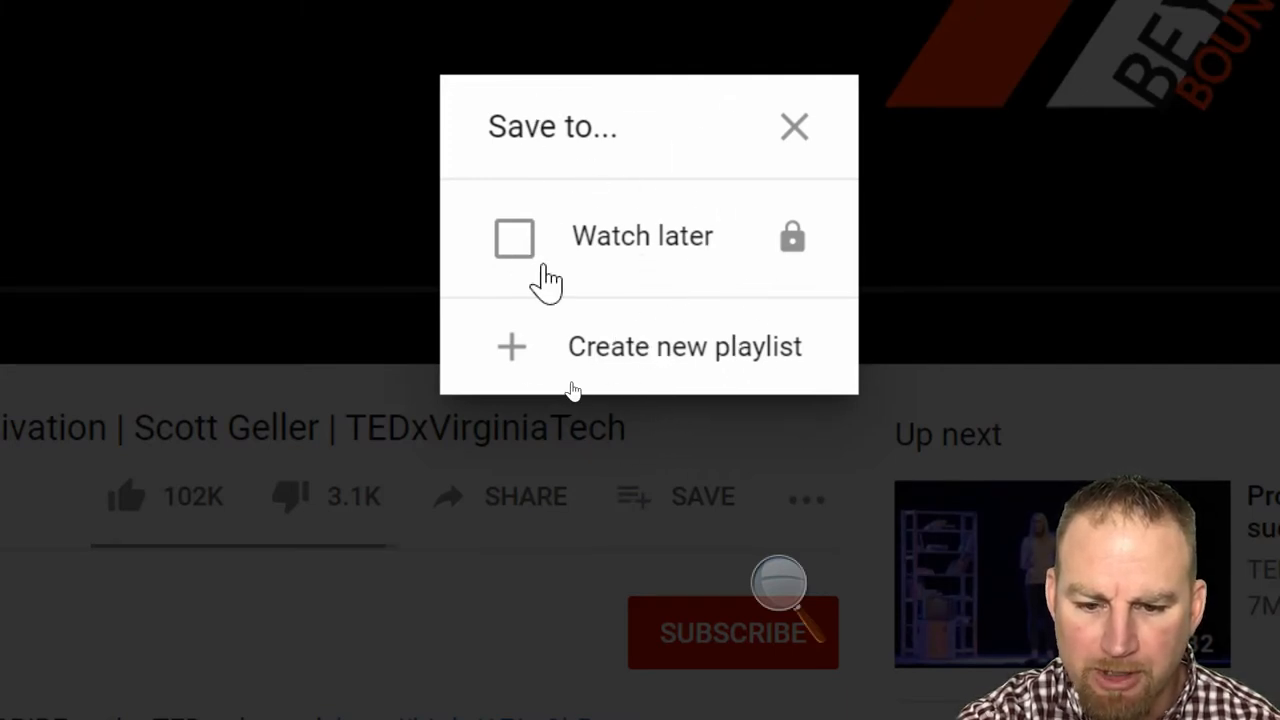
pyautogui.moveTo(516, 368)
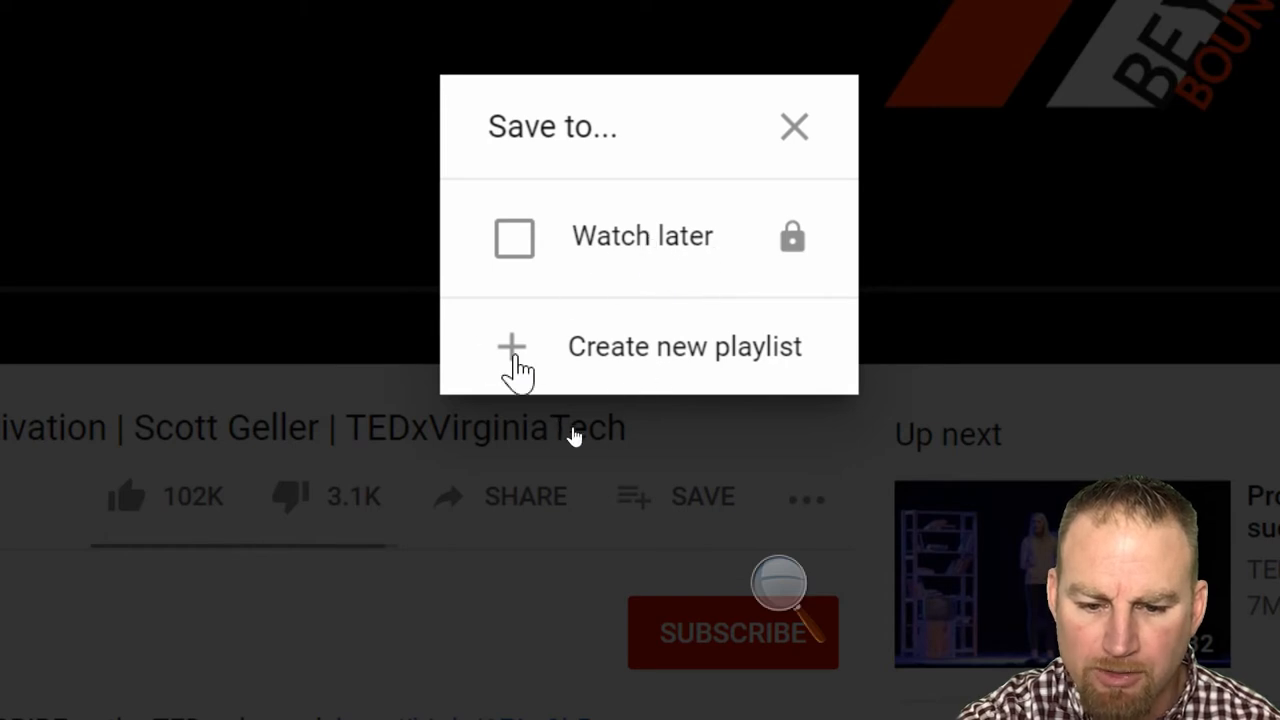
pyautogui.click(684, 346)
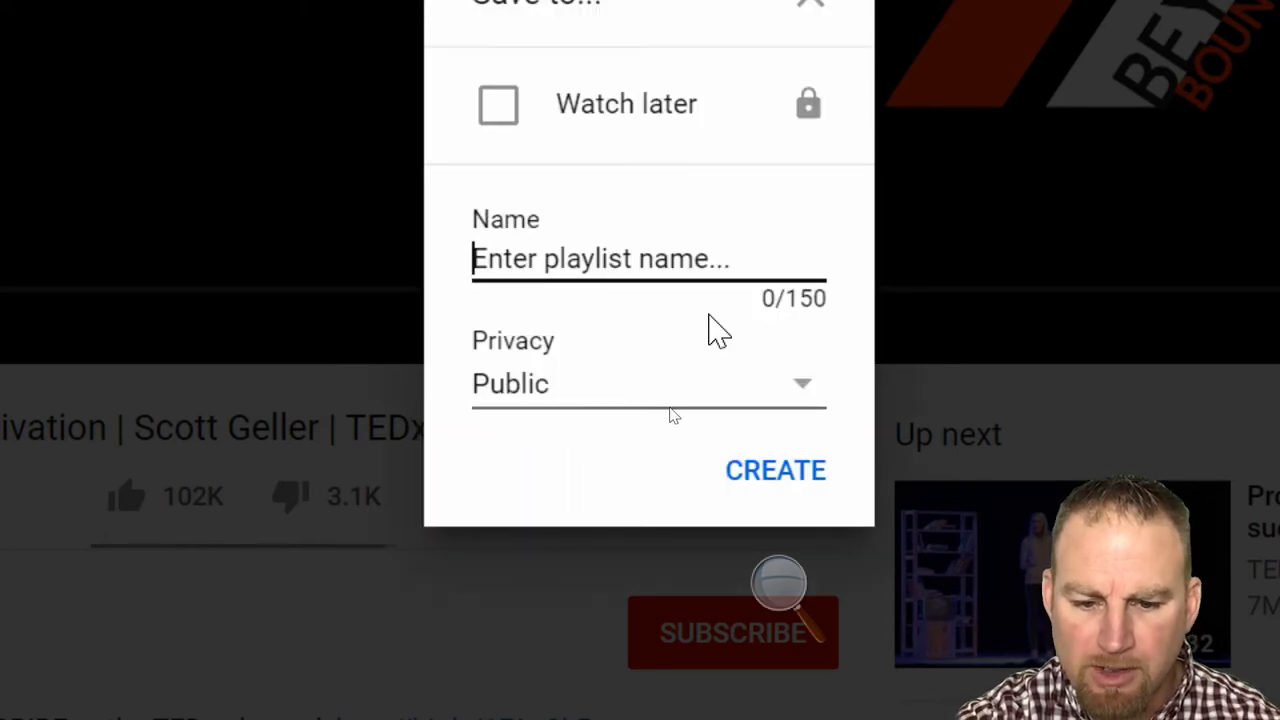
pyautogui.write('Motiv')
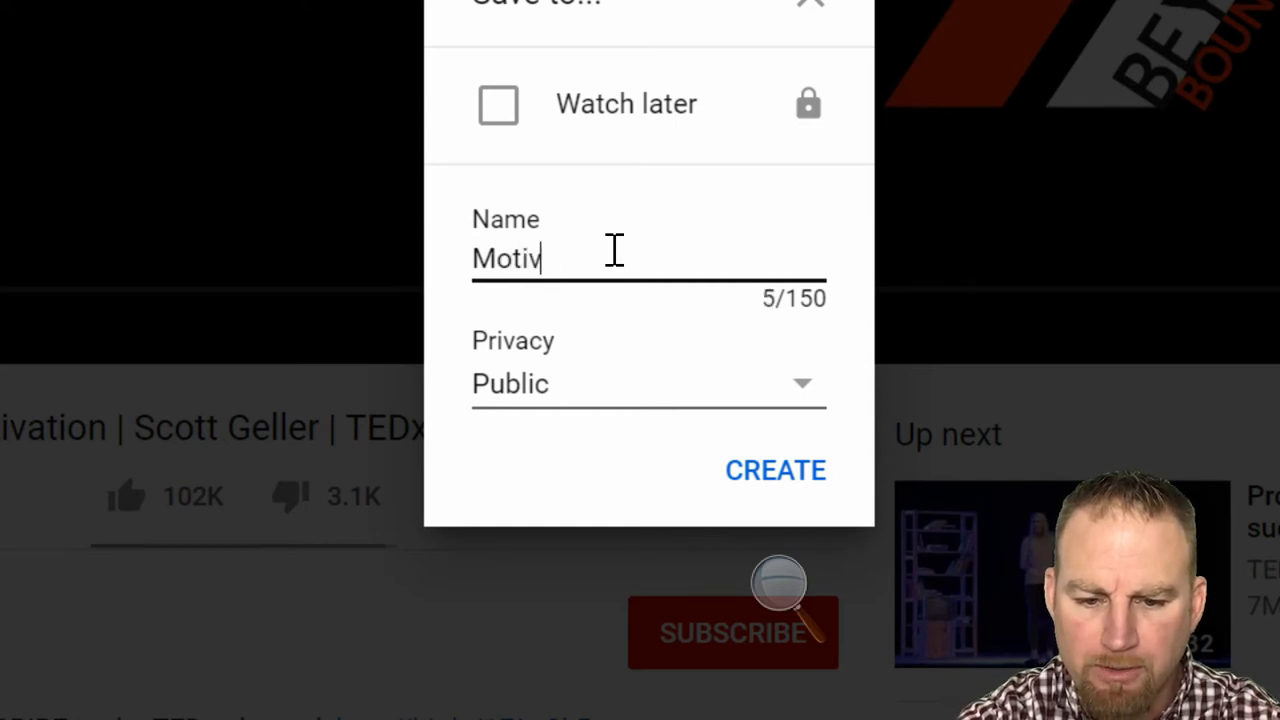
pyautogui.write('ational')
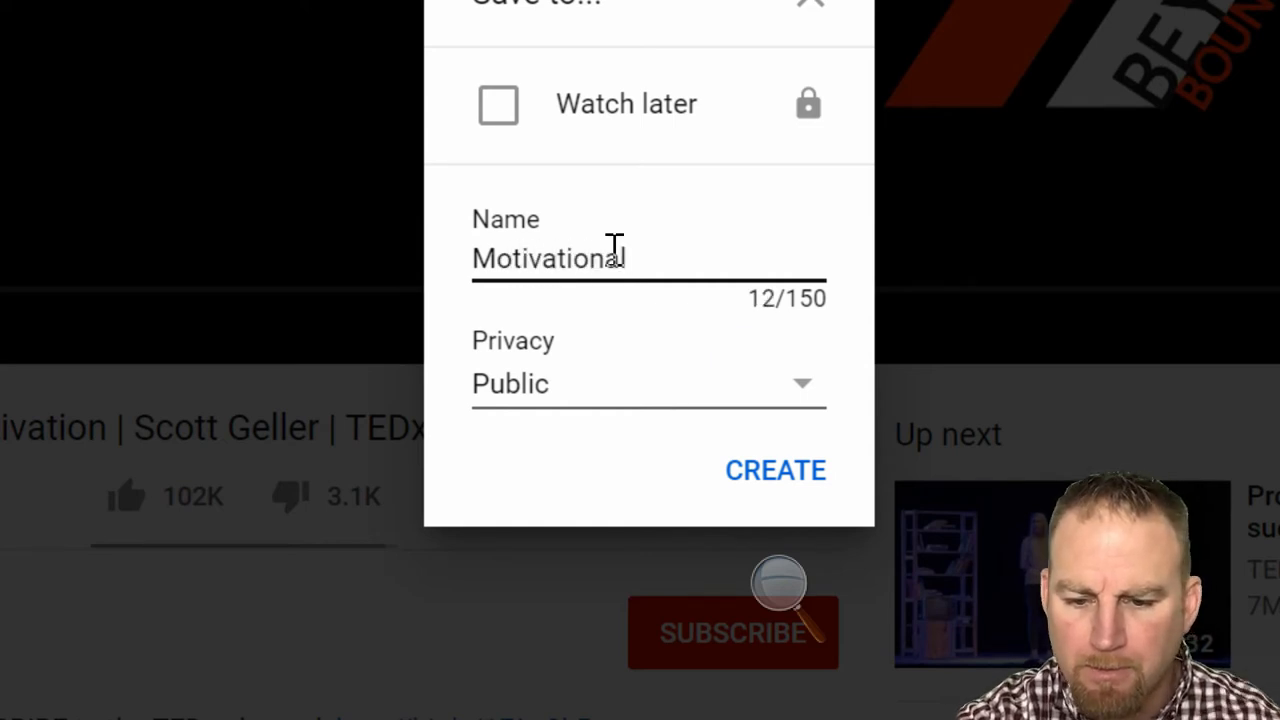
pyautogui.click(776, 470)
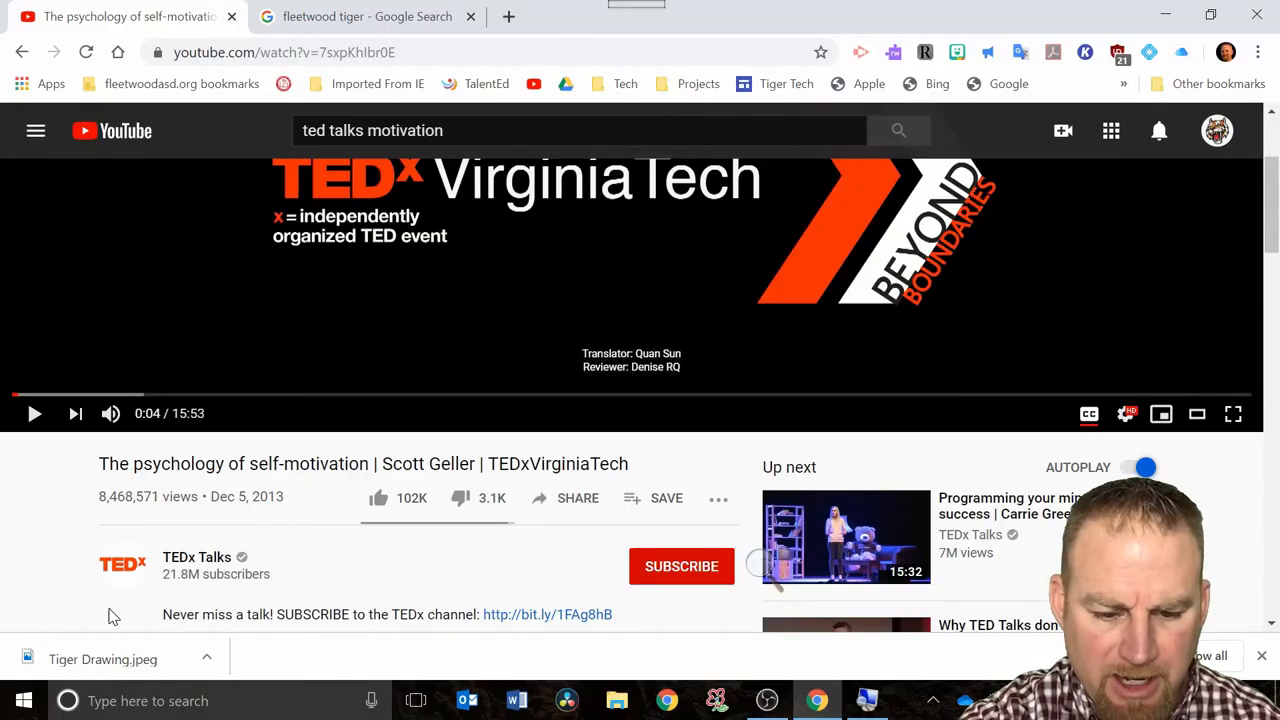
pyautogui.moveTo(278, 586)
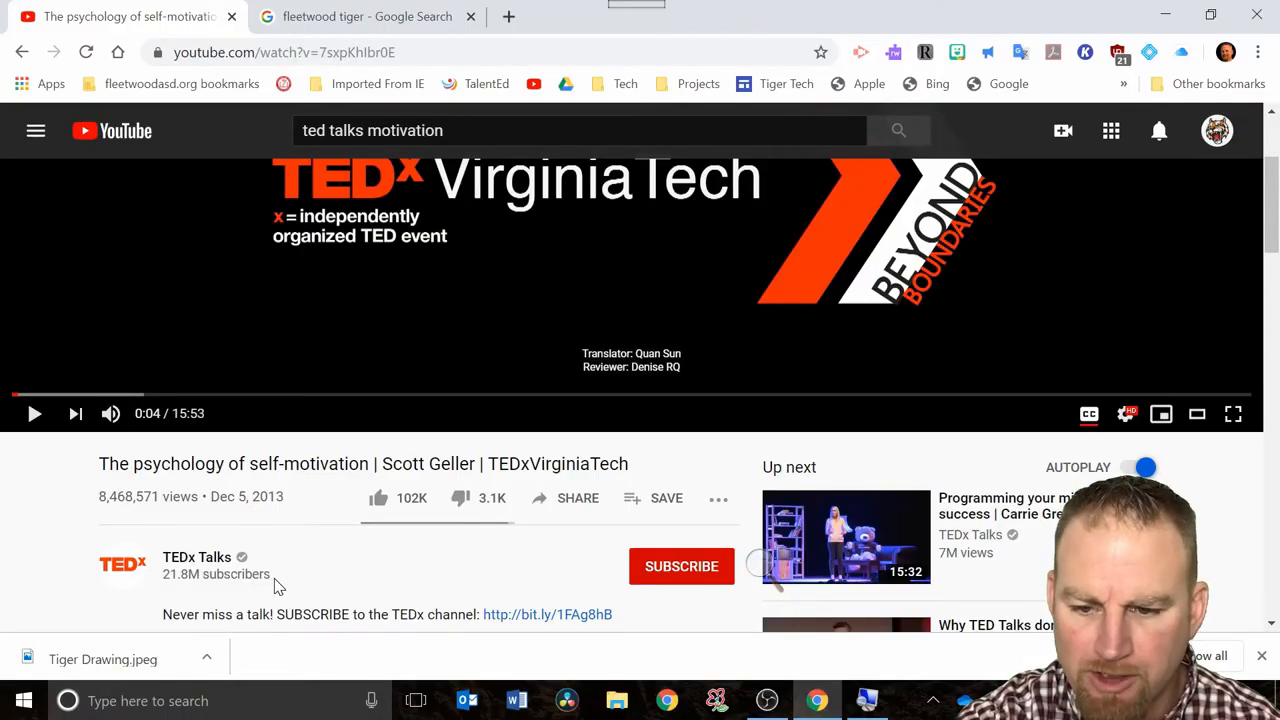
# Step: Return from the video to the ted talks motivation search results
pyautogui.scroll(-3)
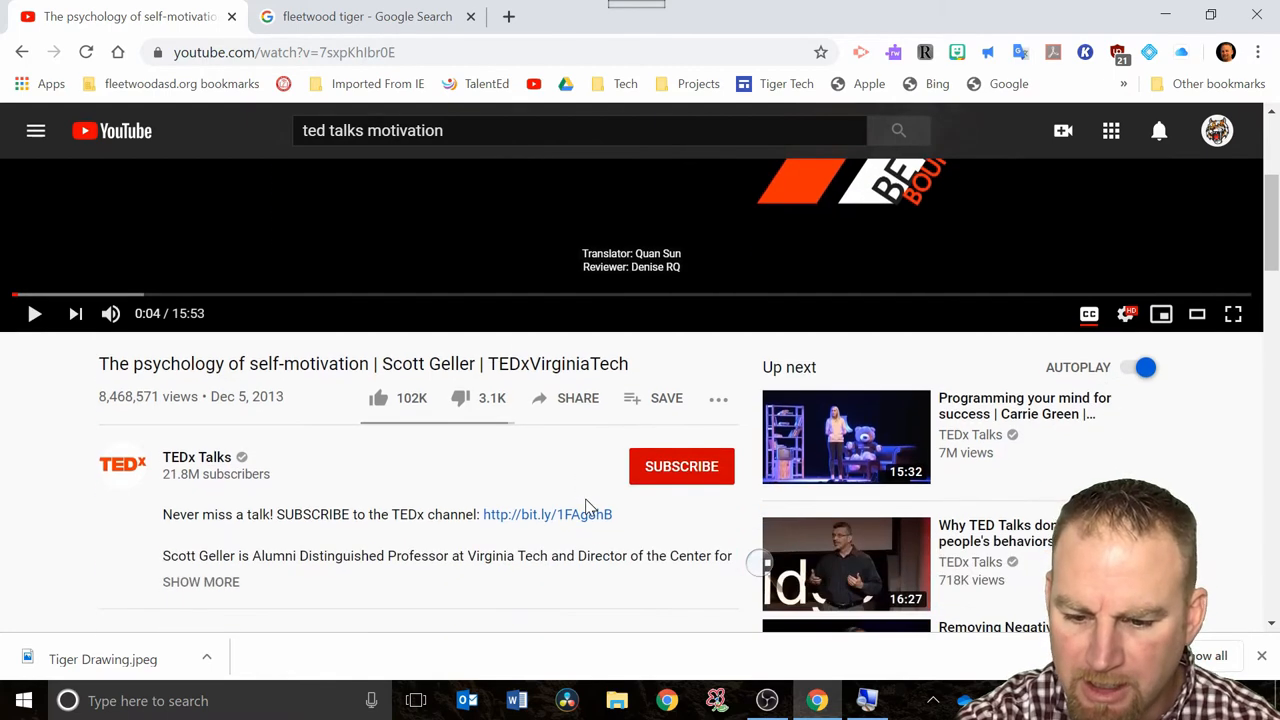
pyautogui.scroll(-3)
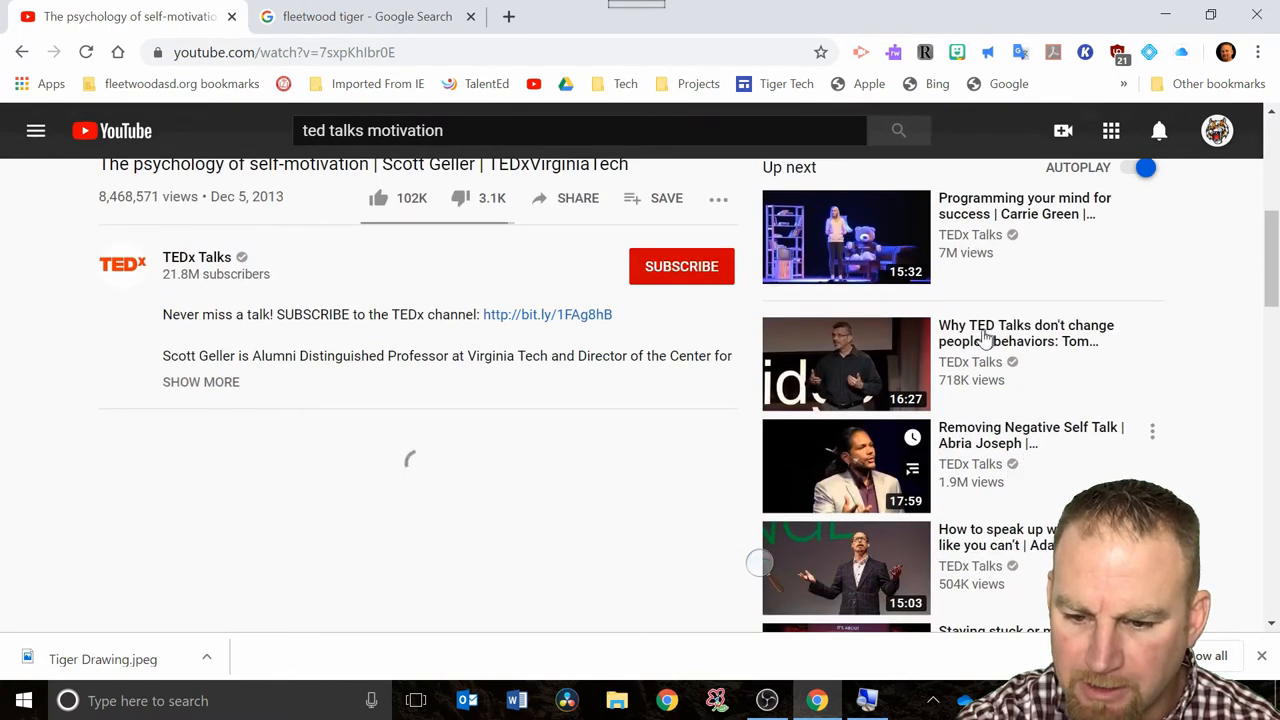
pyautogui.click(896, 130)
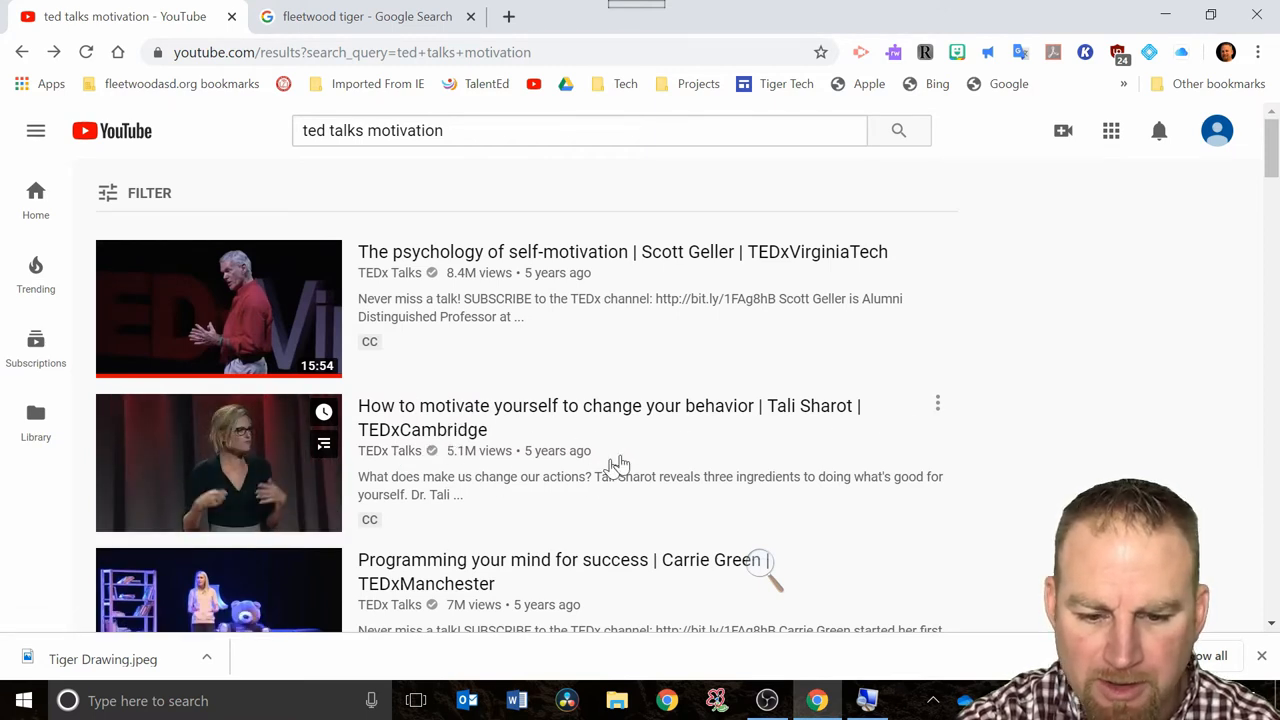
pyautogui.moveTo(940, 410)
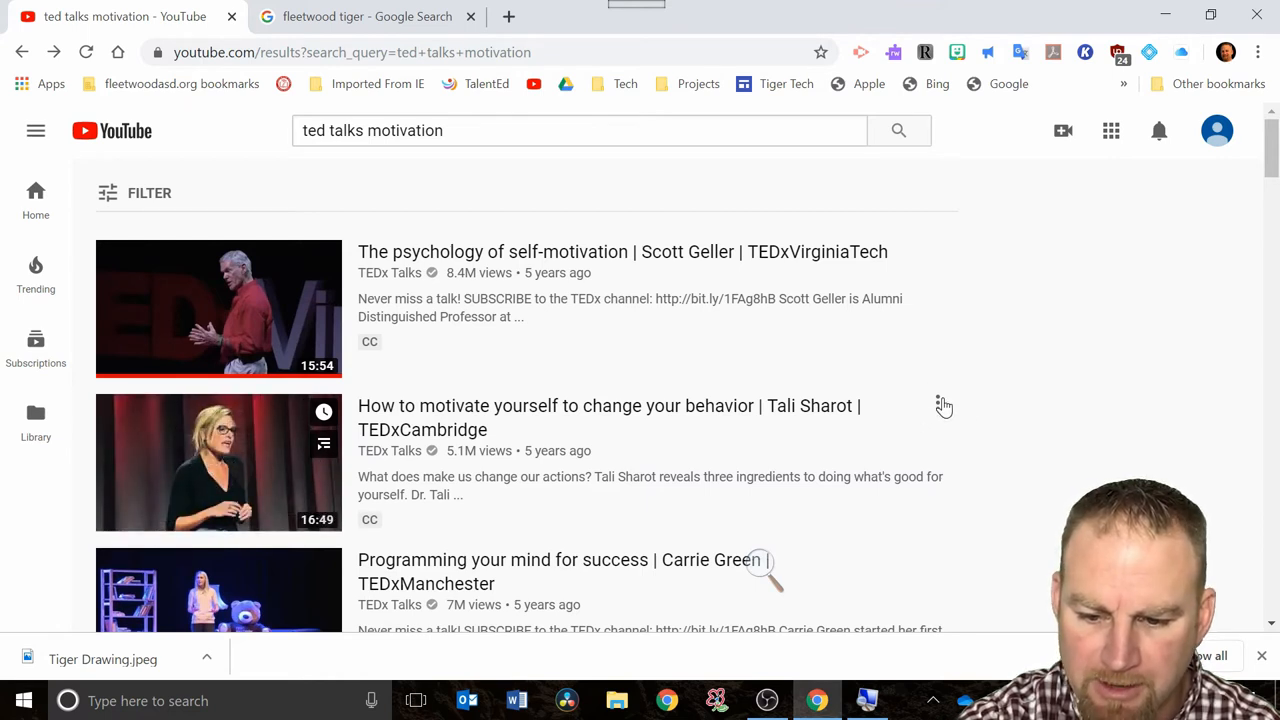
# Step: Add the Tali Sharot talk to the Motivational playlist via its three-dot menu
pyautogui.click(936, 404)
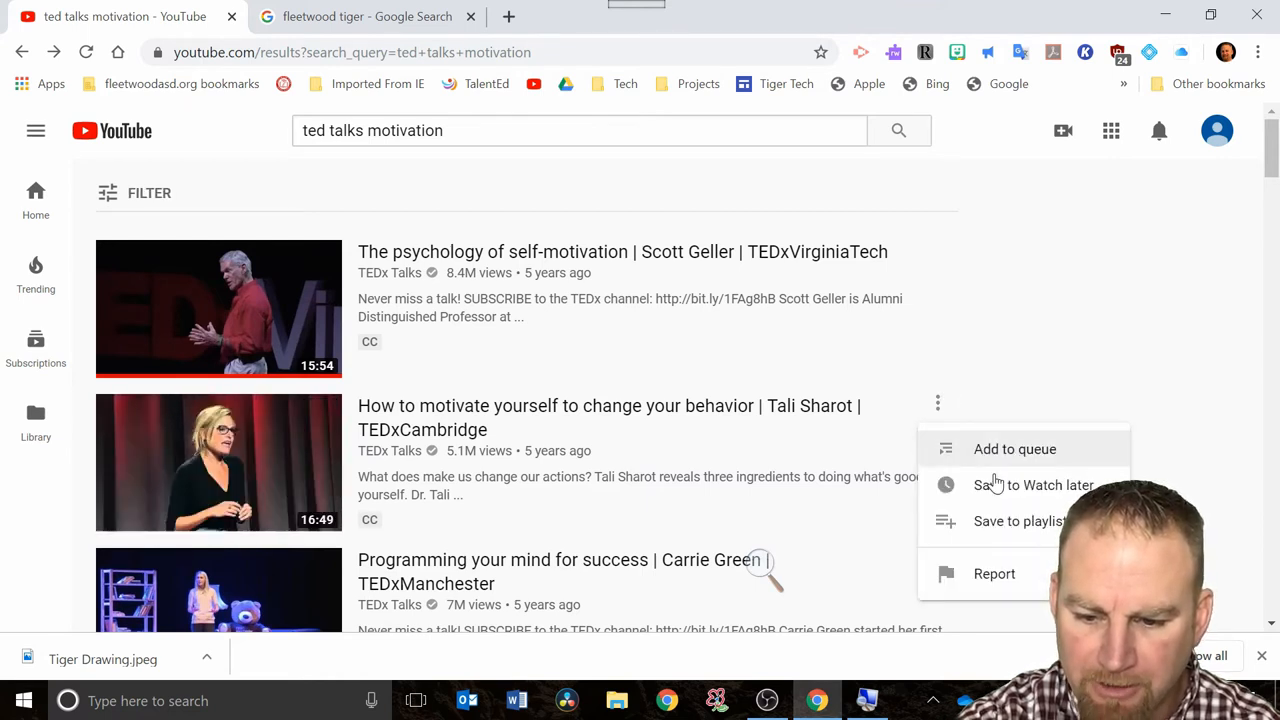
pyautogui.moveTo(956, 524)
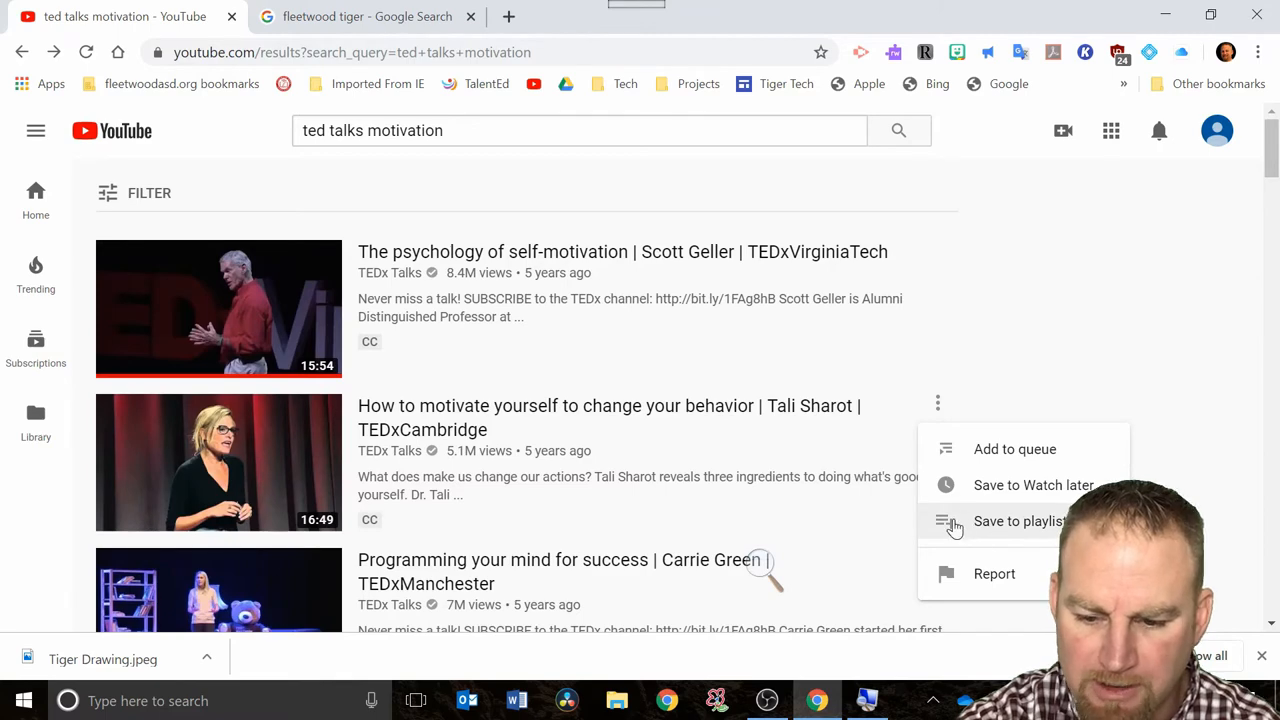
pyautogui.click(1018, 520)
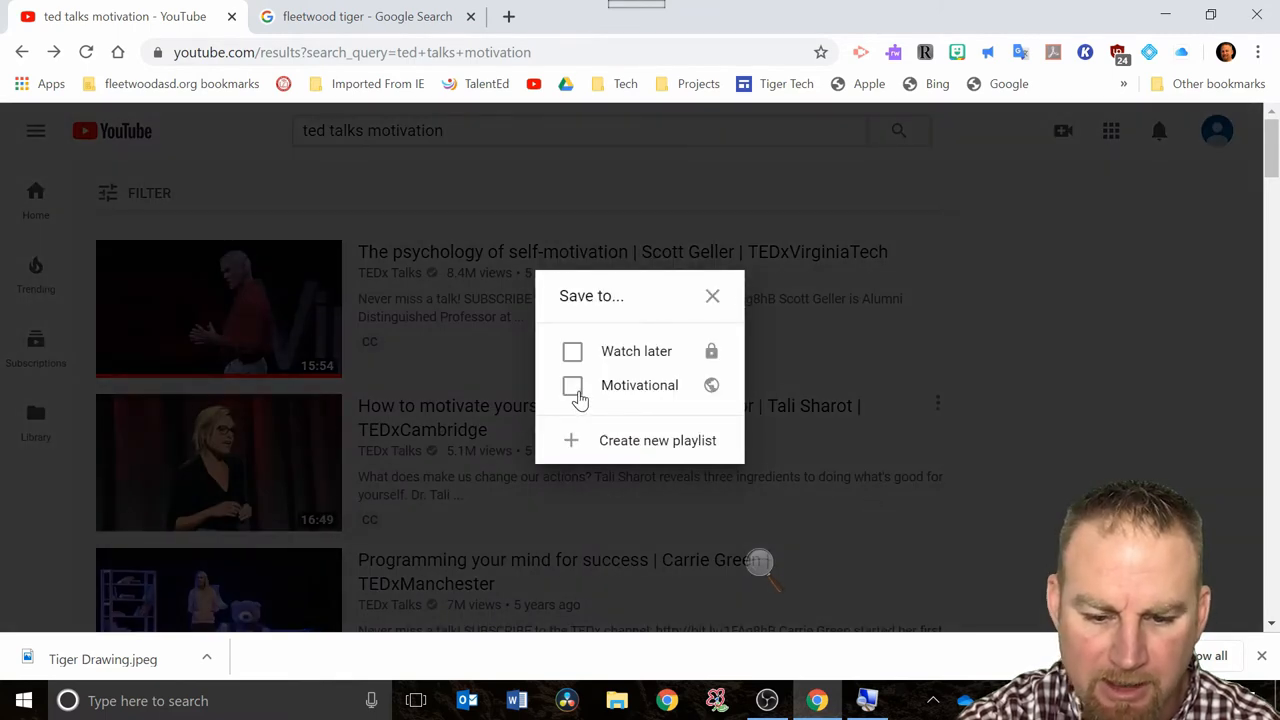
pyautogui.click(572, 384)
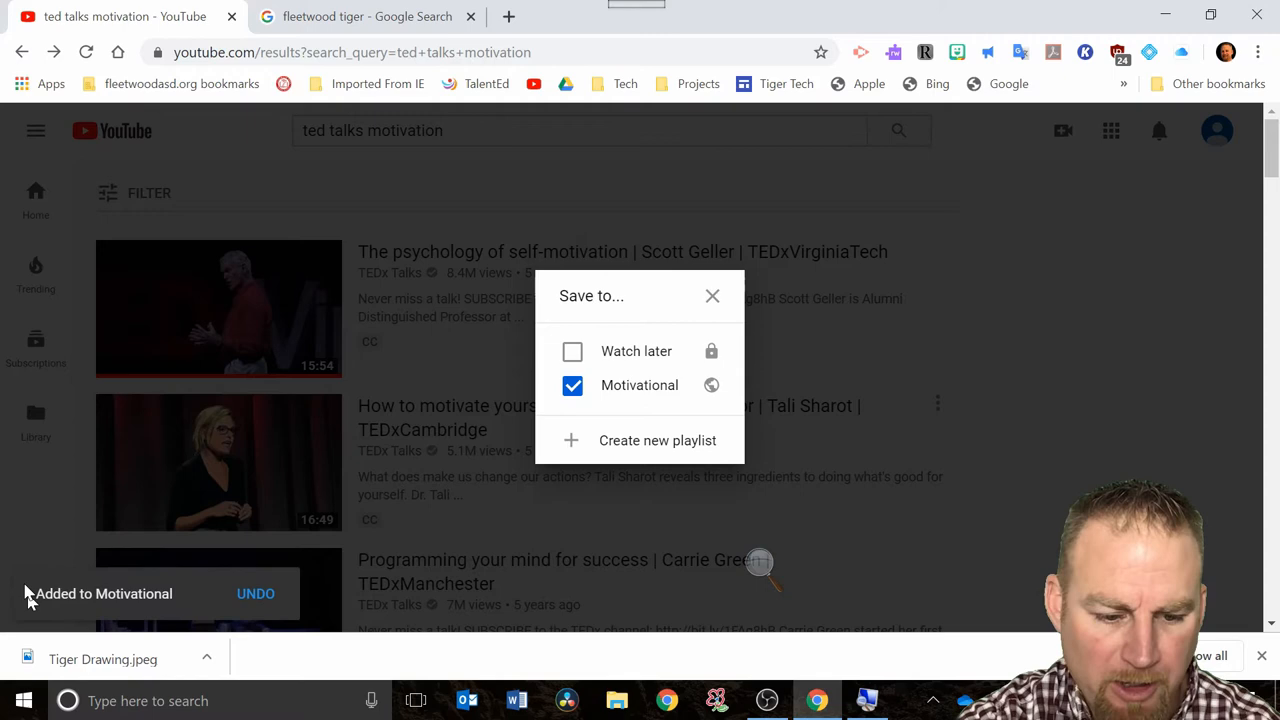
pyautogui.moveTo(628, 408)
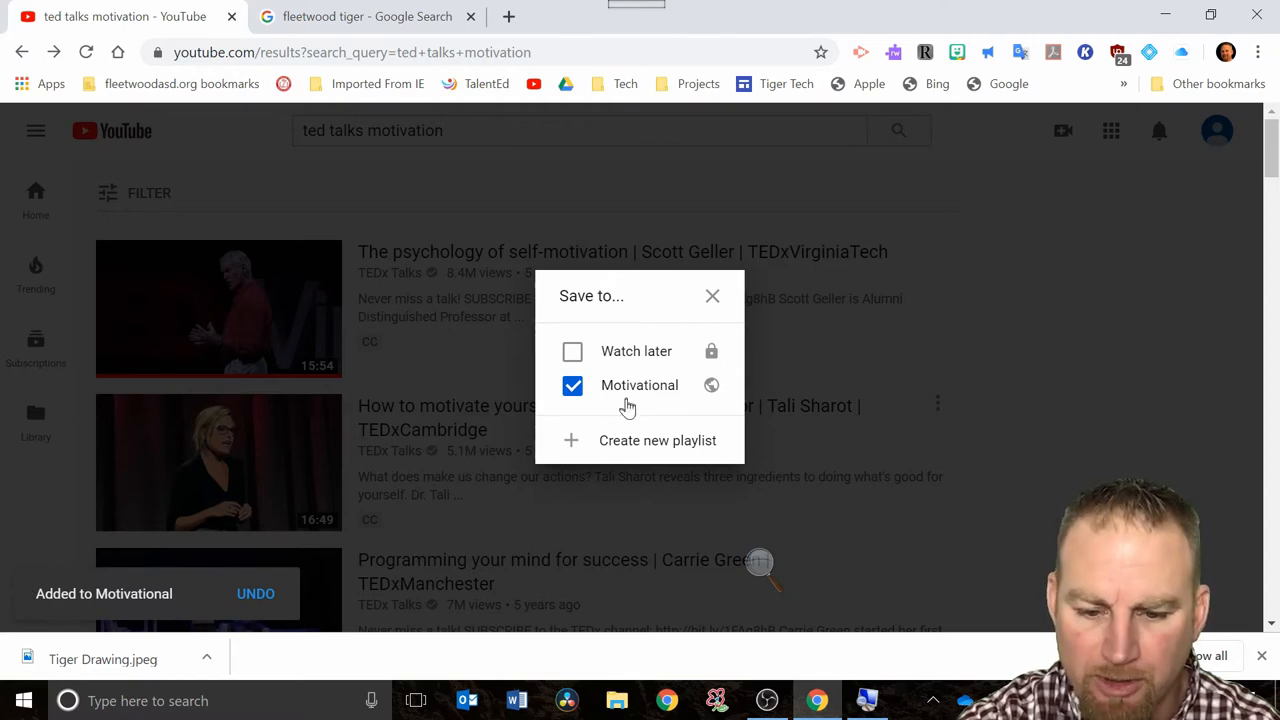
pyautogui.click(712, 296)
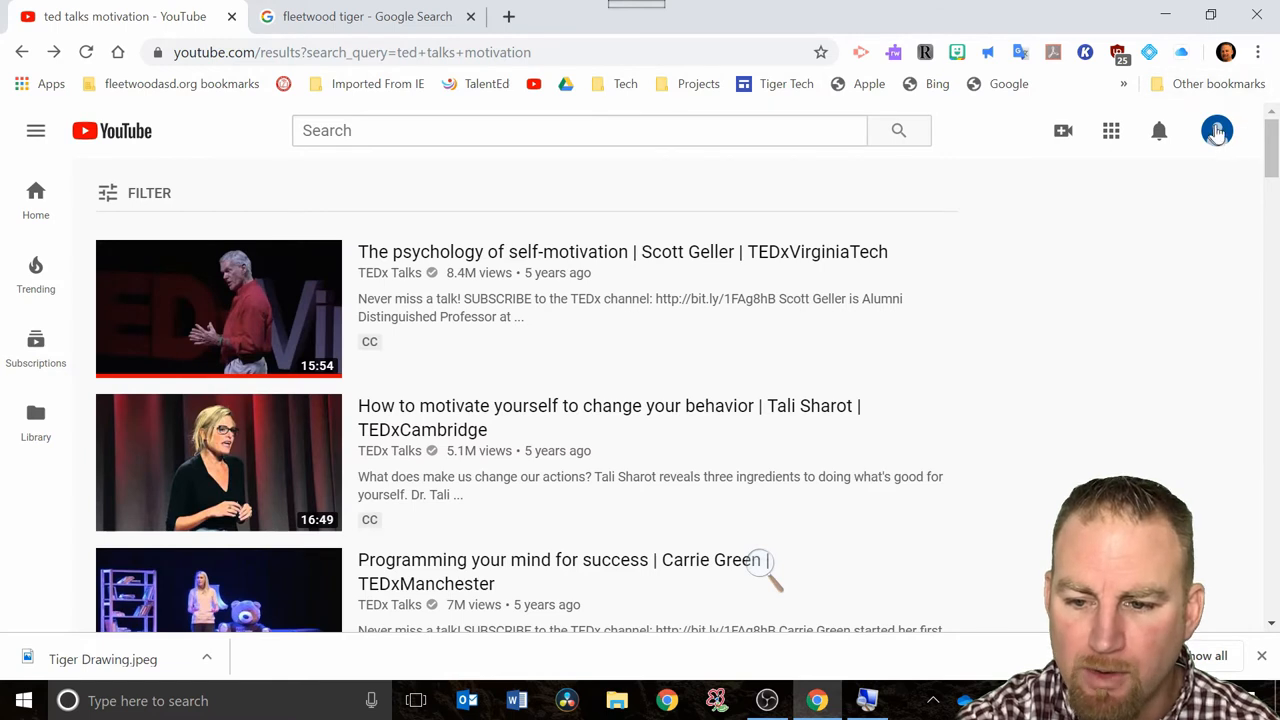
# Step: Go to Your channel from the account menu and view its Playlists
pyautogui.click(1216, 130)
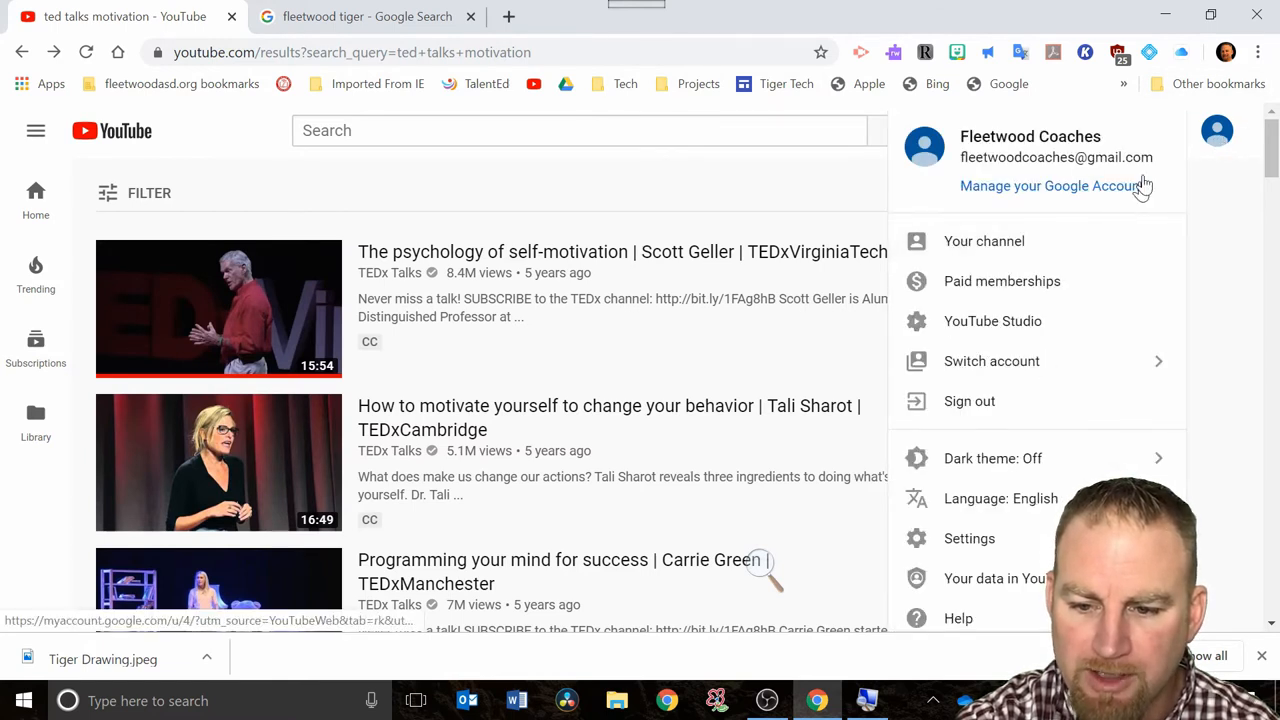
pyautogui.click(984, 240)
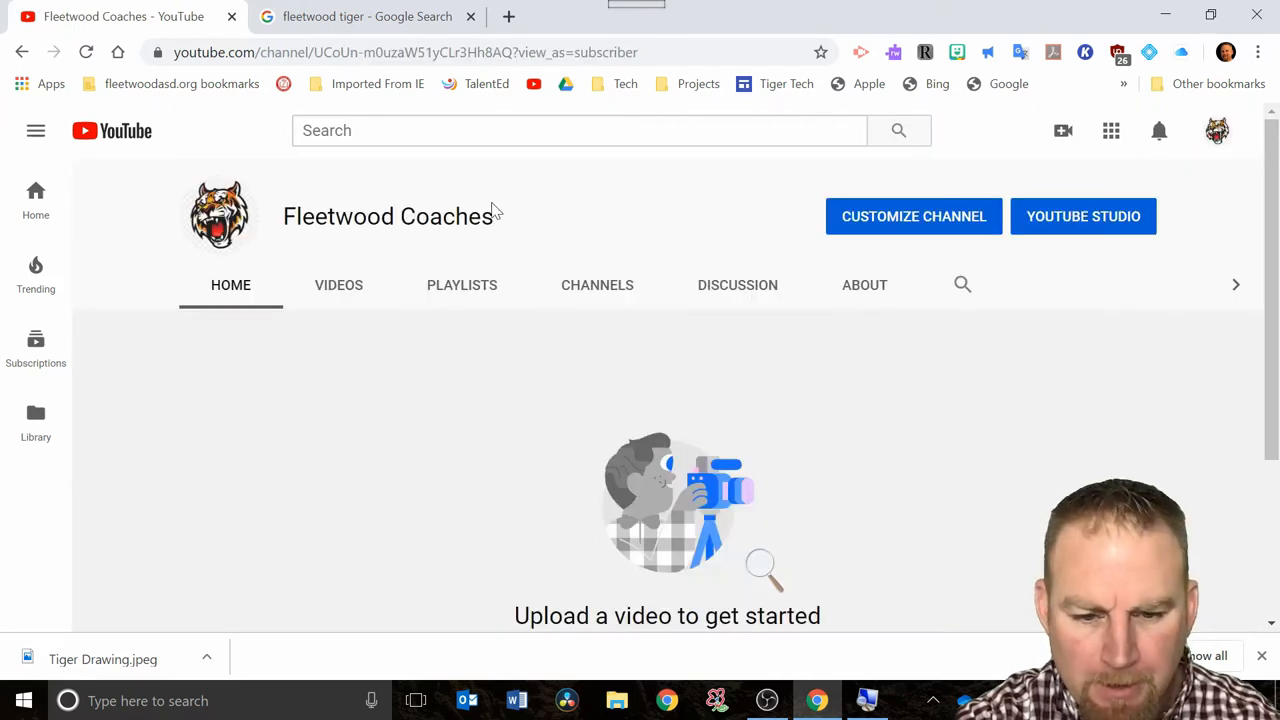
pyautogui.moveTo(460, 296)
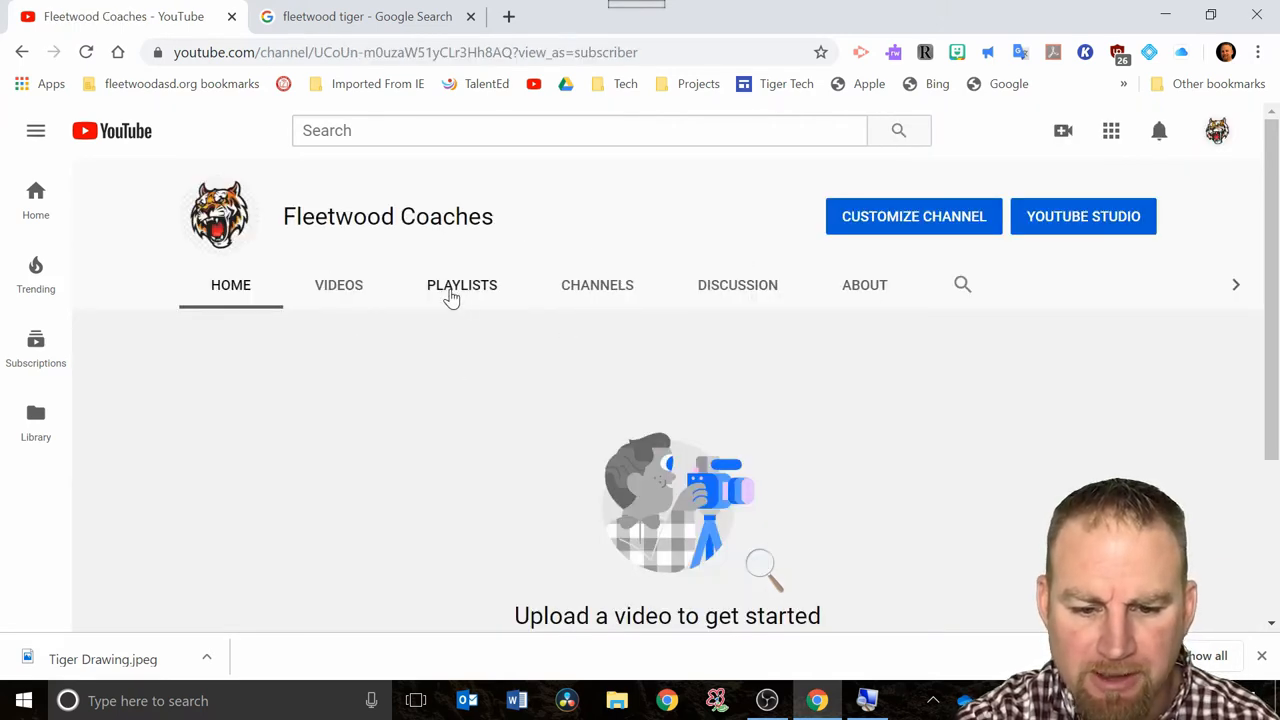
pyautogui.click(462, 284)
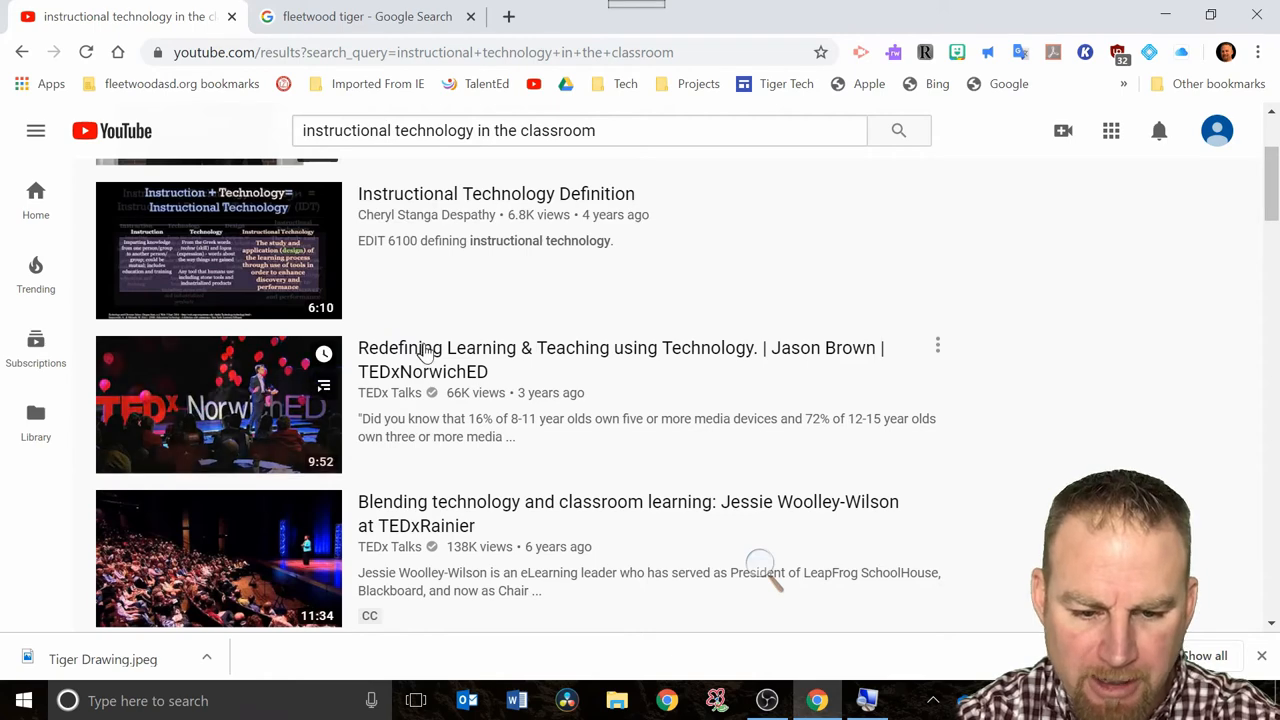
pyautogui.moveTo(422, 360)
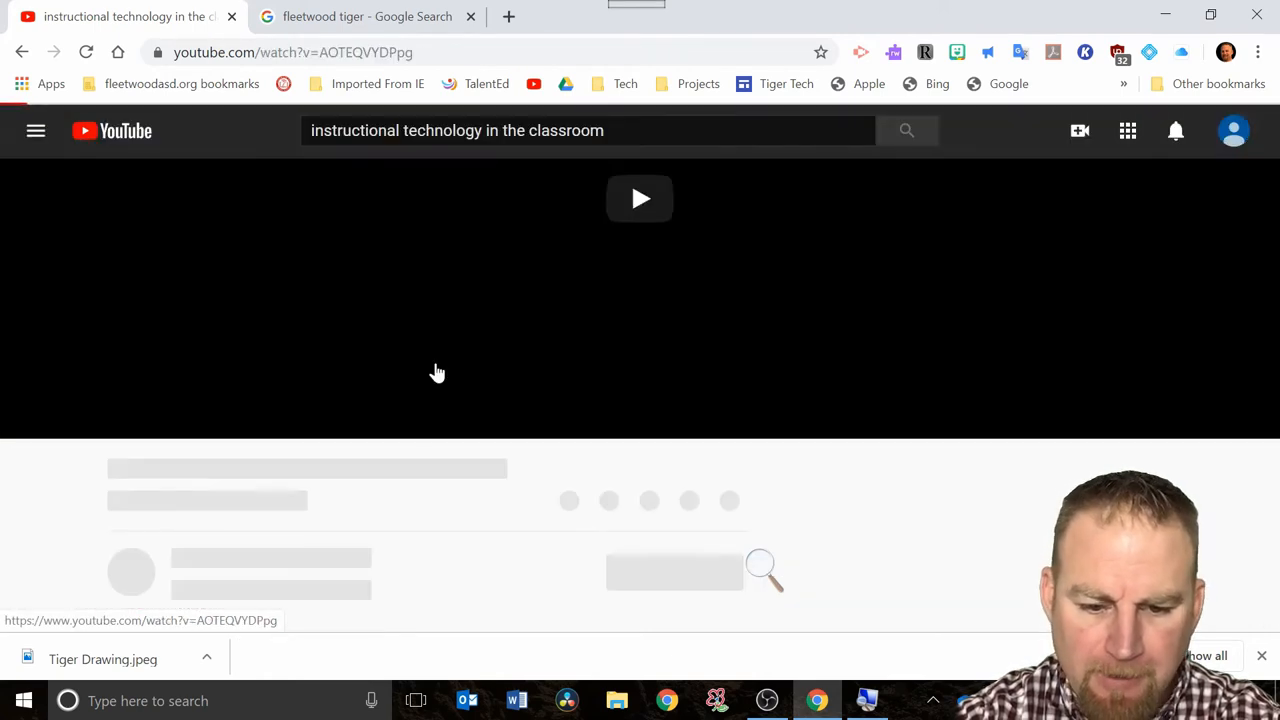
# Step: Bring up Save to playlist for the TEDxNorwichED redefining learning talk
pyautogui.click(640, 198)
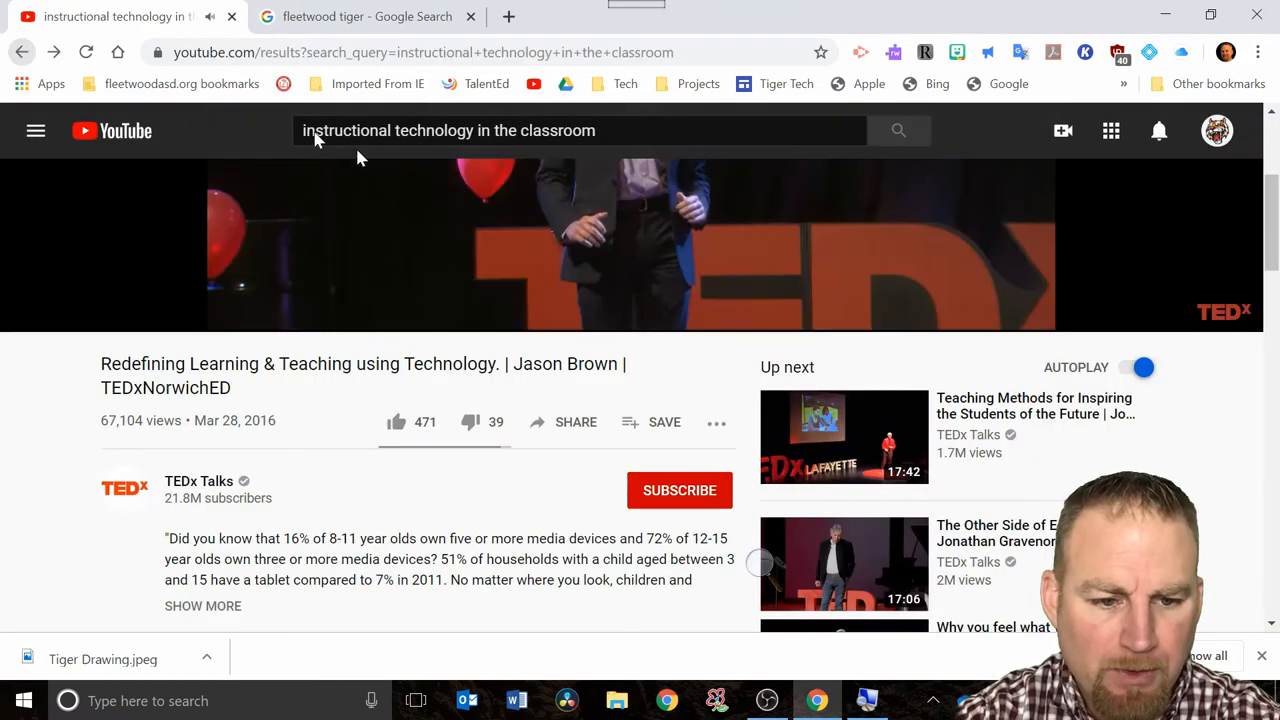
pyautogui.moveTo(510, 210)
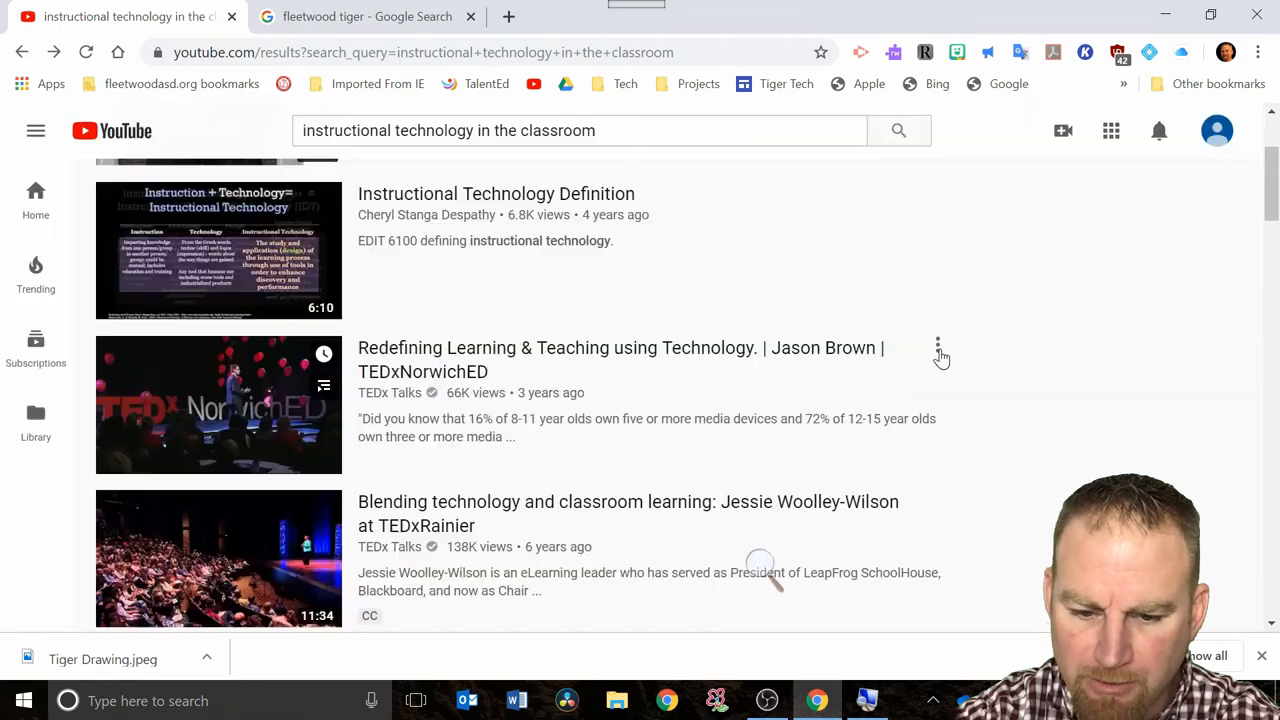
pyautogui.click(936, 346)
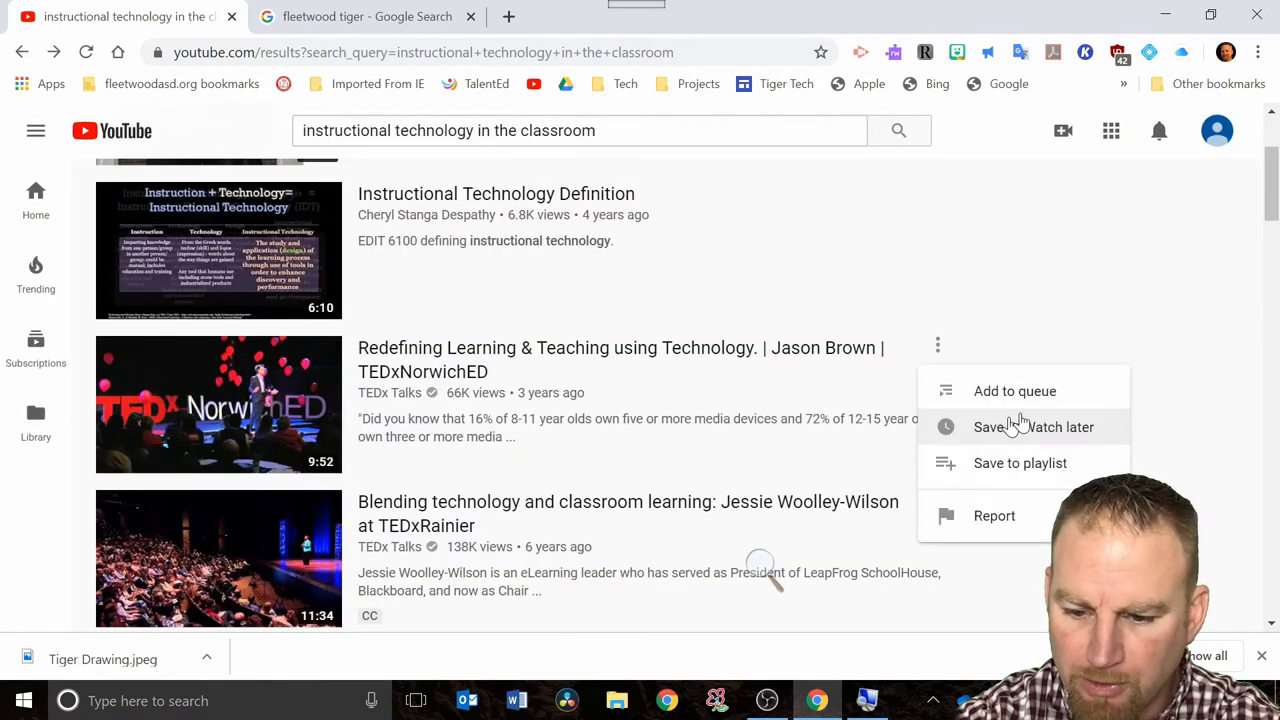
pyautogui.moveTo(968, 470)
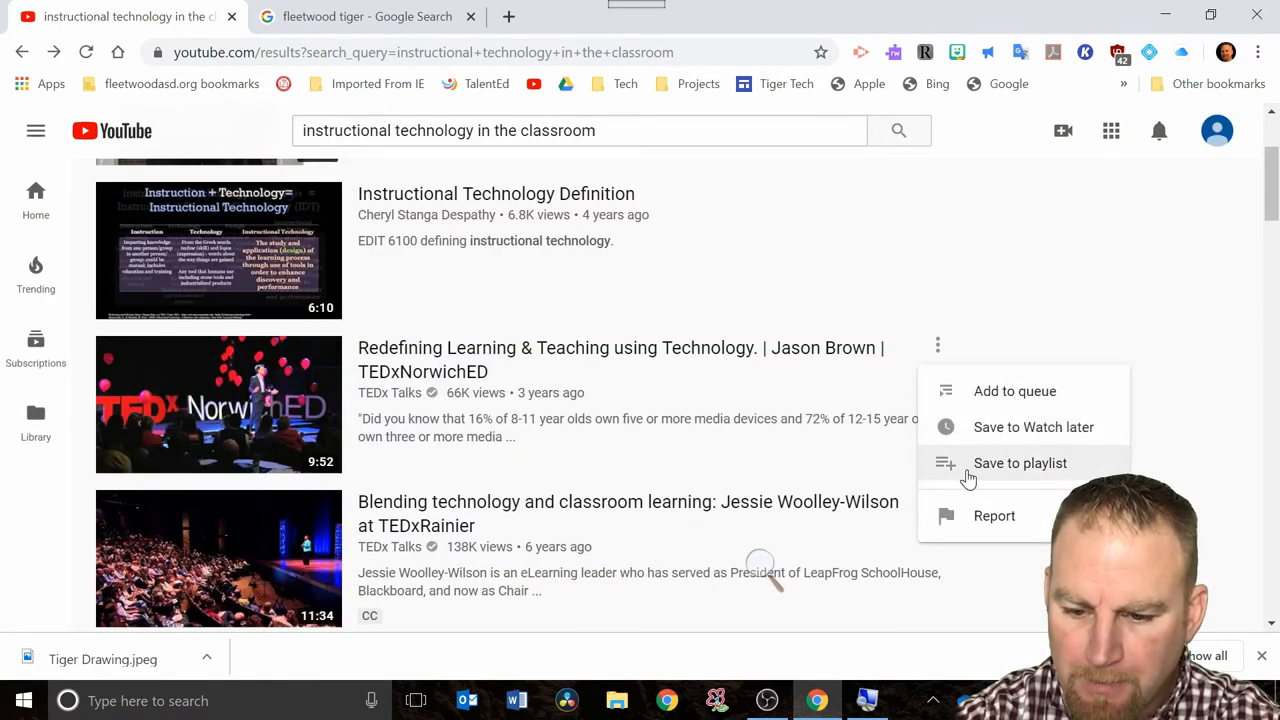
pyautogui.click(1020, 464)
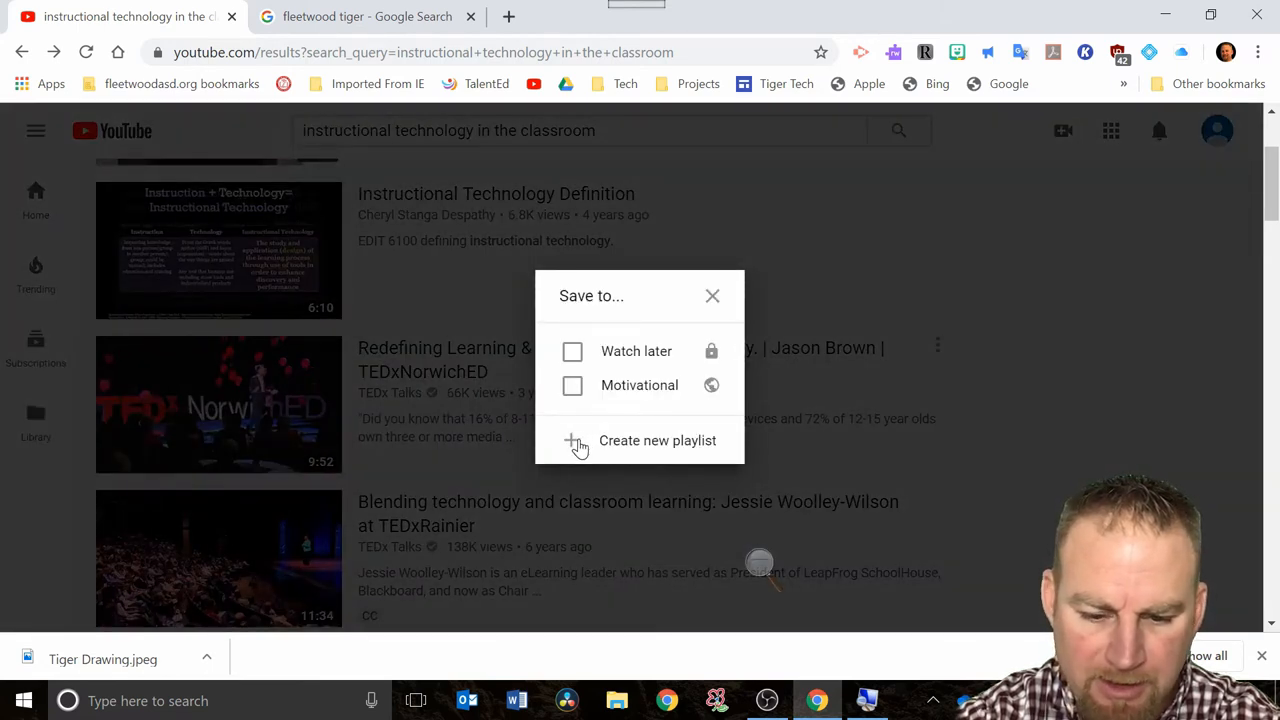
# Step: Create a public playlist named Instructional Technology containing the talk, then return to the home page
pyautogui.click(578, 440)
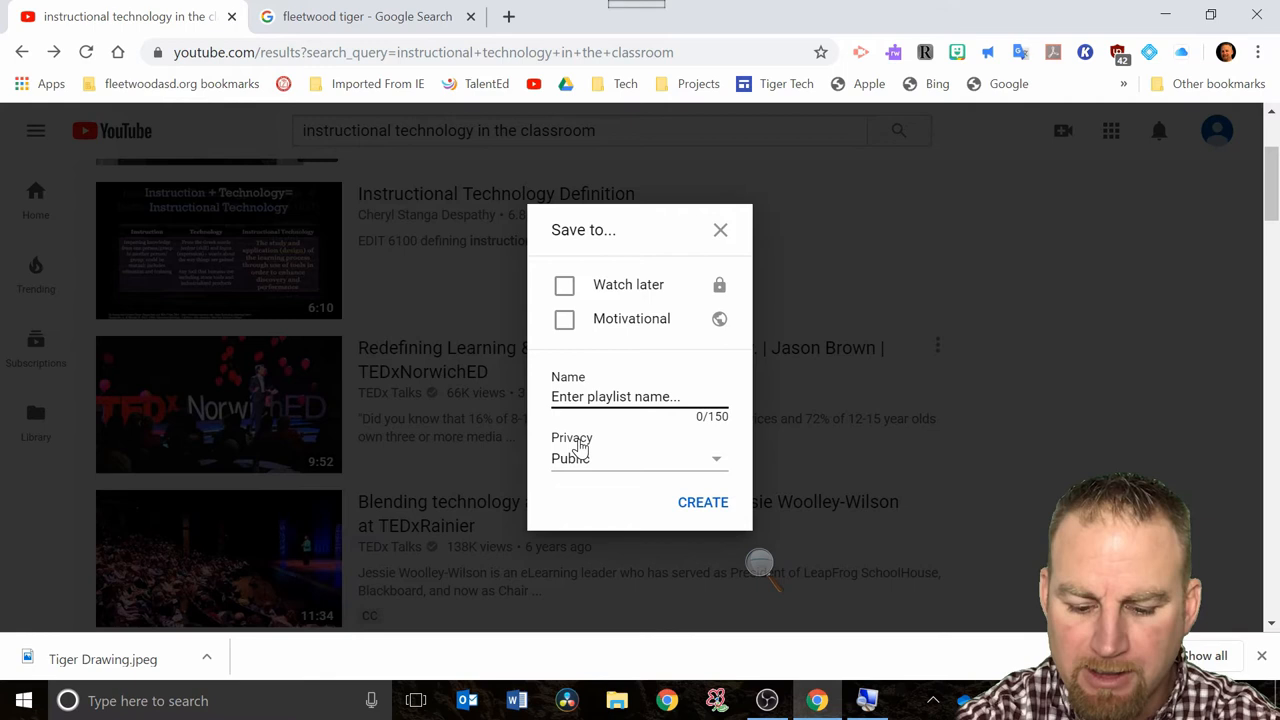
pyautogui.write('Instruct')
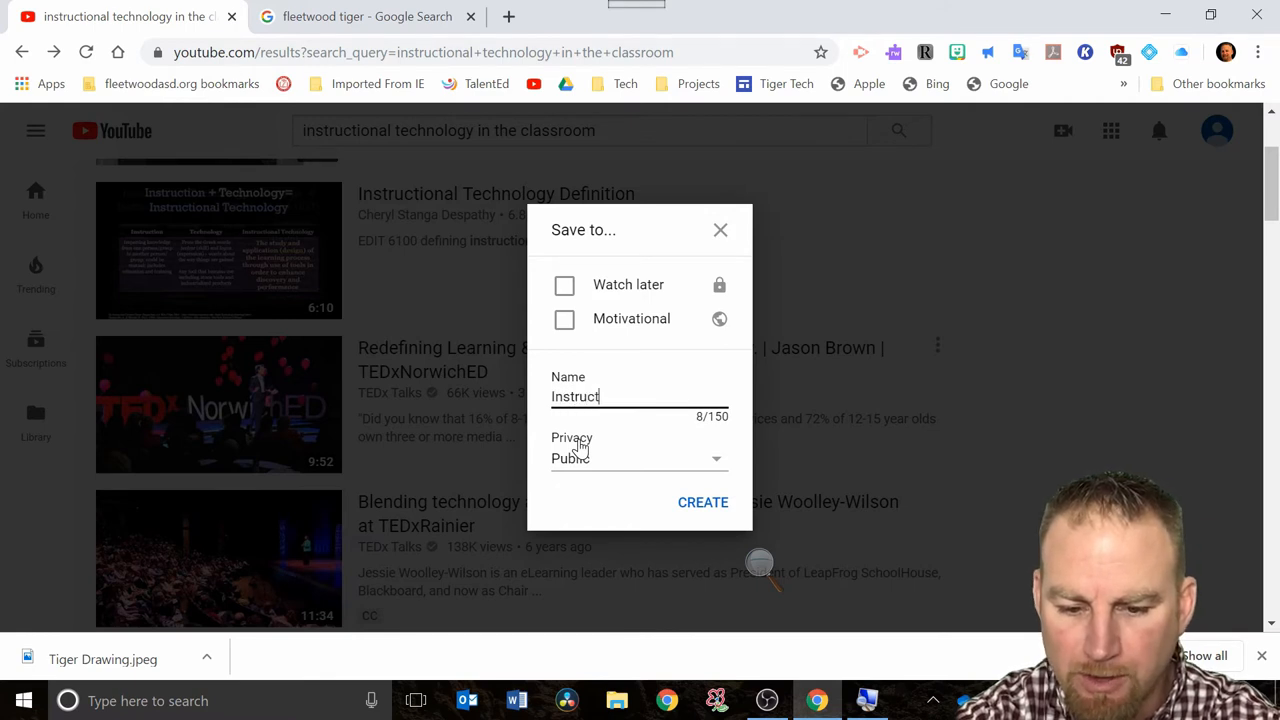
pyautogui.write('ional Techn')
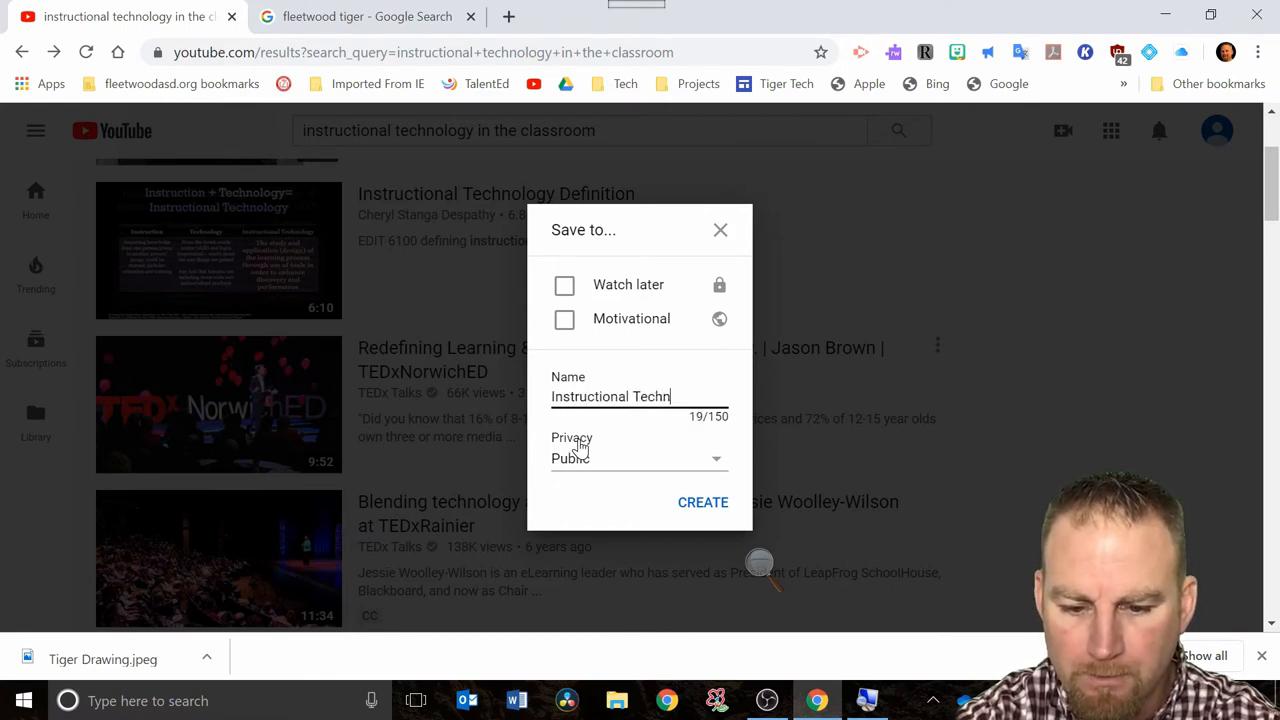
pyautogui.write('olog')
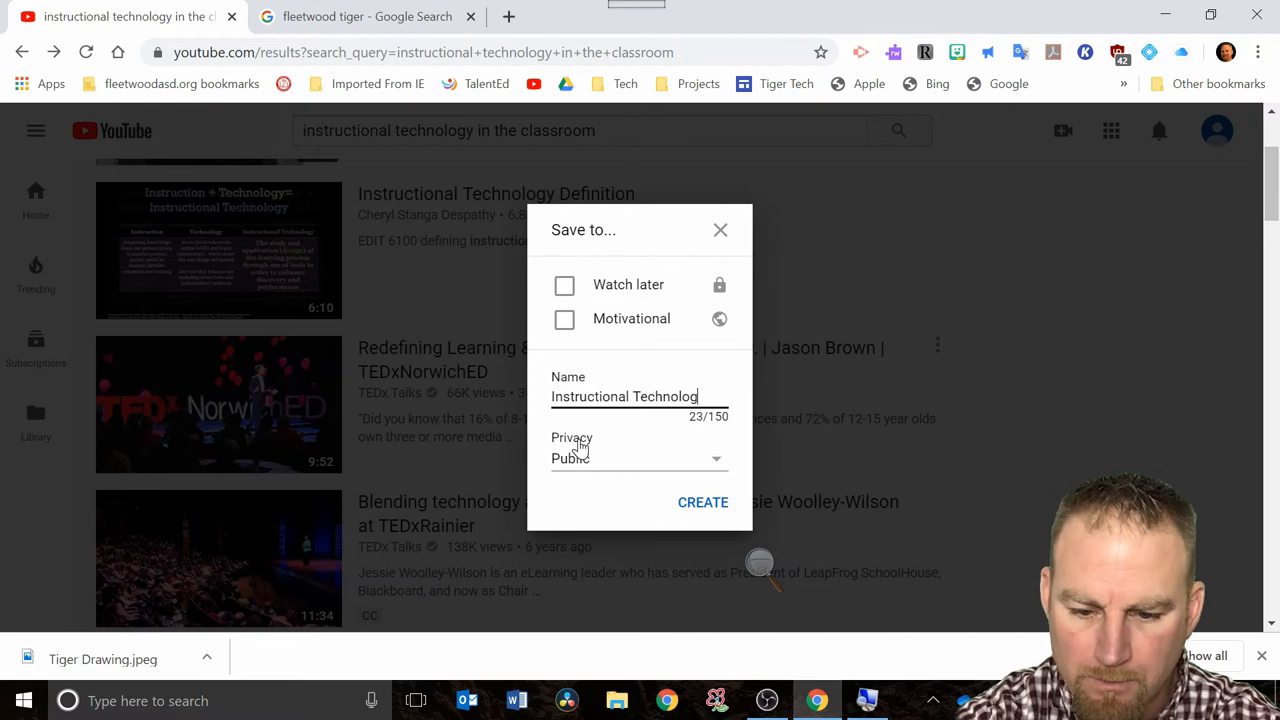
pyautogui.write('y')
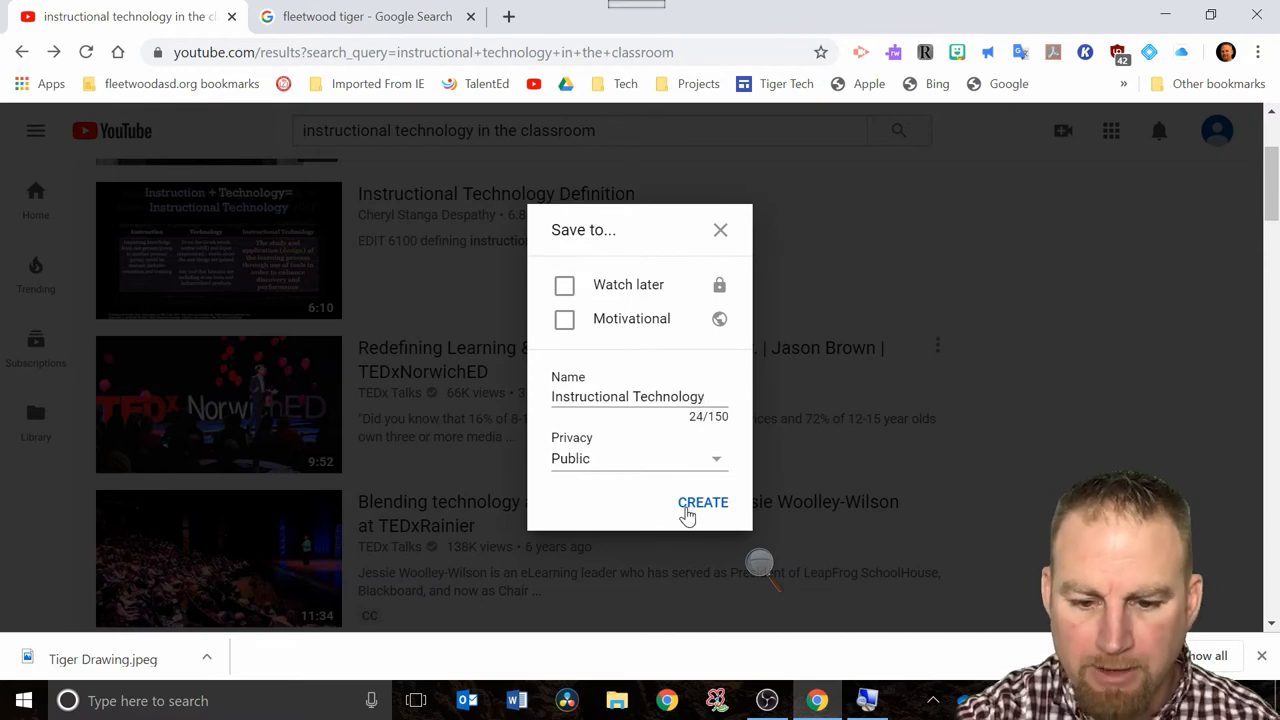
pyautogui.click(704, 502)
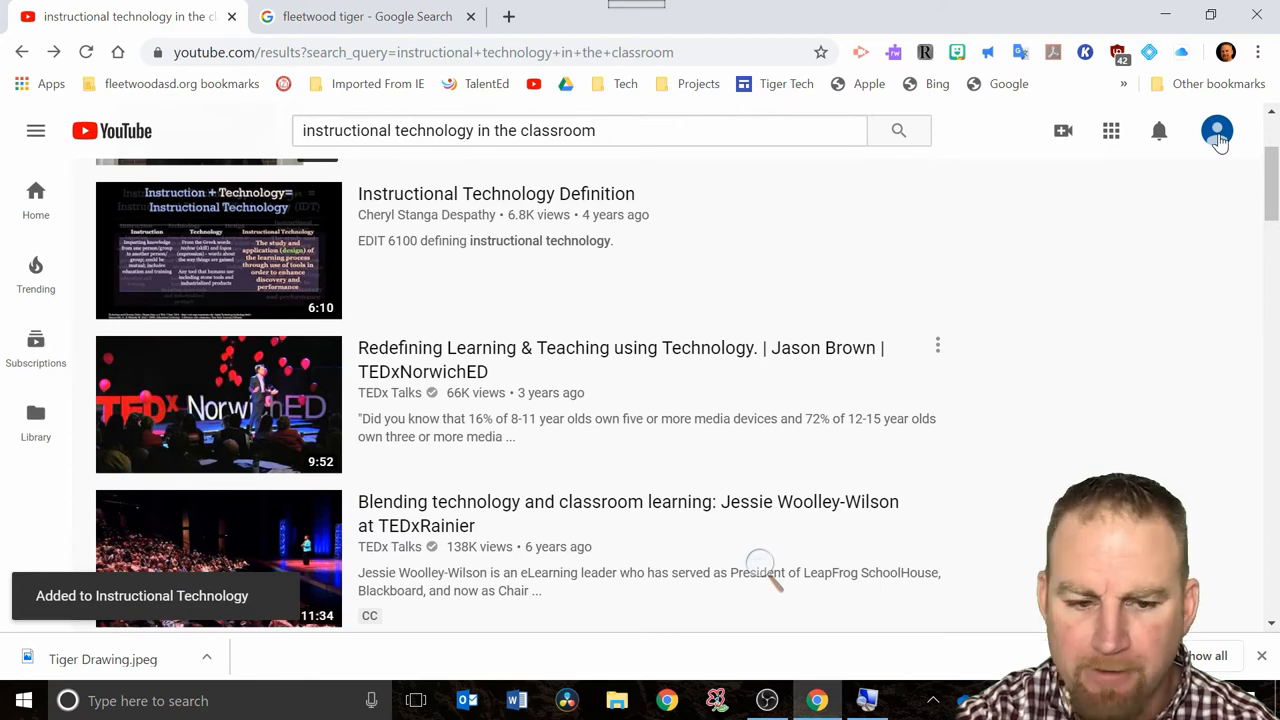
pyautogui.click(112, 130)
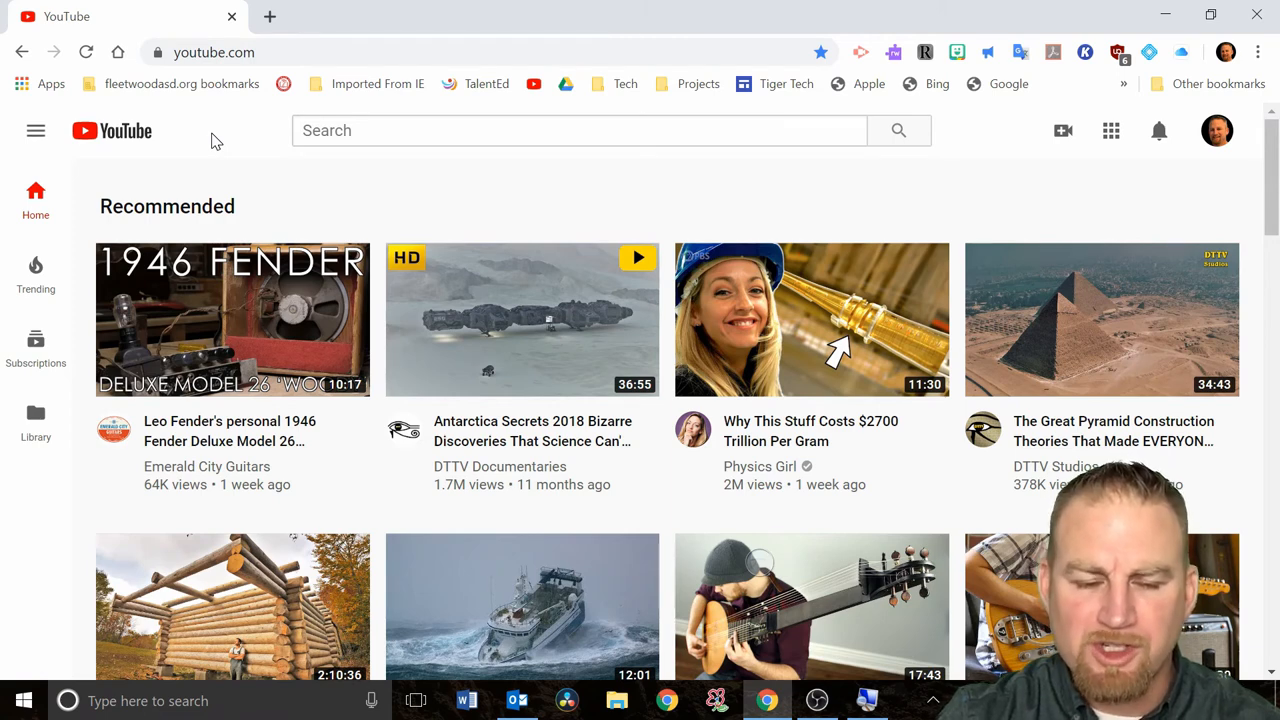
pyautogui.moveTo(1238, 156)
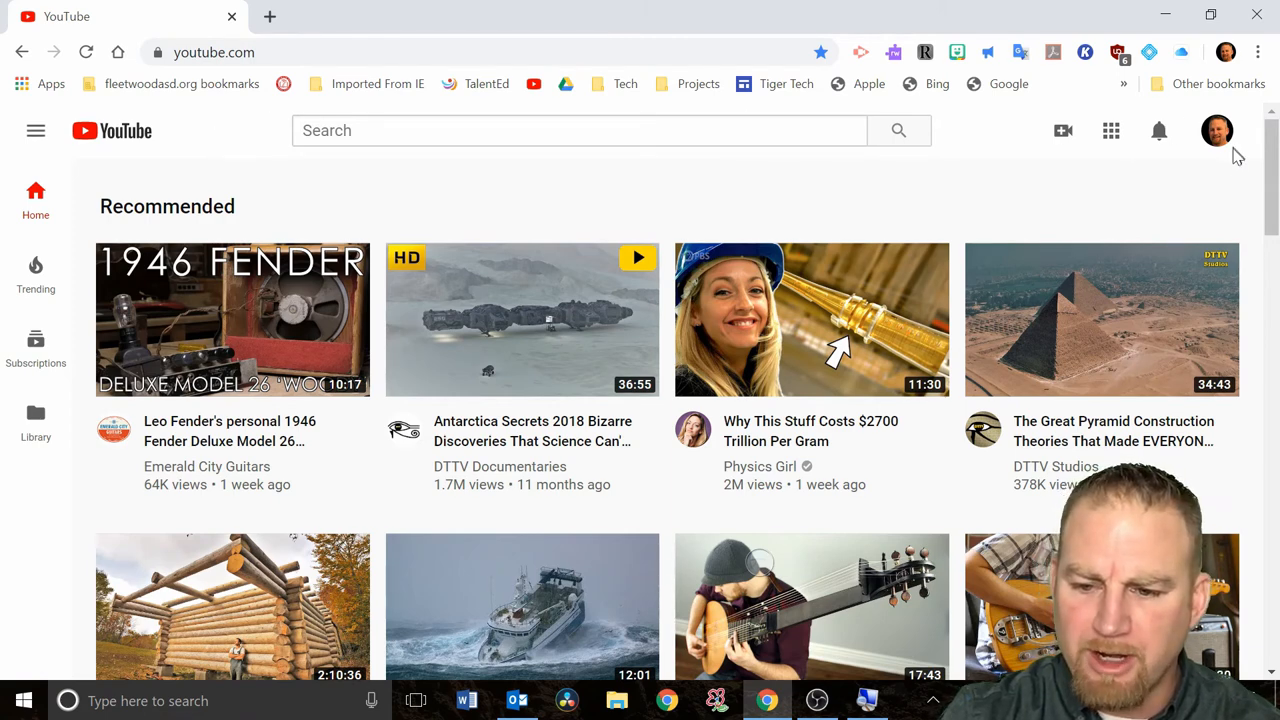
pyautogui.moveTo(1216, 144)
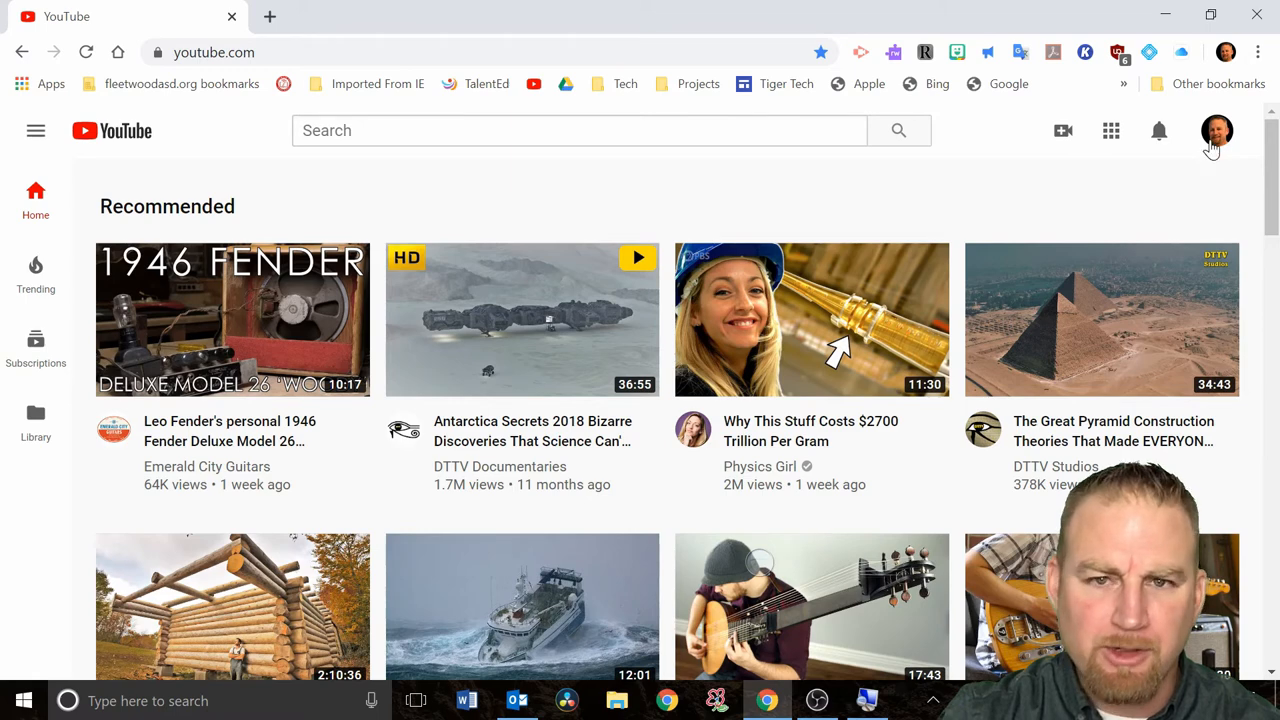
pyautogui.click(1216, 132)
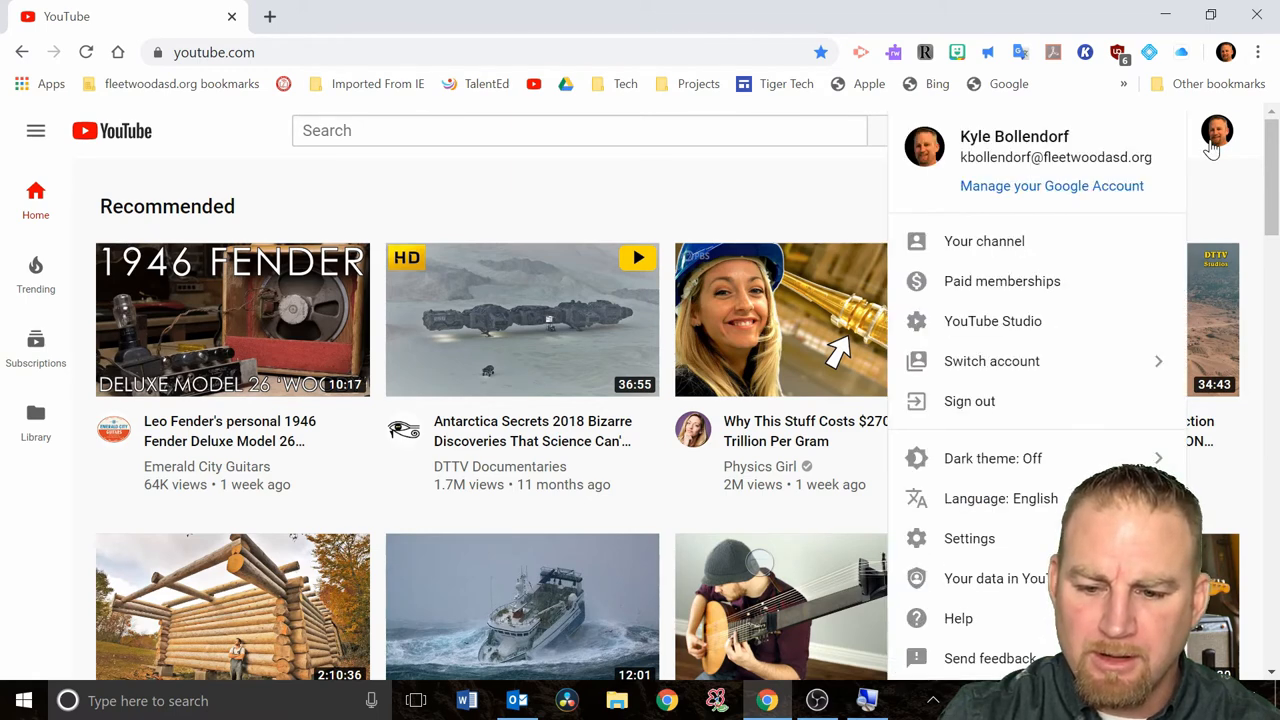
pyautogui.moveTo(1156, 360)
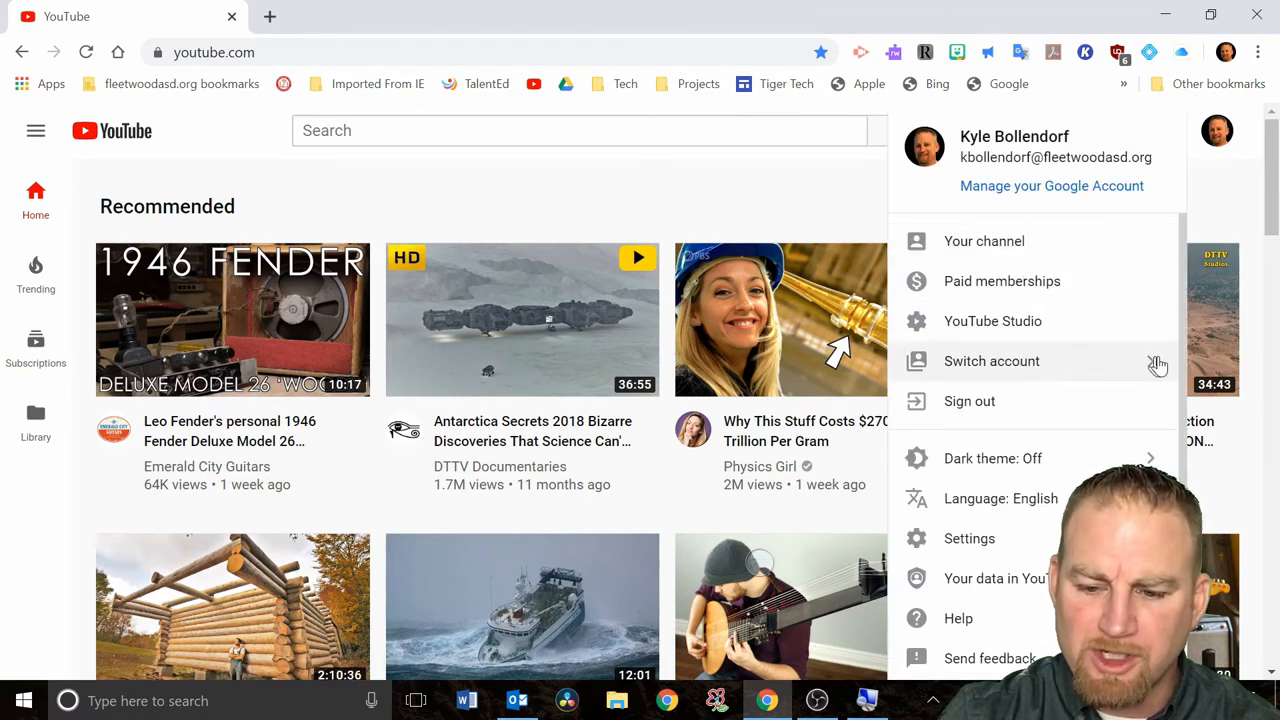
pyautogui.moveTo(1136, 370)
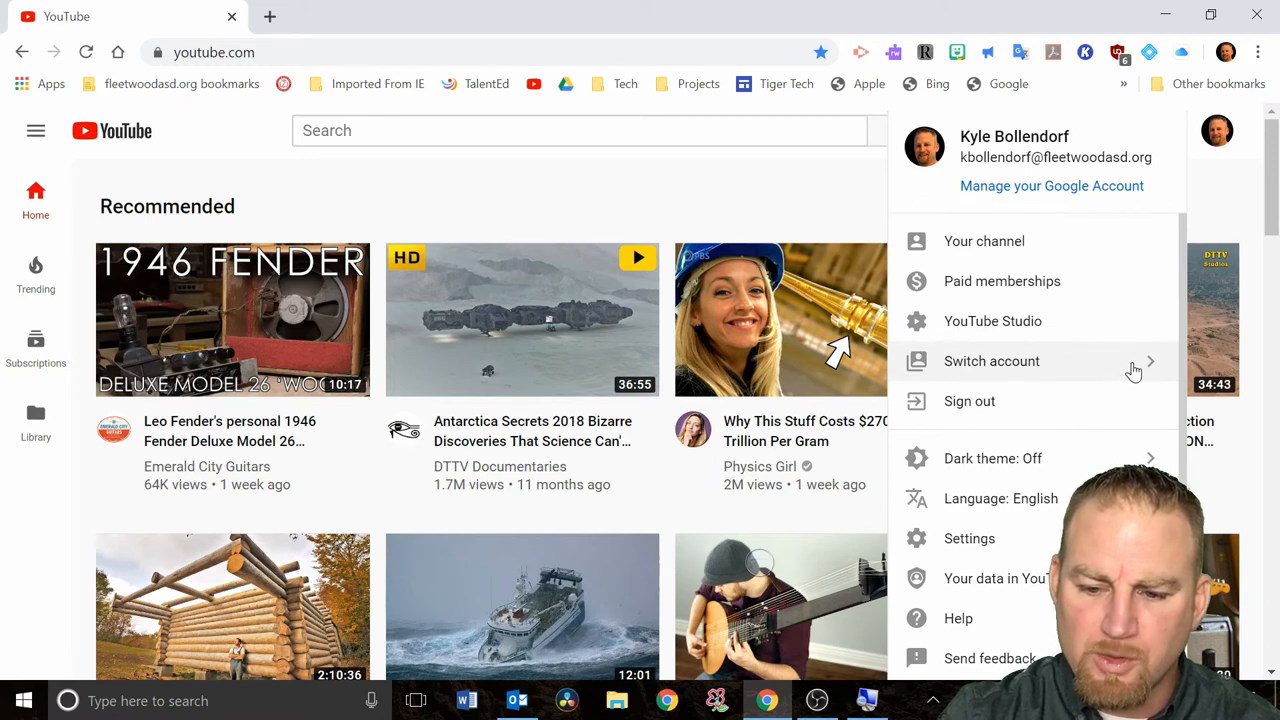
pyautogui.click(992, 360)
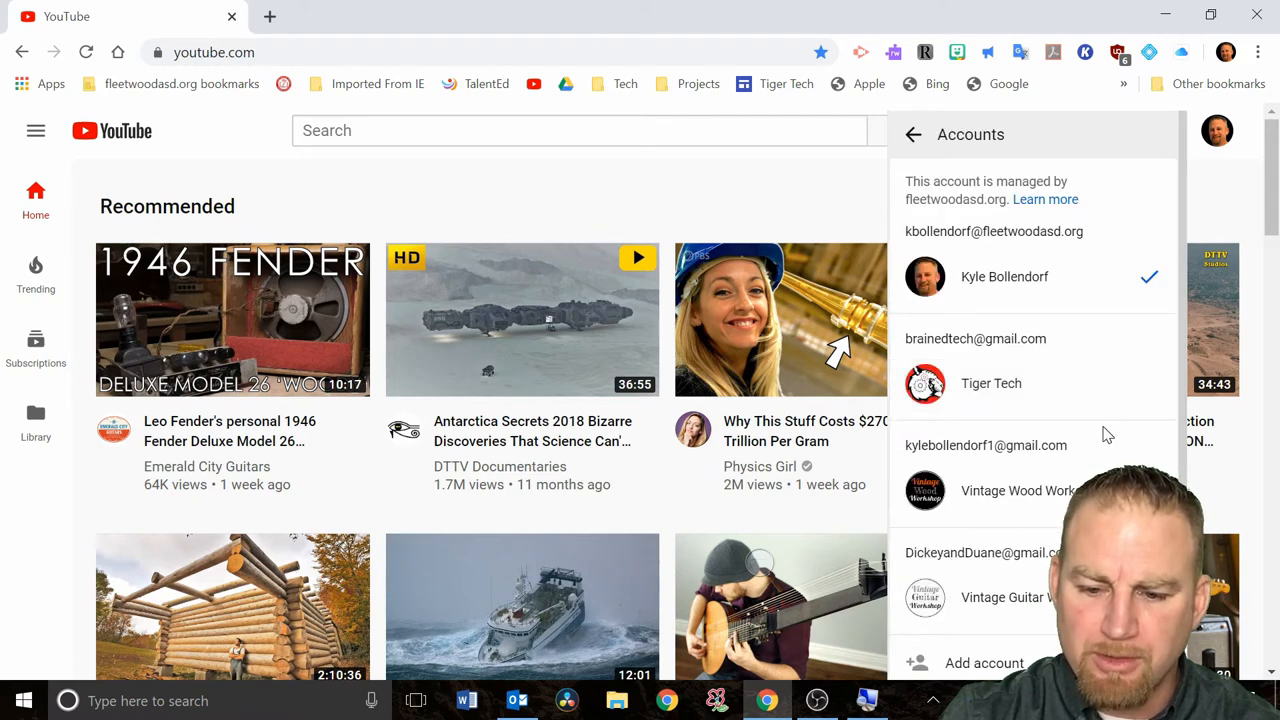
pyautogui.moveTo(1064, 480)
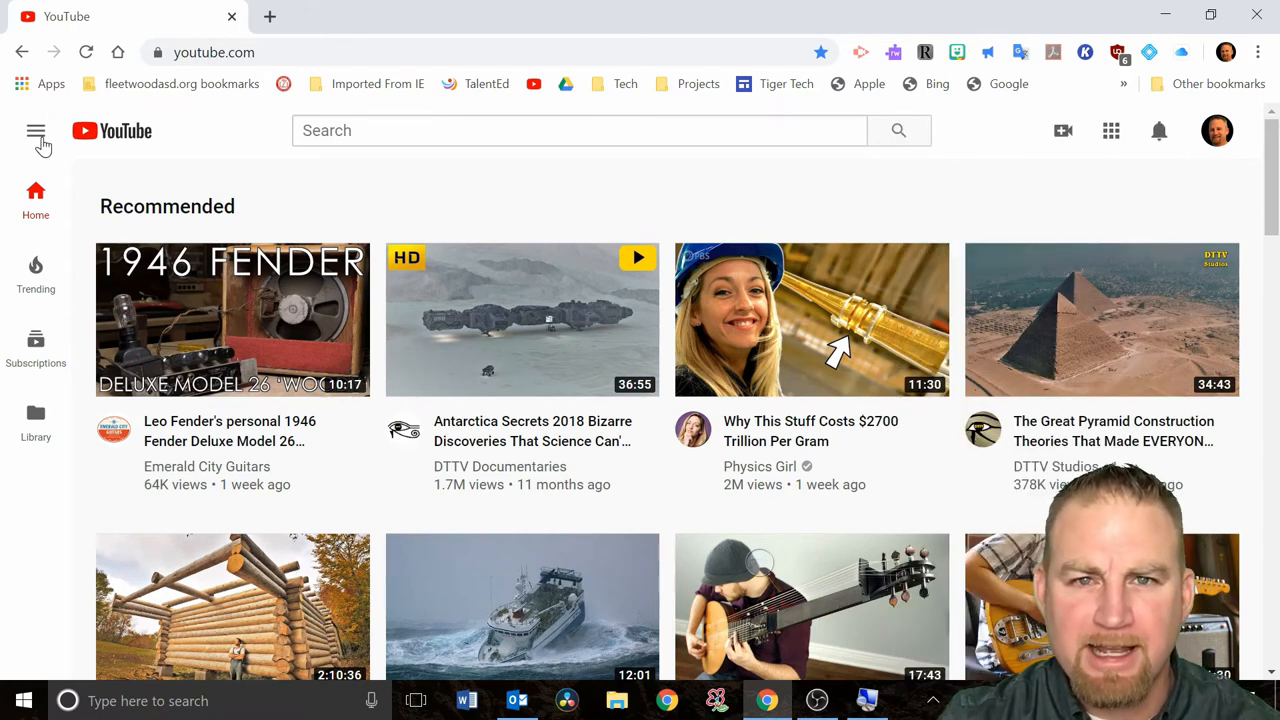
pyautogui.moveTo(196, 124)
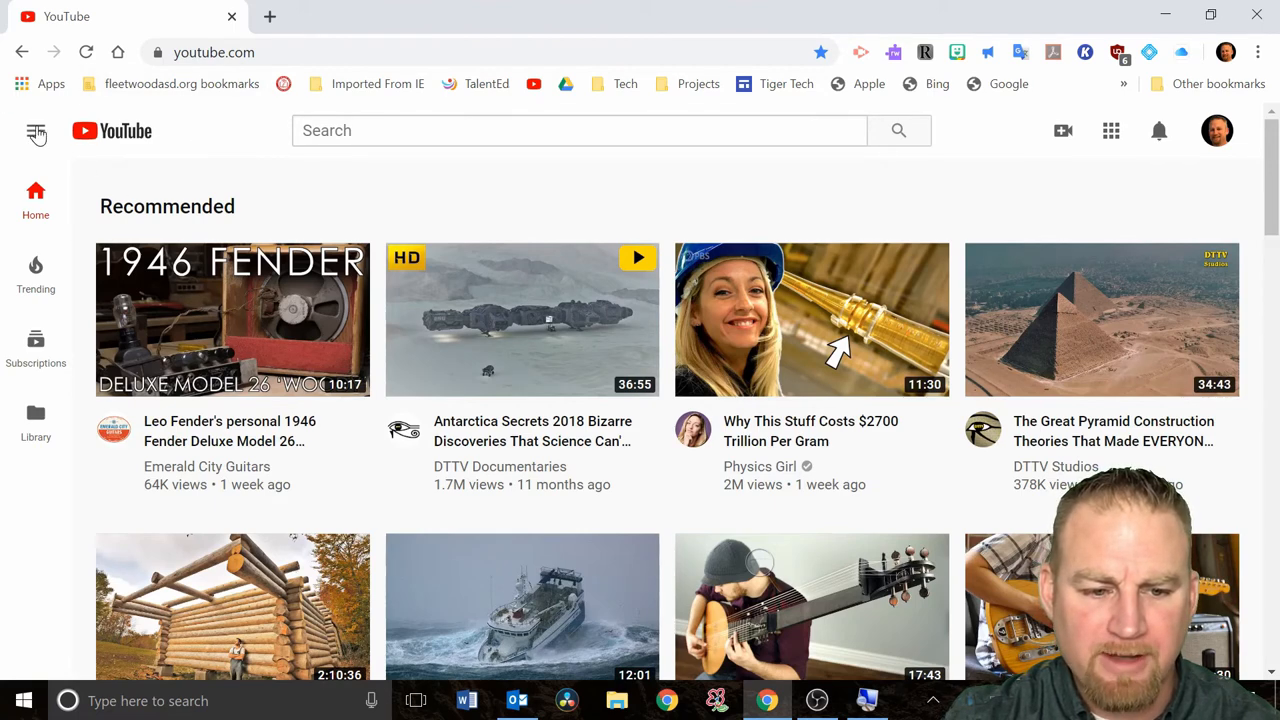
pyautogui.moveTo(26, 148)
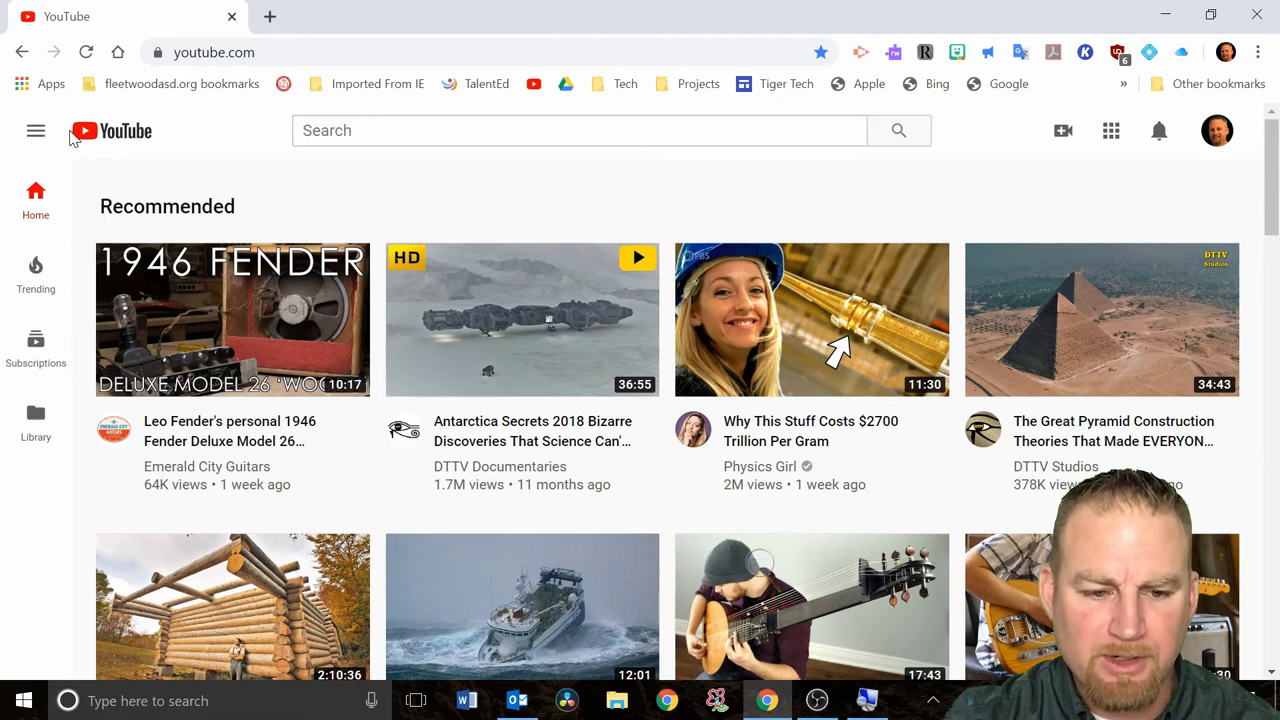
# Step: Expand the side guide to show the full list of saved playlists and pick Forces in Fluids
pyautogui.click(36, 132)
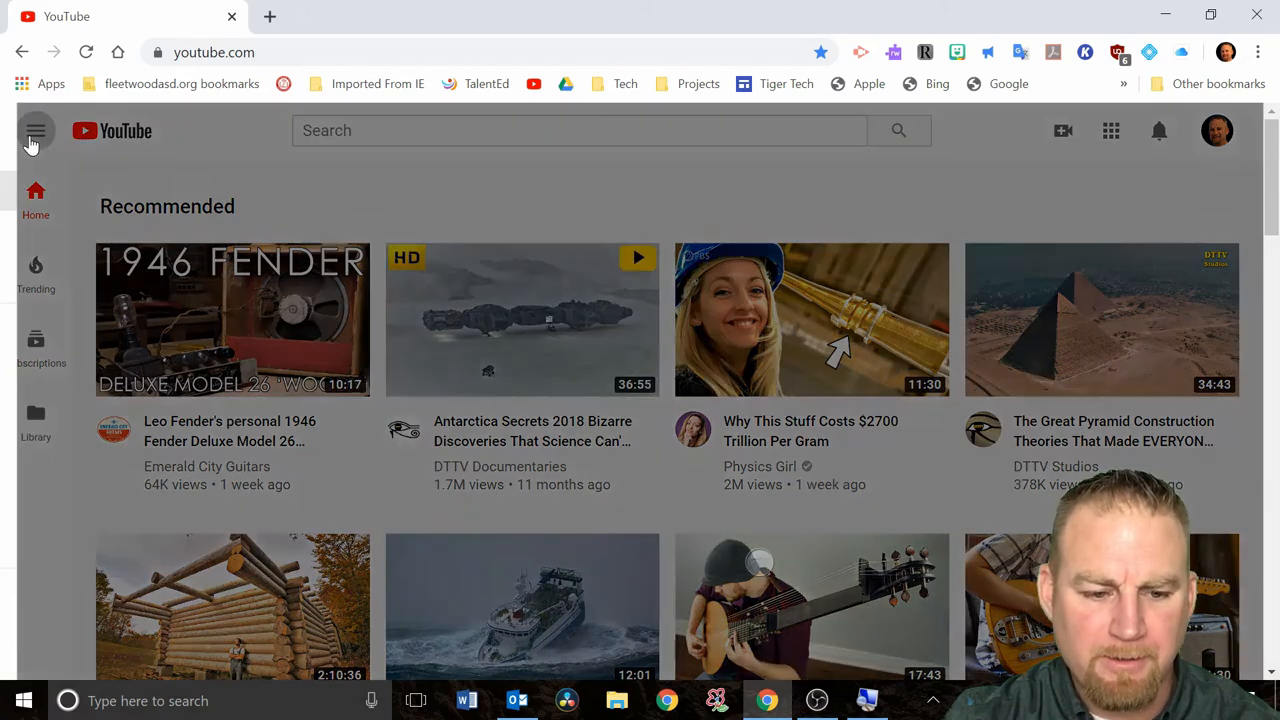
pyautogui.click(36, 130)
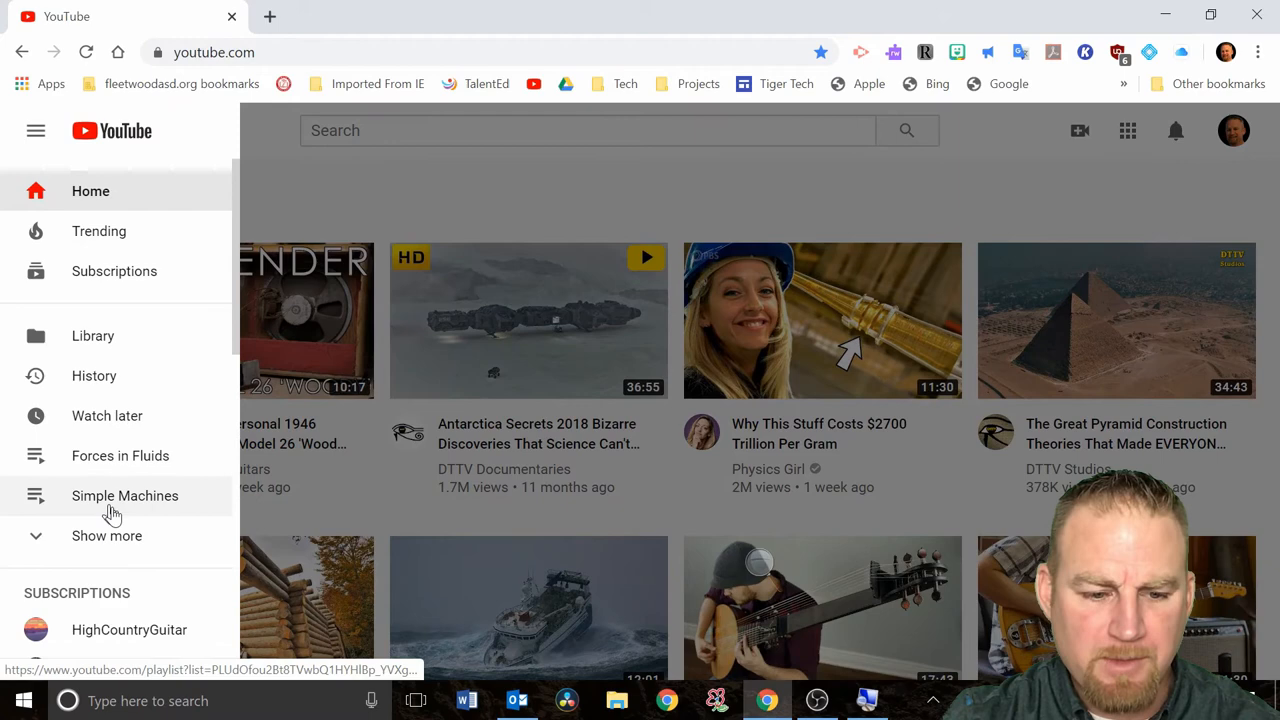
pyautogui.scroll(-3)
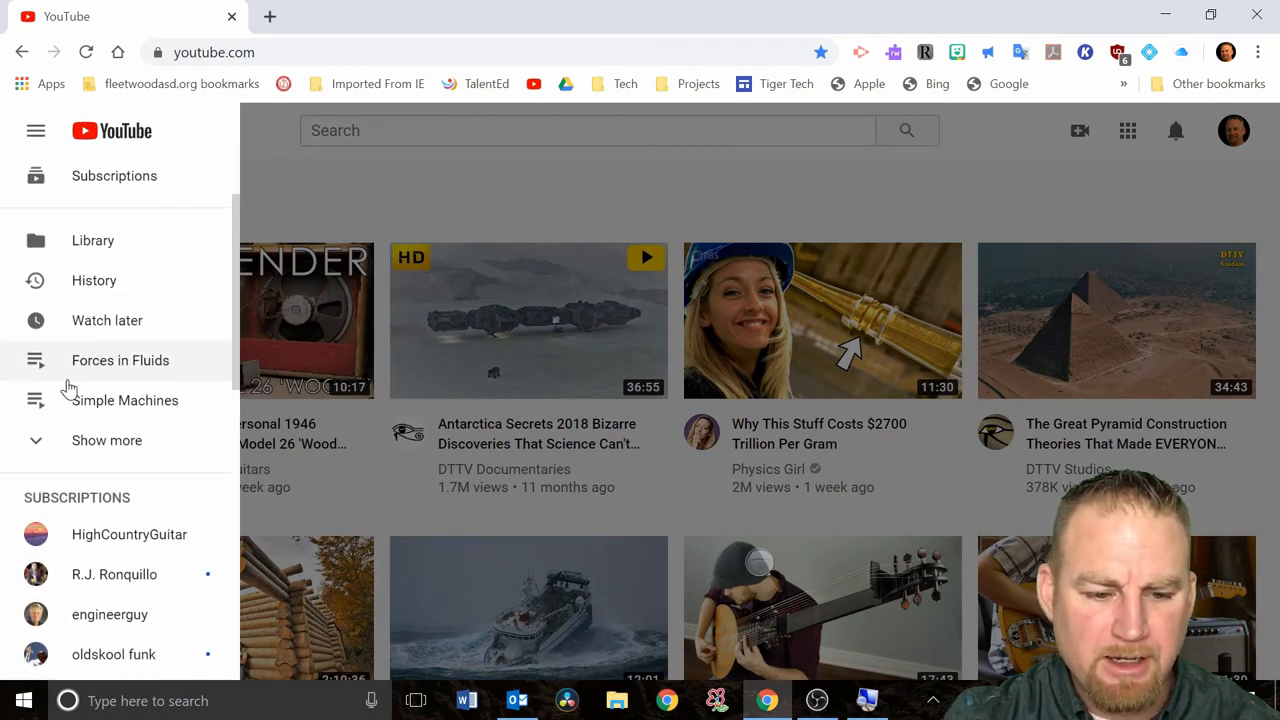
pyautogui.moveTo(124, 400)
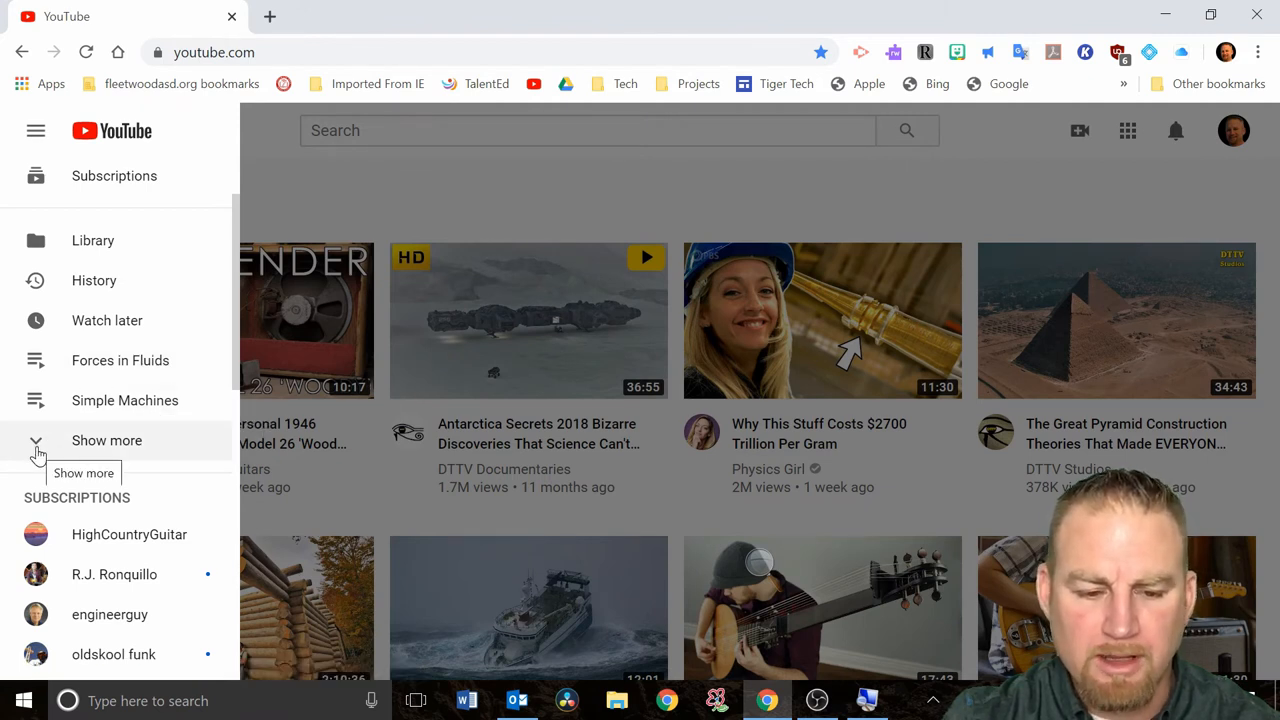
pyautogui.click(106, 440)
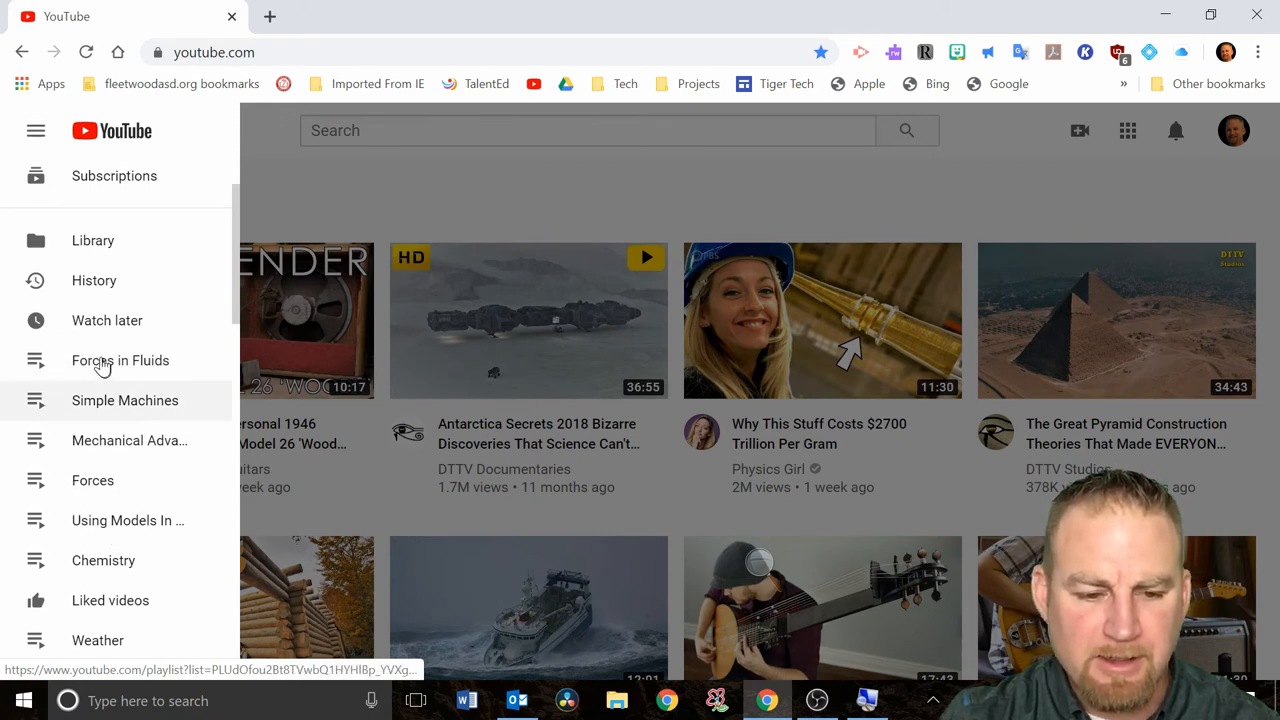
pyautogui.click(120, 360)
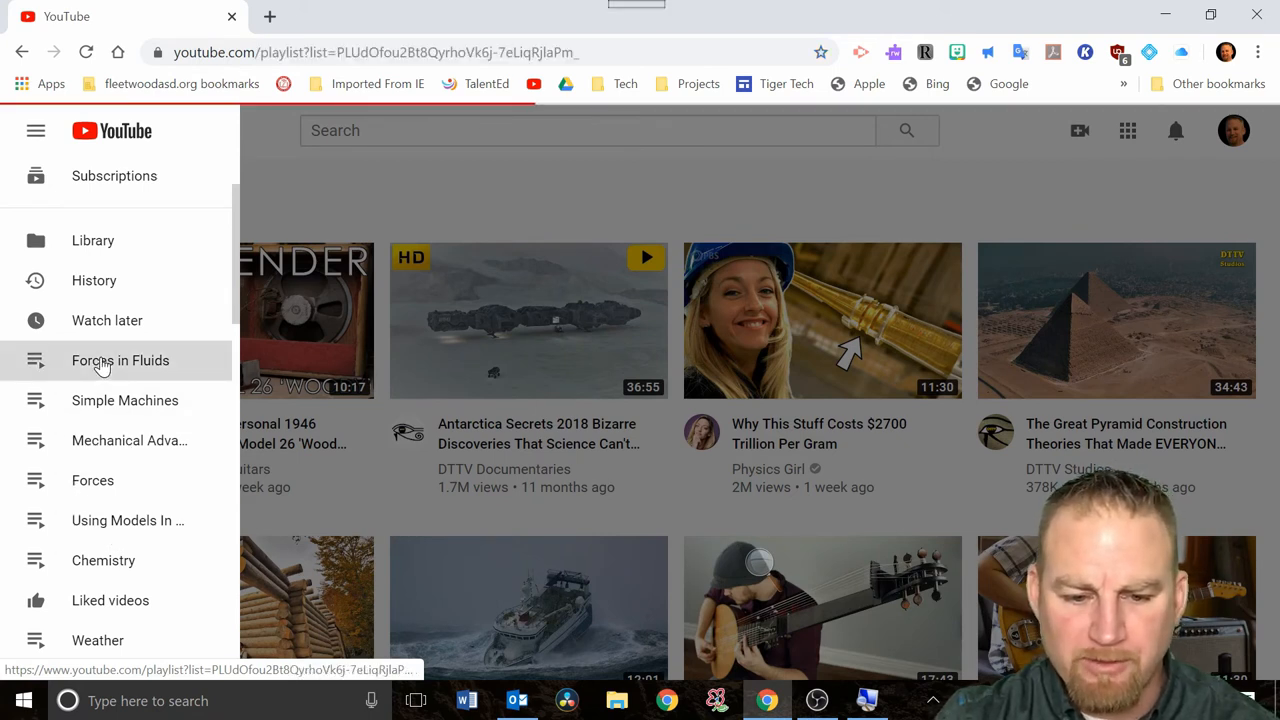
# Step: View the Forces in Fluids playlist's seven videos, led by Water Boiling at Everest
pyautogui.click(120, 360)
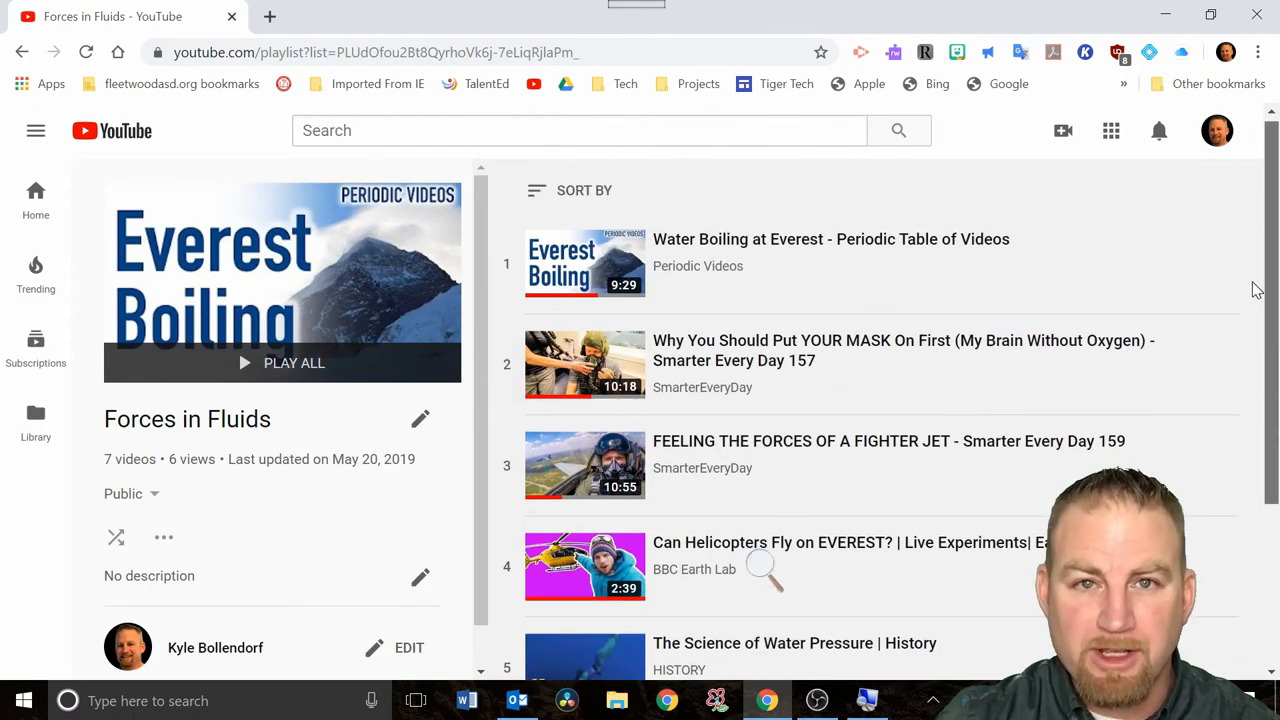
pyautogui.scroll(-3)
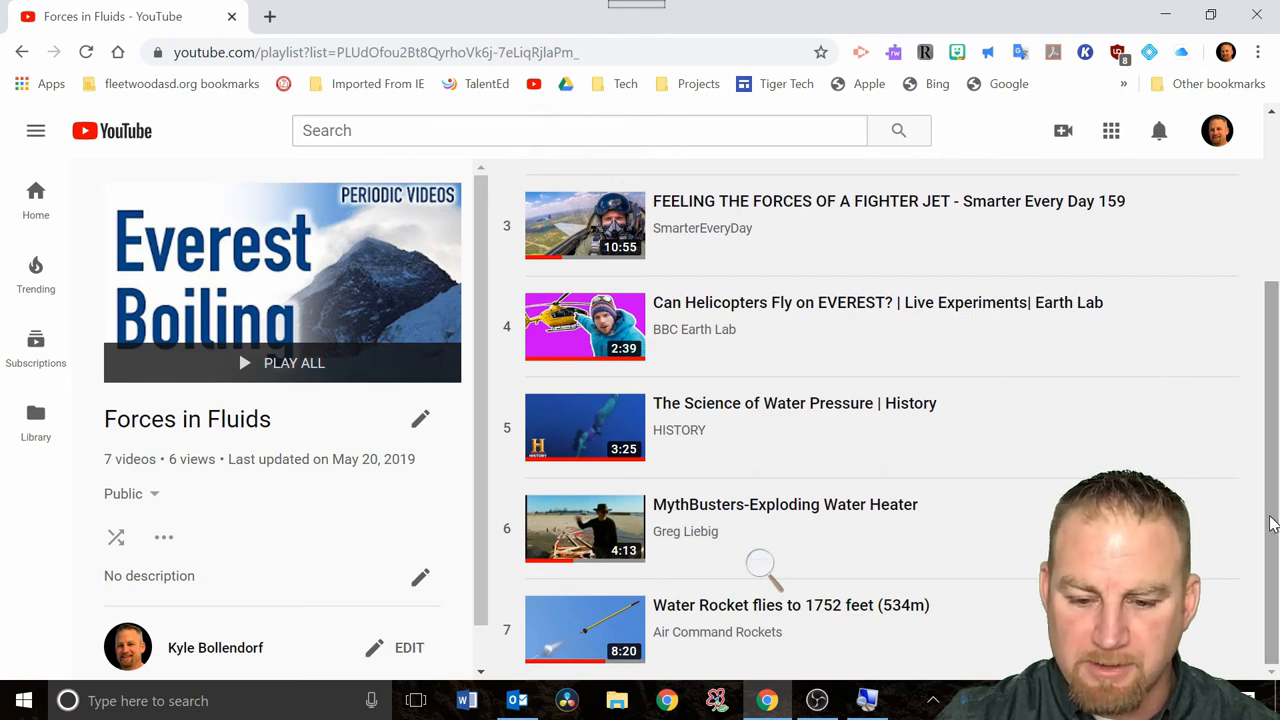
pyautogui.scroll(3)
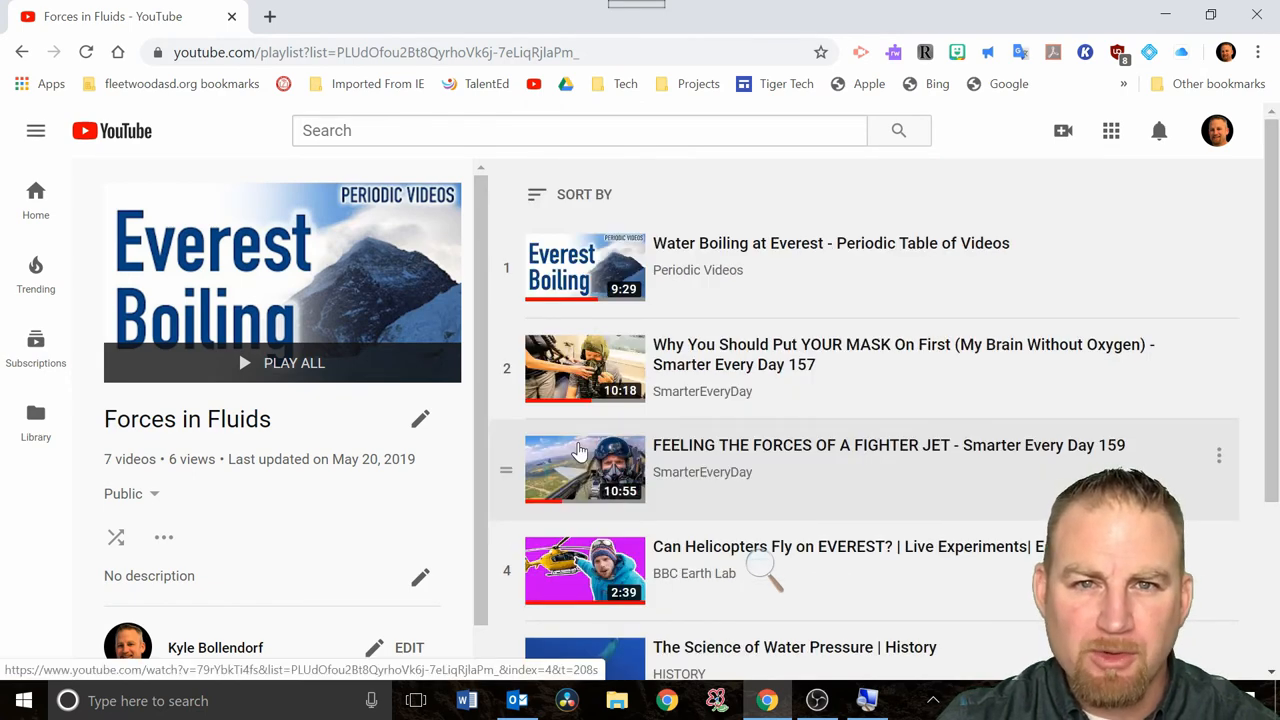
pyautogui.moveTo(210, 600)
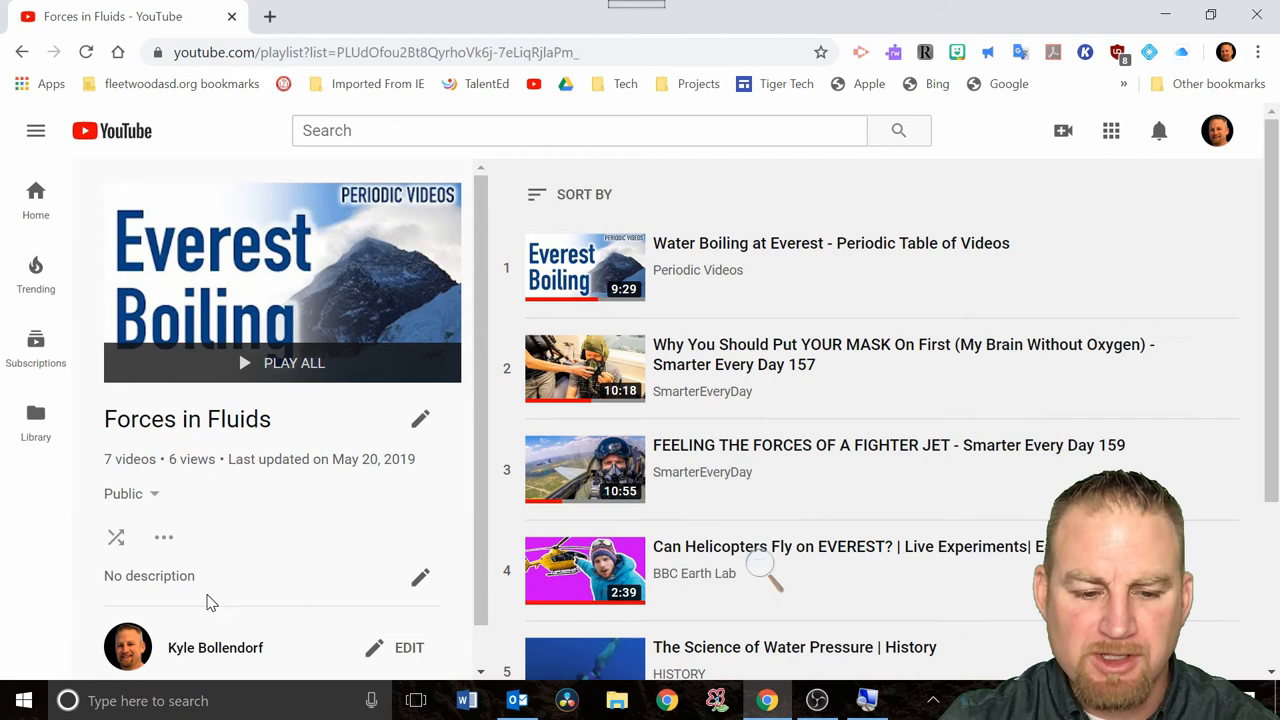
pyautogui.moveTo(378, 616)
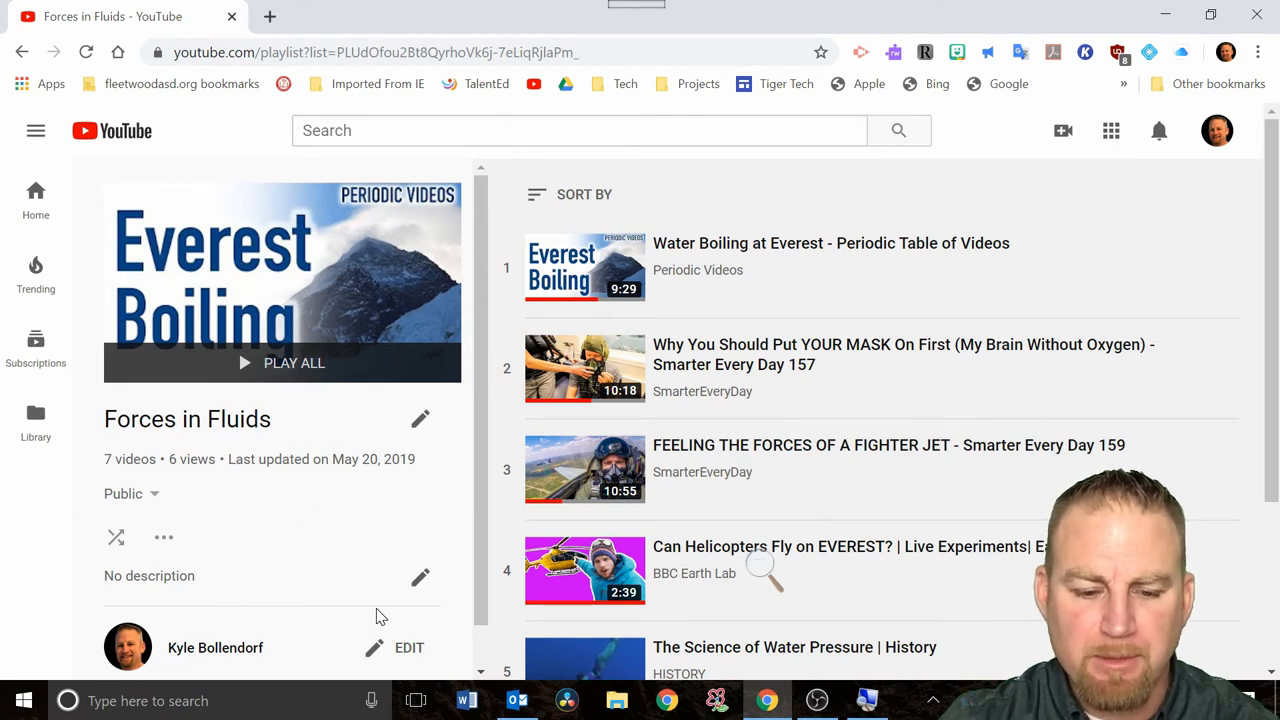
pyautogui.moveTo(420, 580)
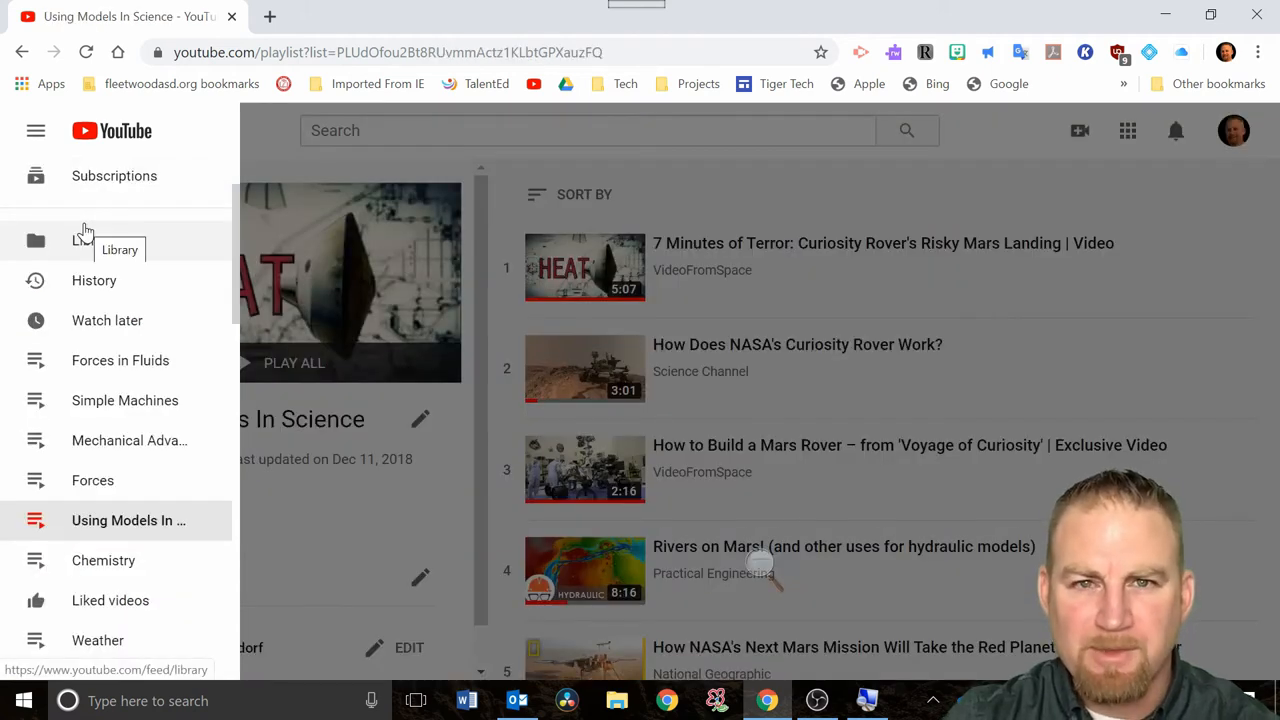
pyautogui.moveTo(144, 410)
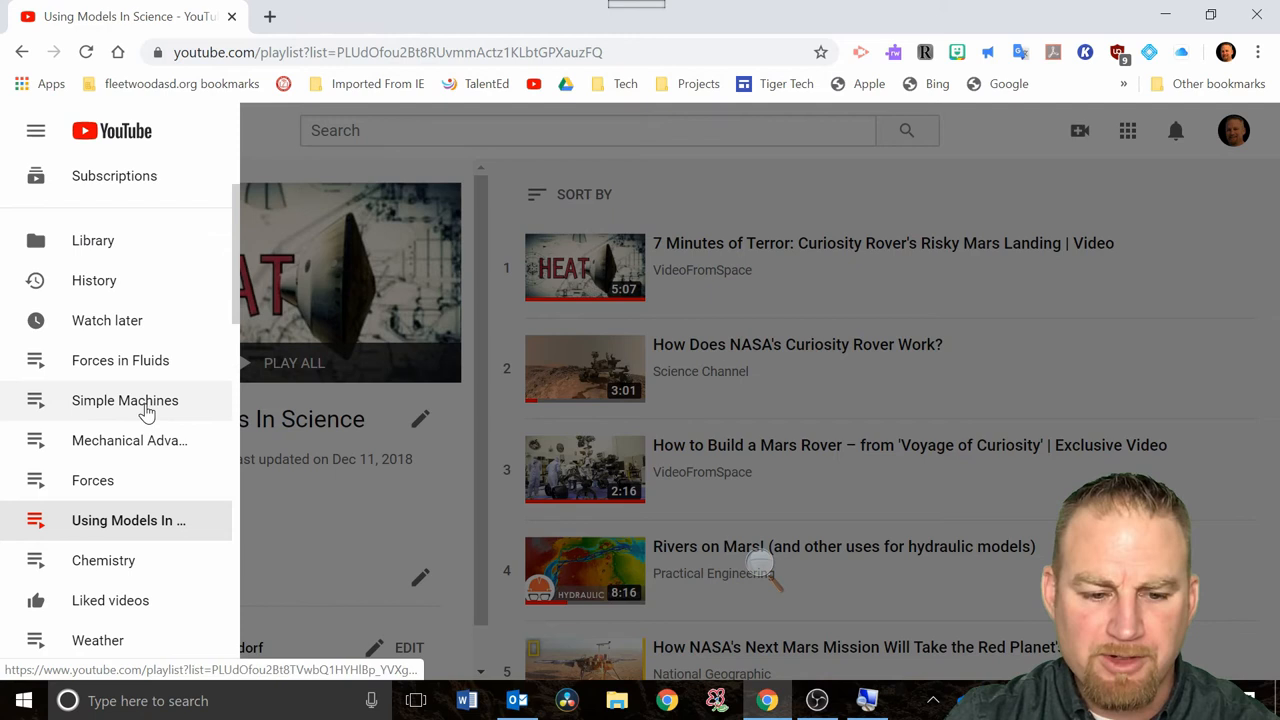
pyautogui.moveTo(124, 400)
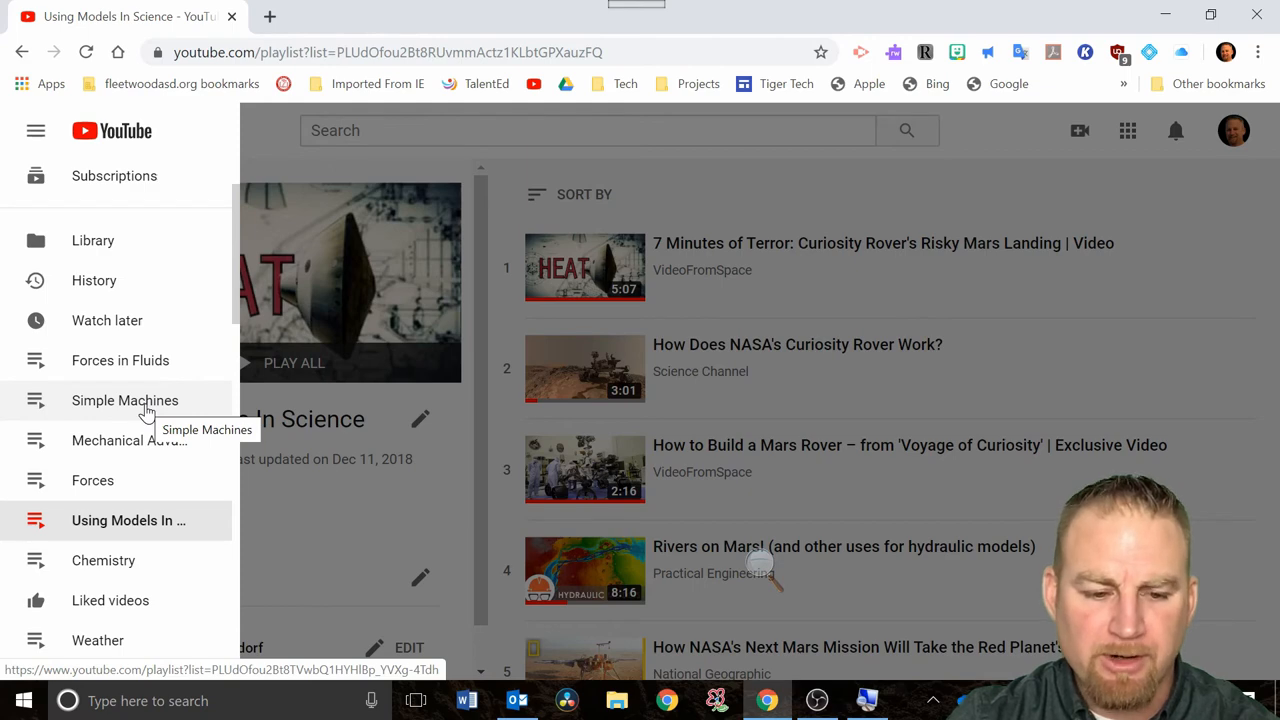
# Step: Dismiss the guide menu to leave the Using Models In Science playlist visible
pyautogui.click(36, 130)
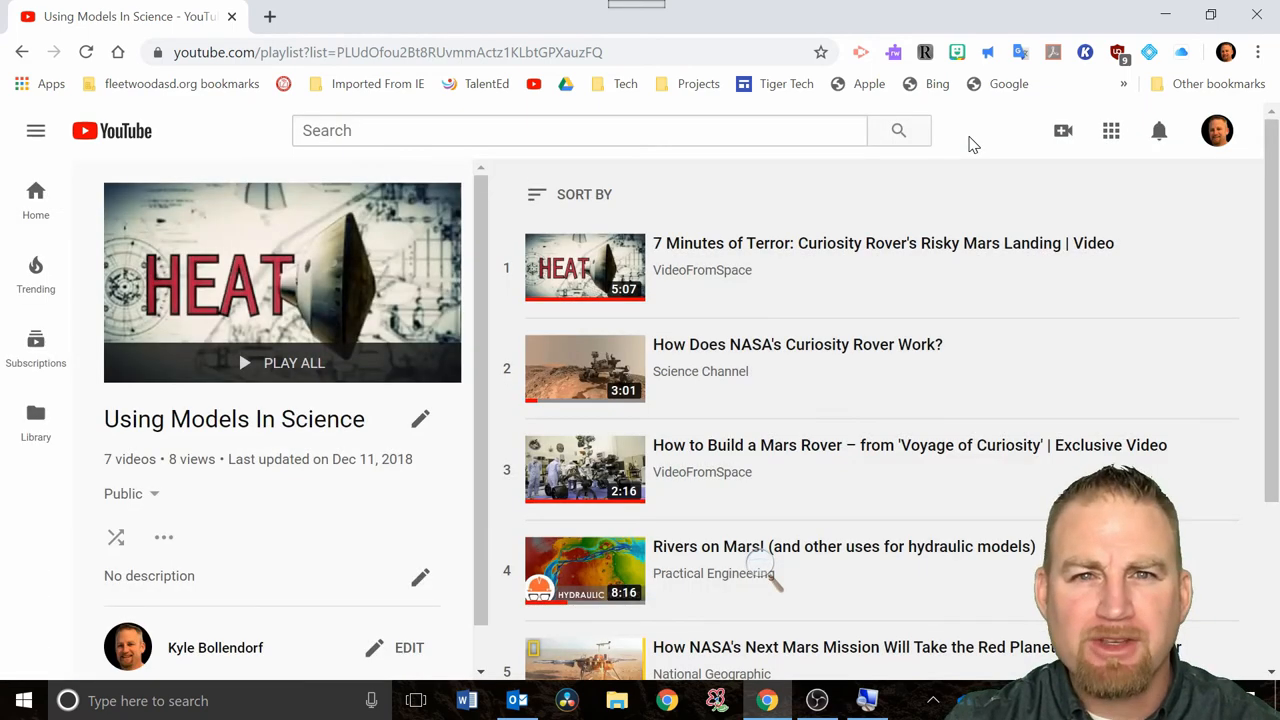
pyautogui.moveTo(1148, 110)
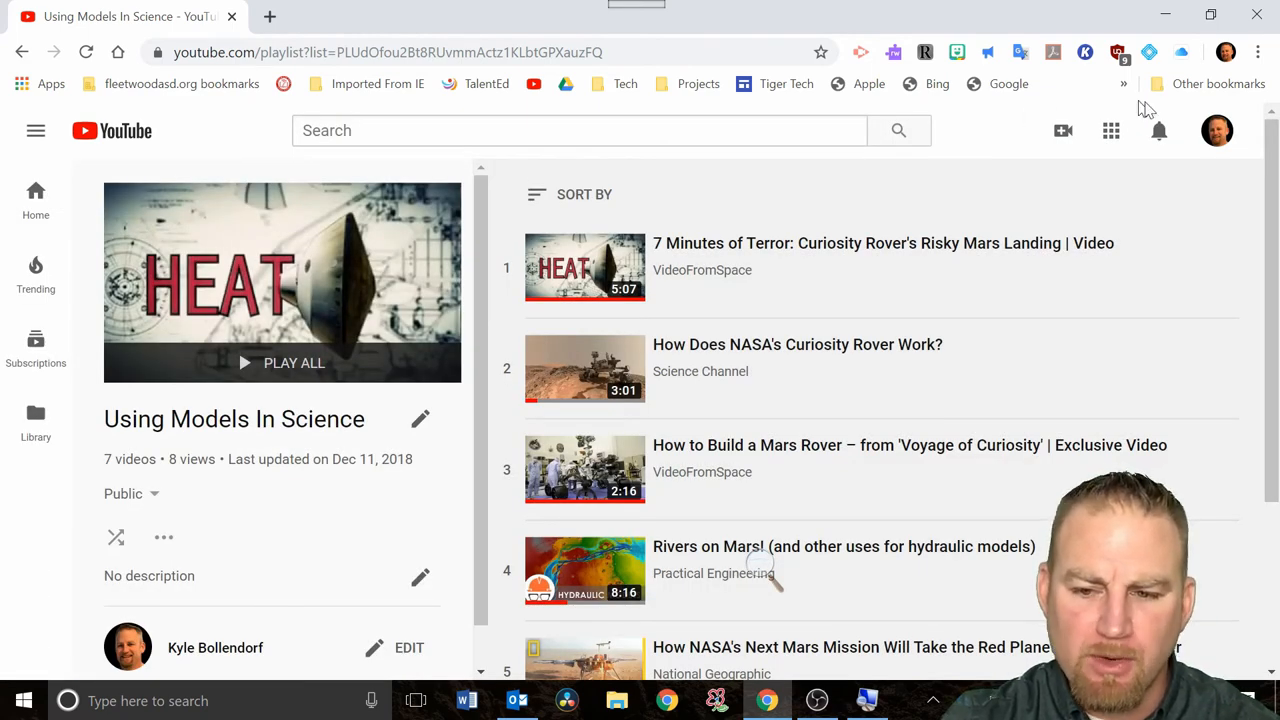
# Step: Go to the account's own channel via the avatar menu and review its uploads and created playlists
pyautogui.click(1216, 130)
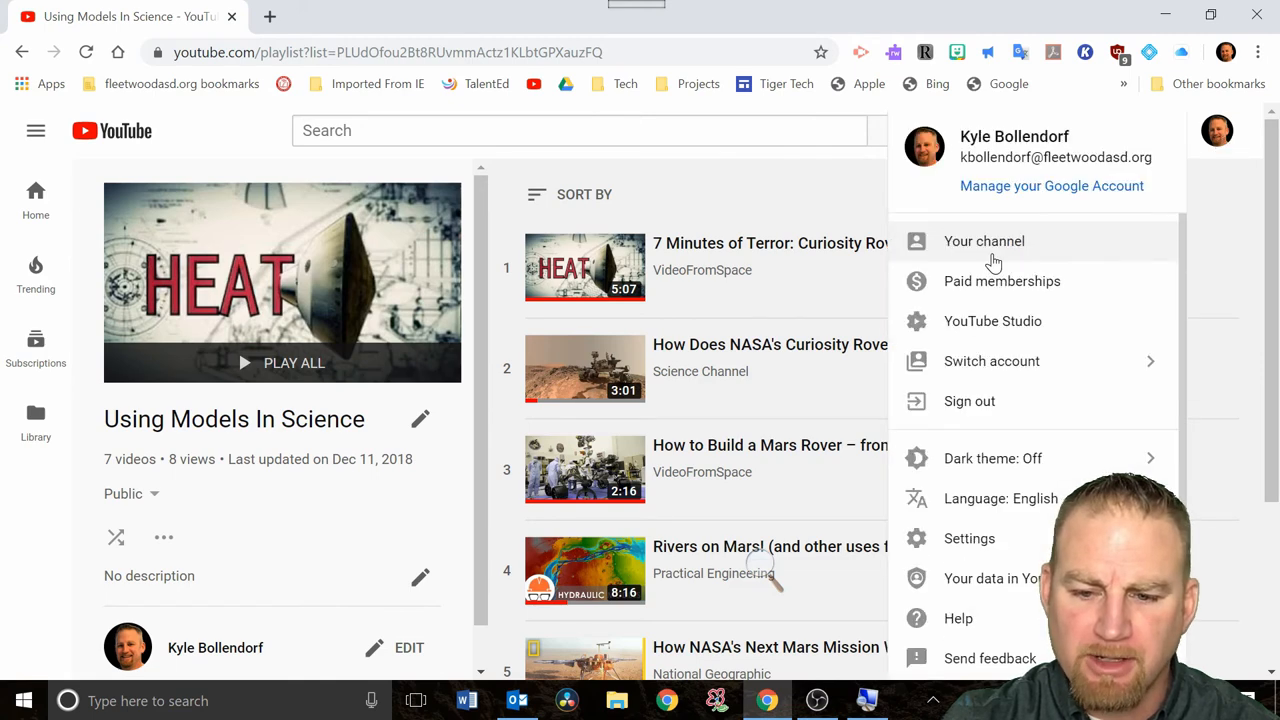
pyautogui.click(984, 240)
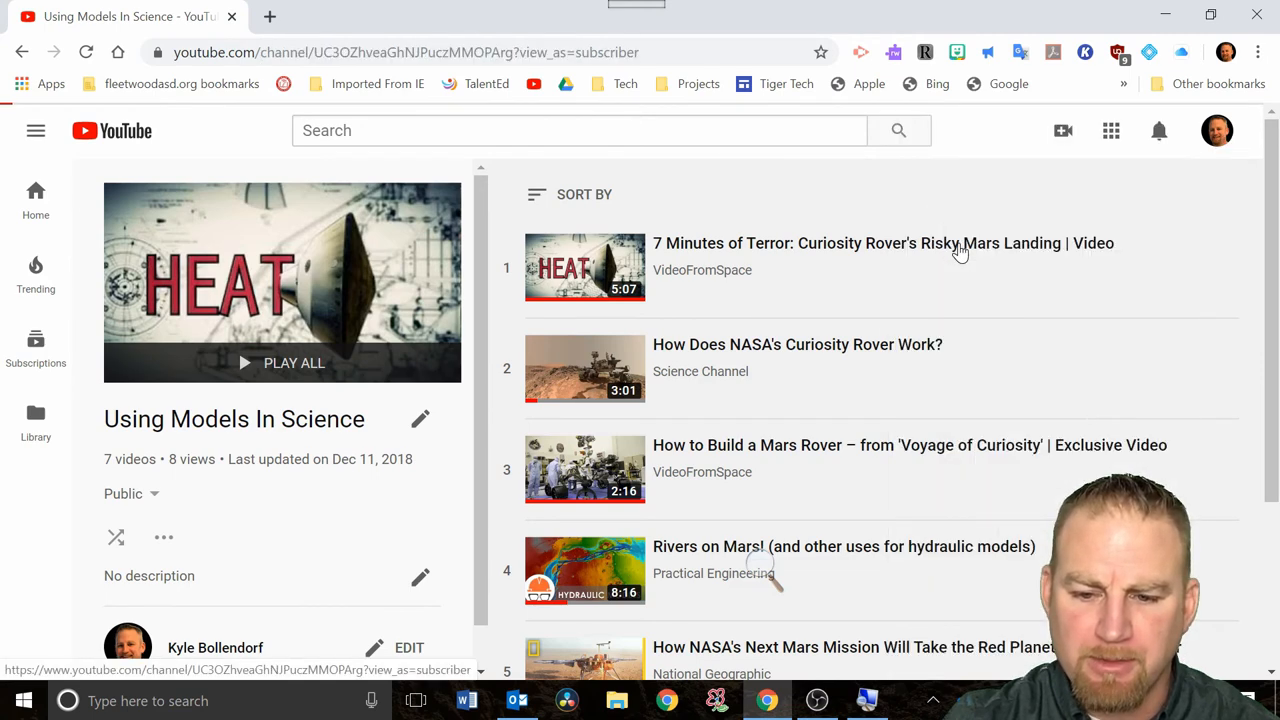
pyautogui.click(216, 648)
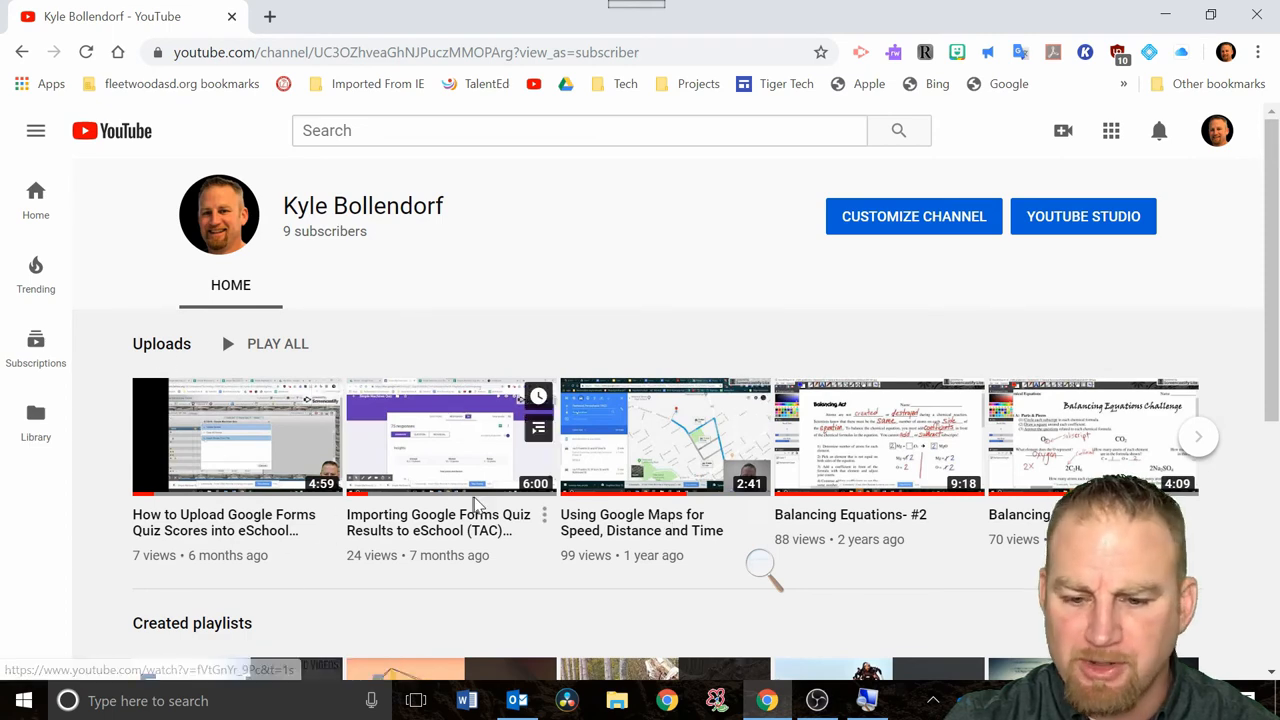
pyautogui.moveTo(744, 444)
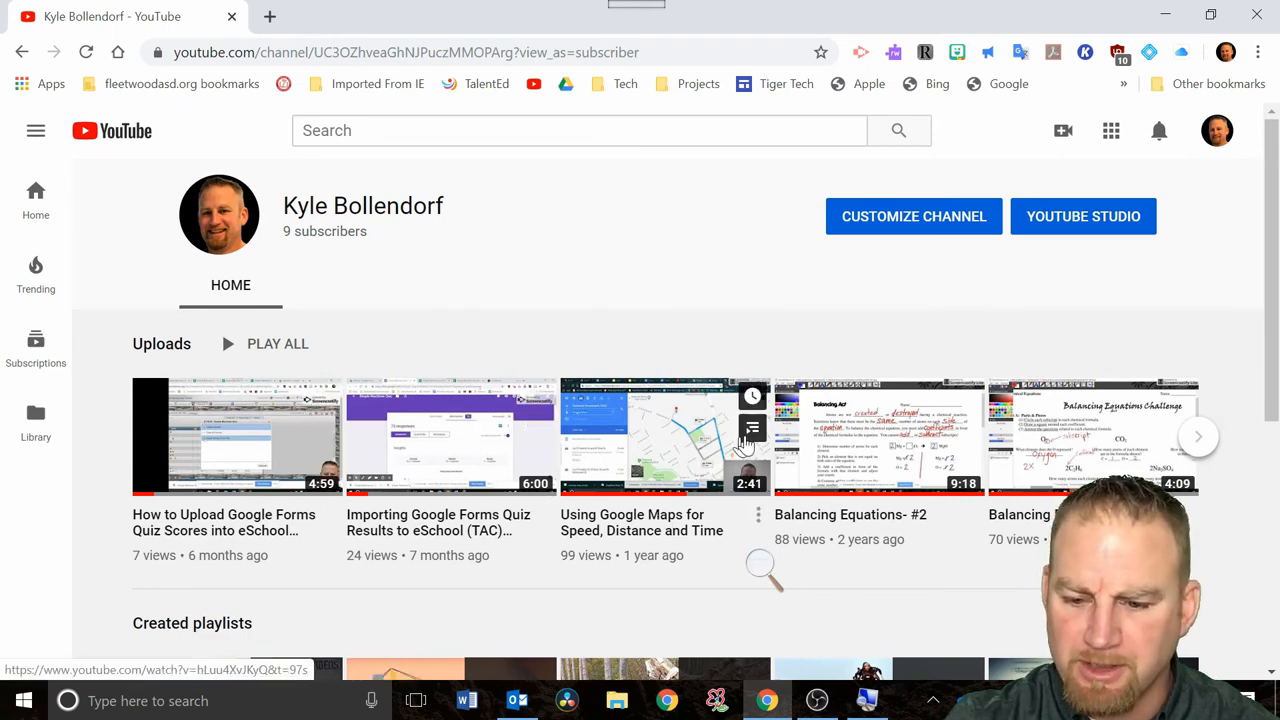
pyautogui.scroll(-3)
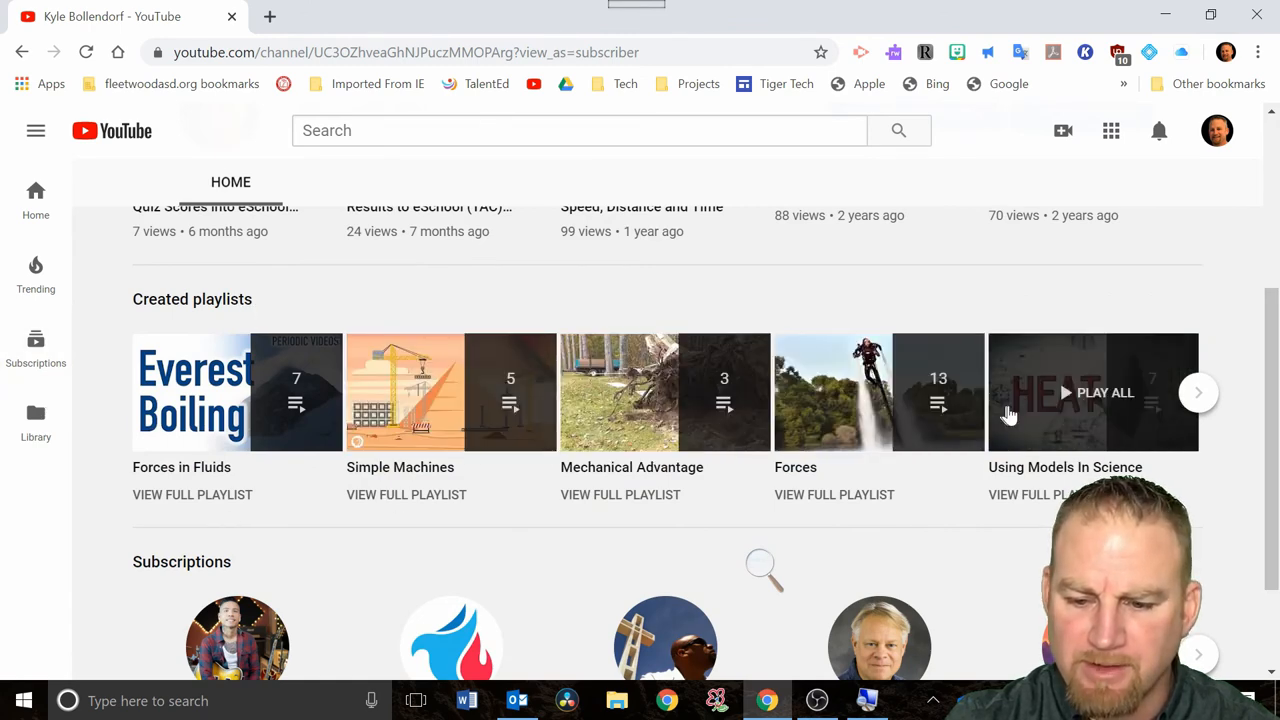
pyautogui.scroll(3)
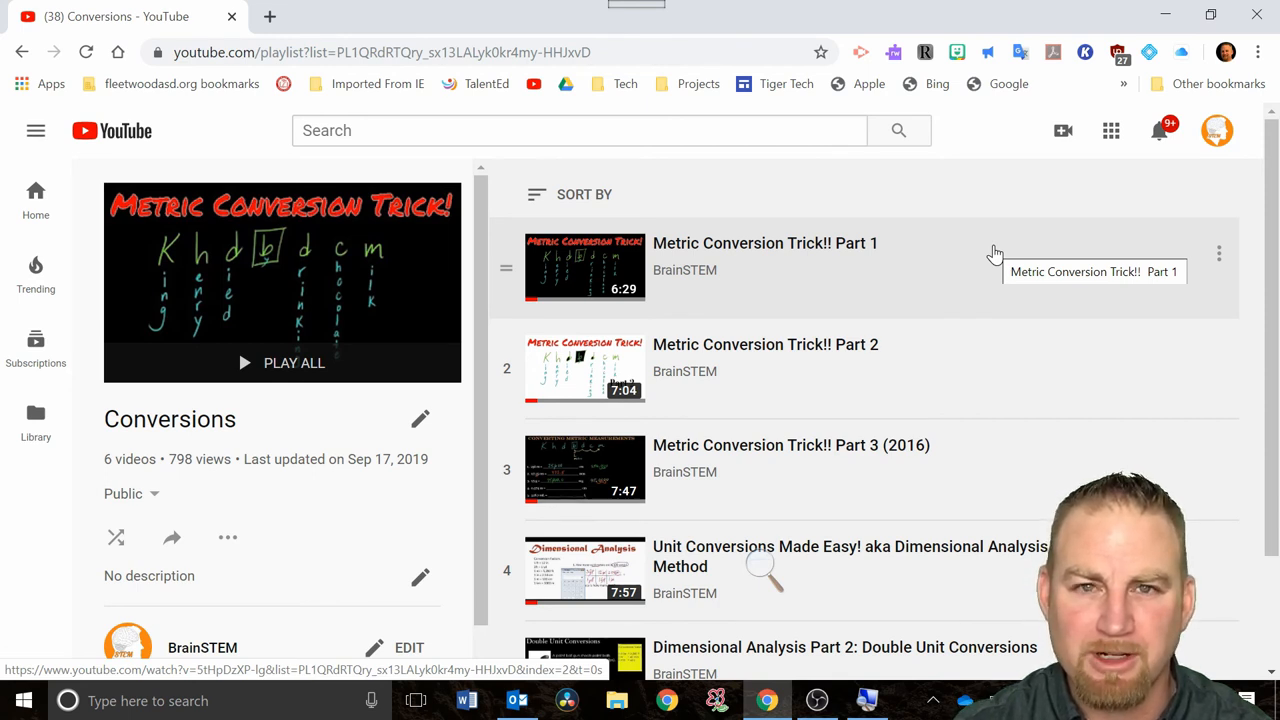
pyautogui.moveTo(980, 120)
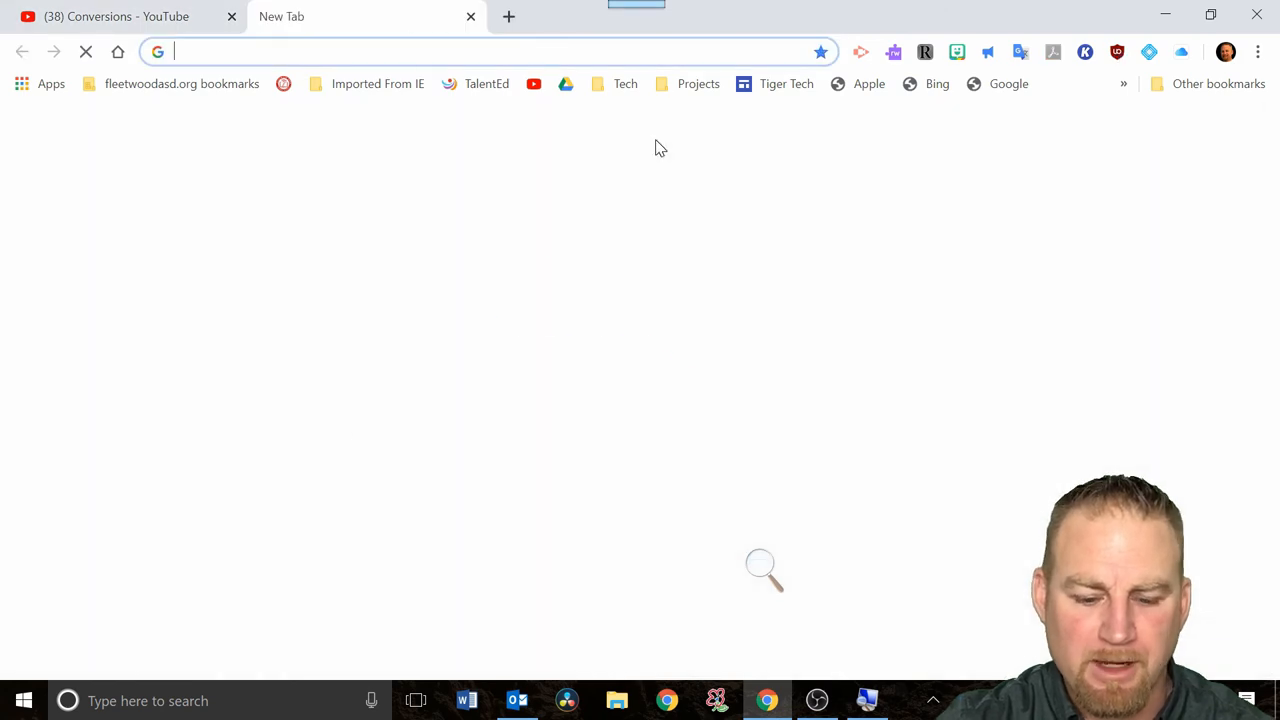
# Step: Search Google for 'ublok' and follow the uBlock Origin - Google Chrome result to its Web Store page
pyautogui.write('u')
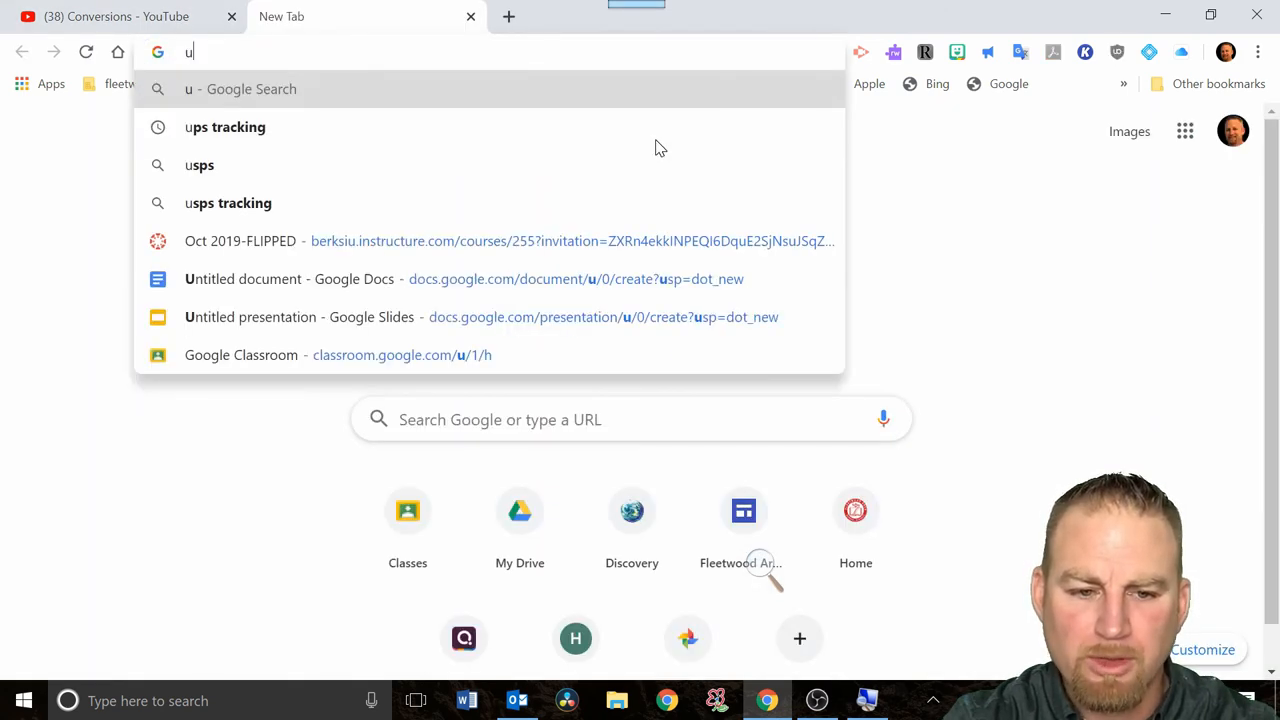
pyautogui.write('blok')
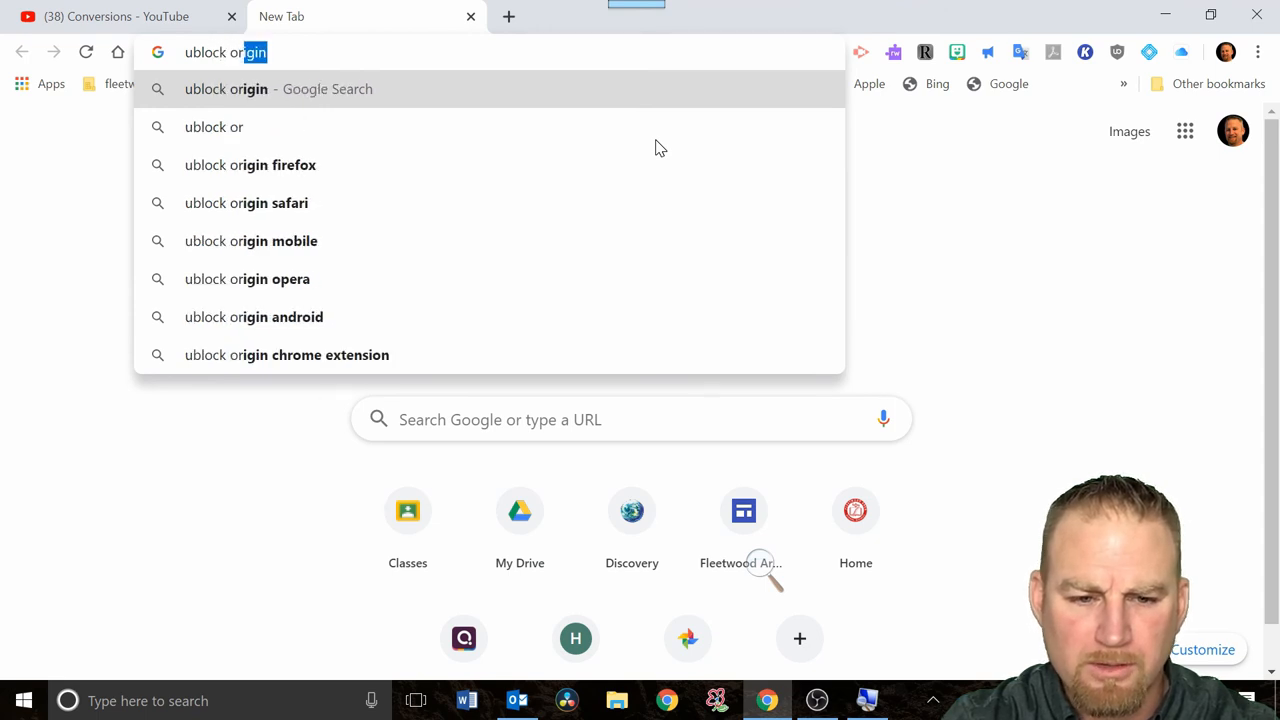
pyautogui.press('Return')
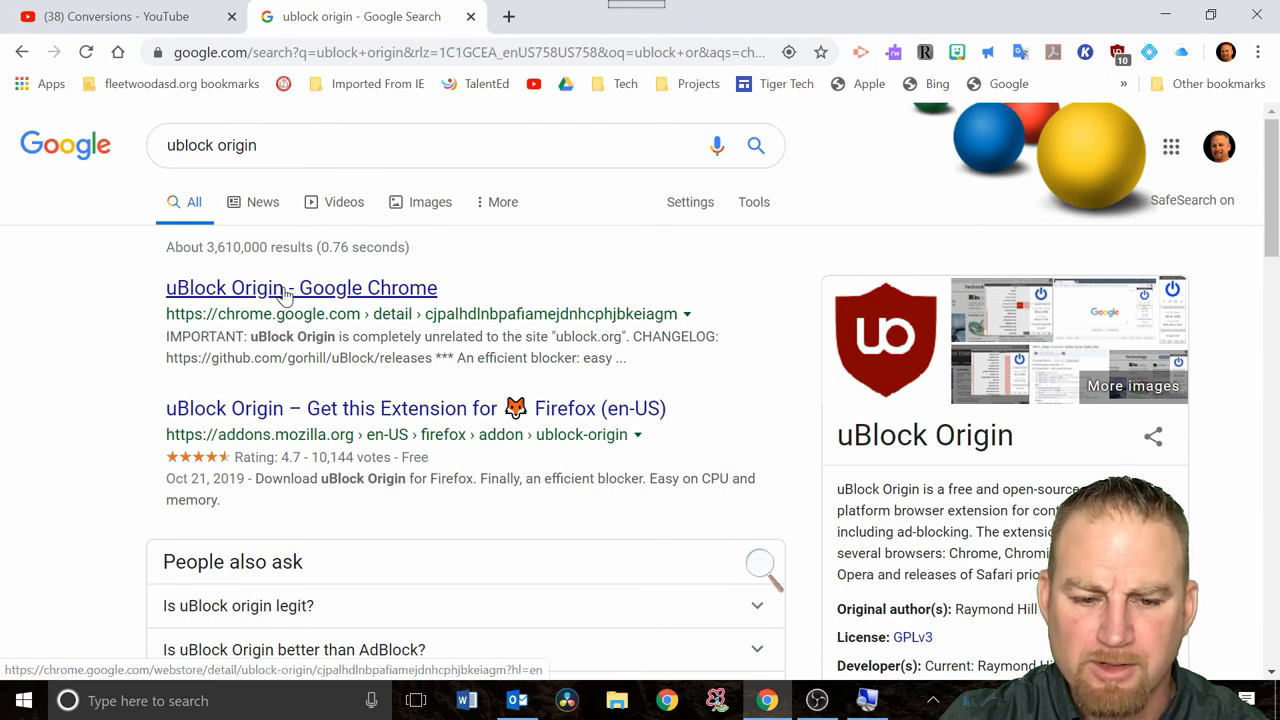
pyautogui.click(300, 288)
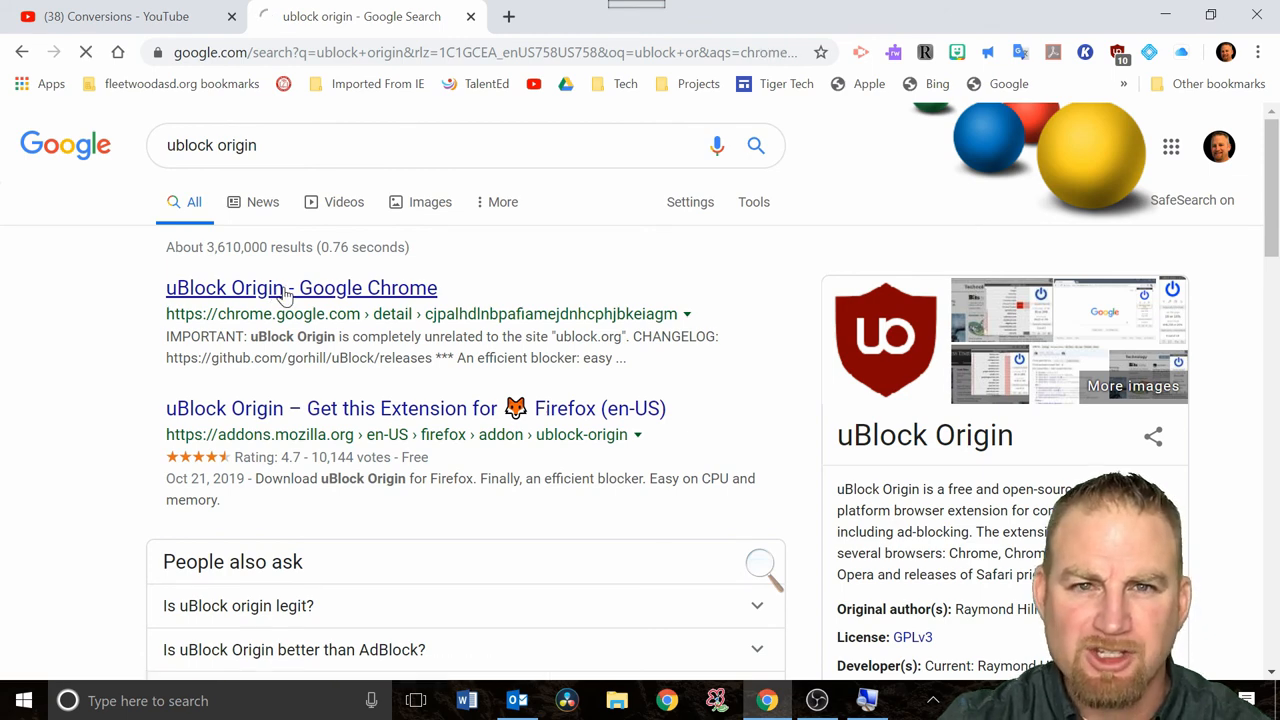
pyautogui.click(300, 288)
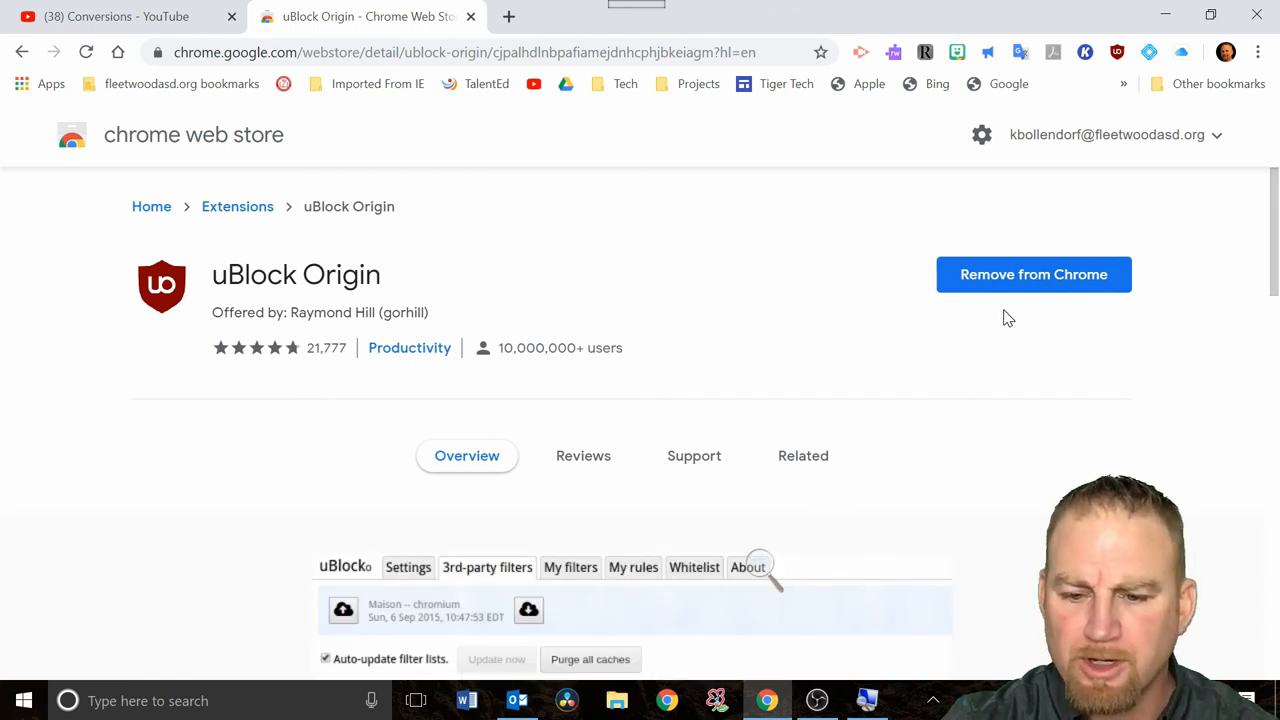
pyautogui.moveTo(718, 400)
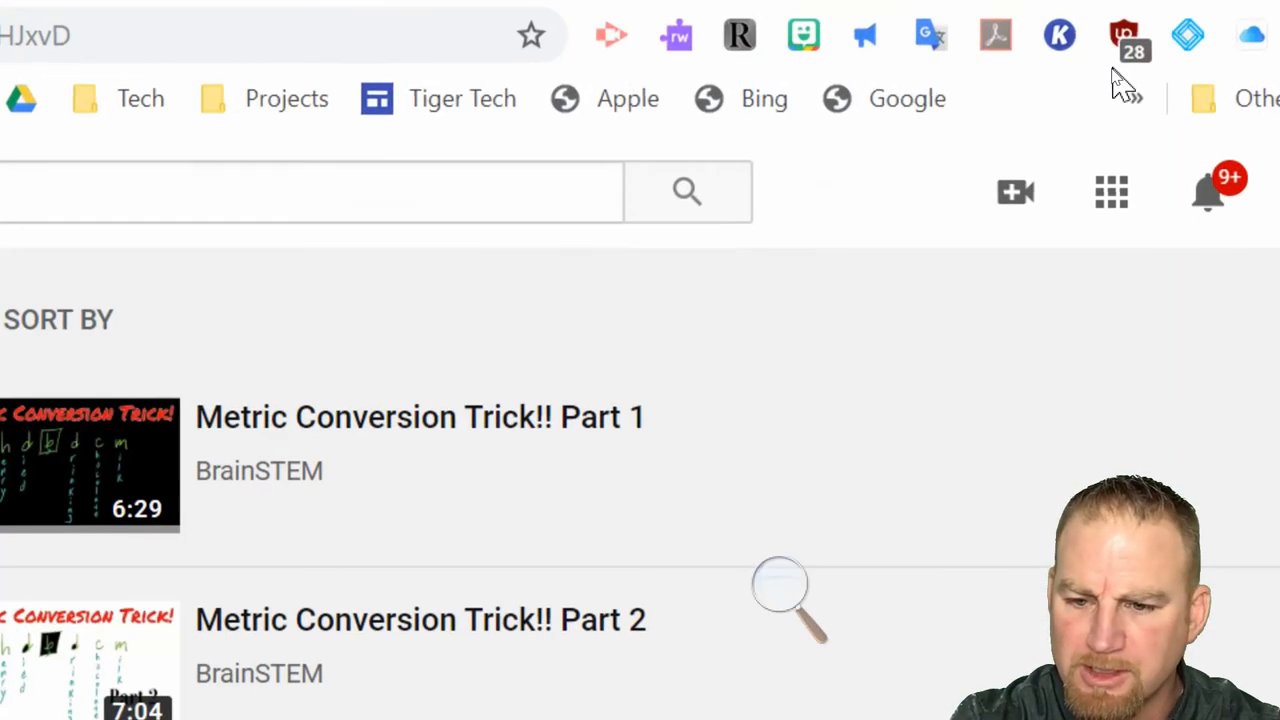
pyautogui.moveTo(1144, 96)
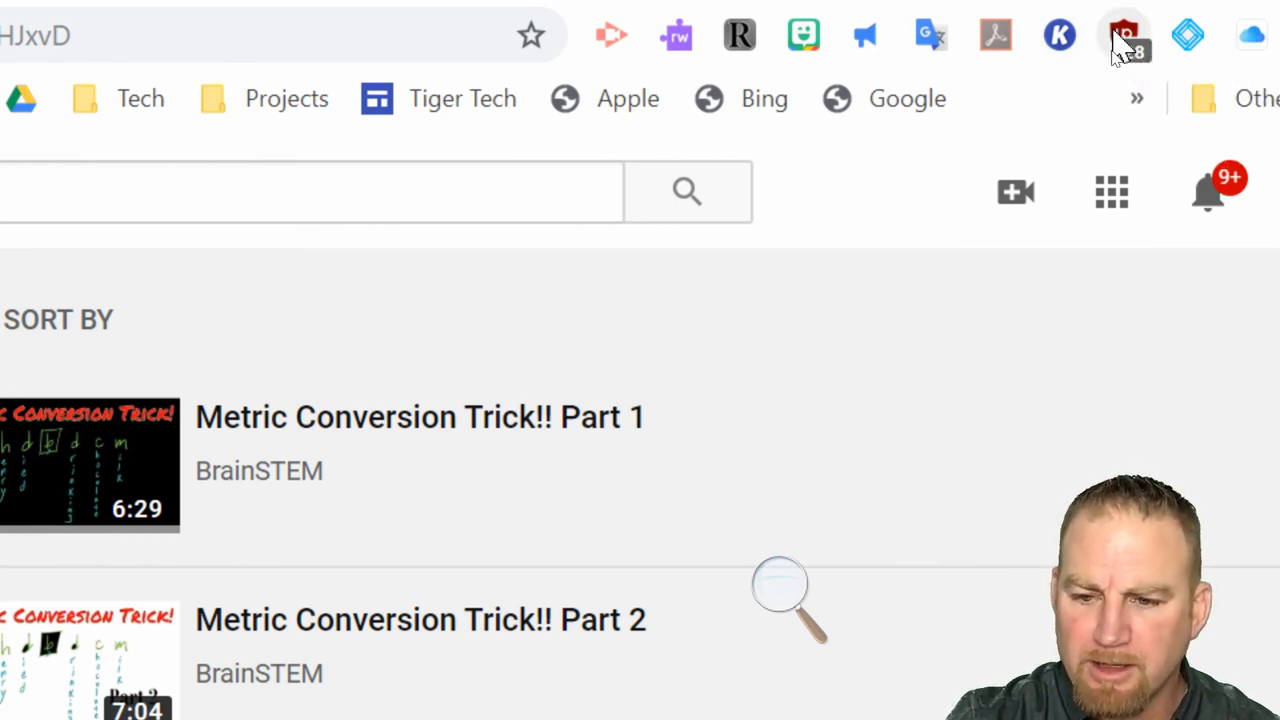
pyautogui.moveTo(1124, 36)
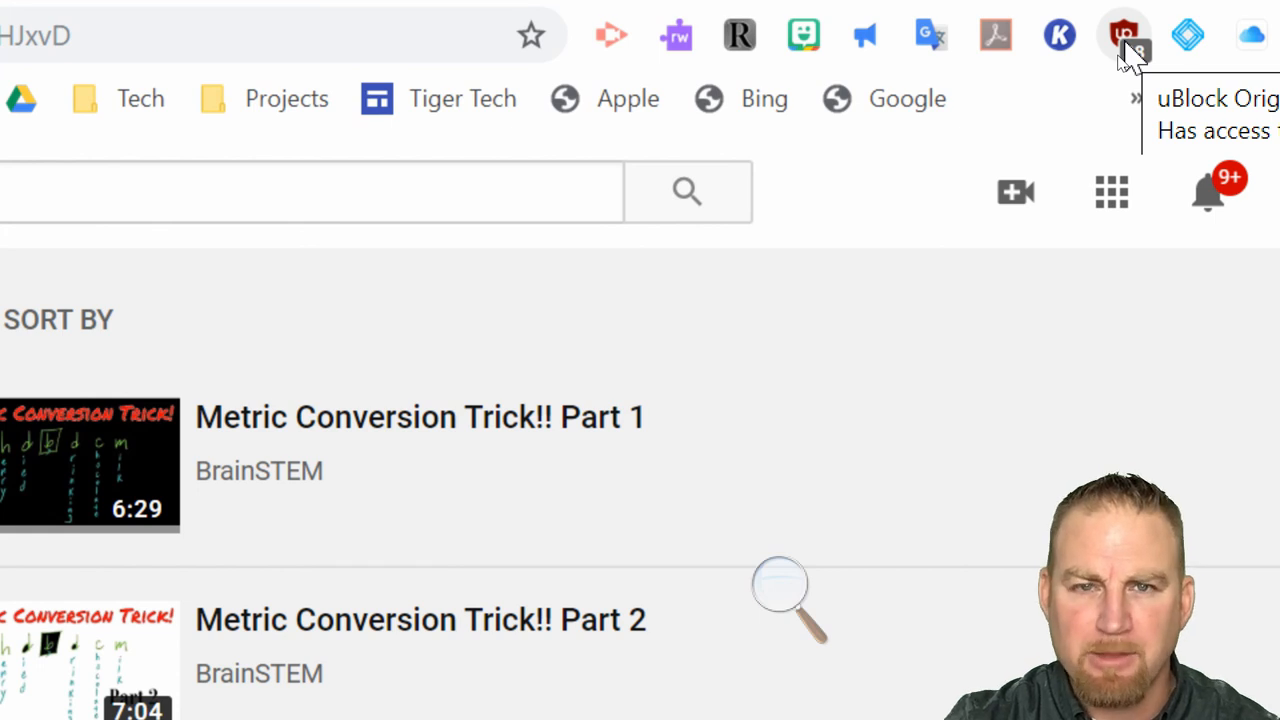